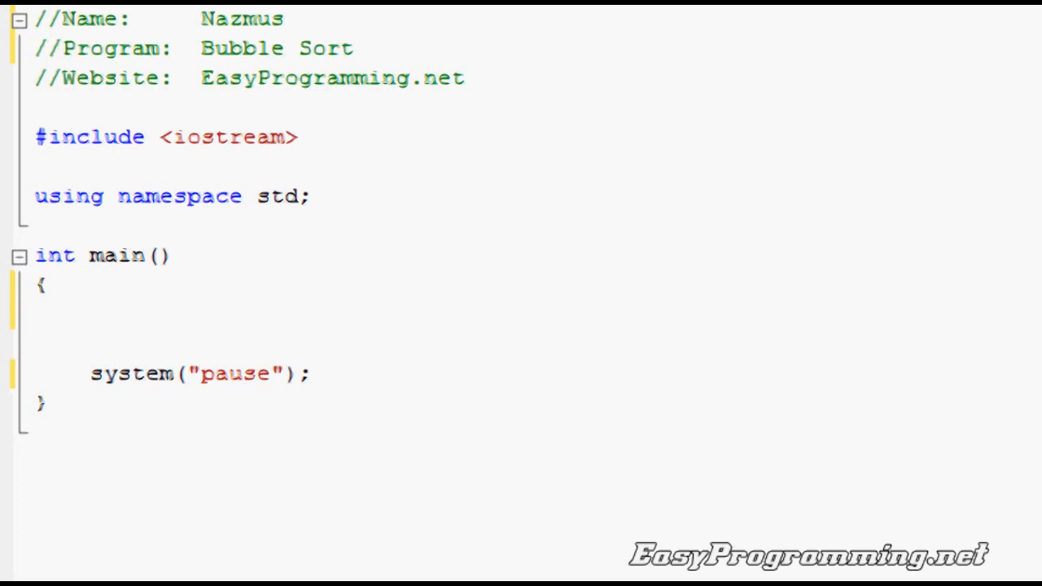
{"action": "mouse_move", "coordinate": [474, 311]}
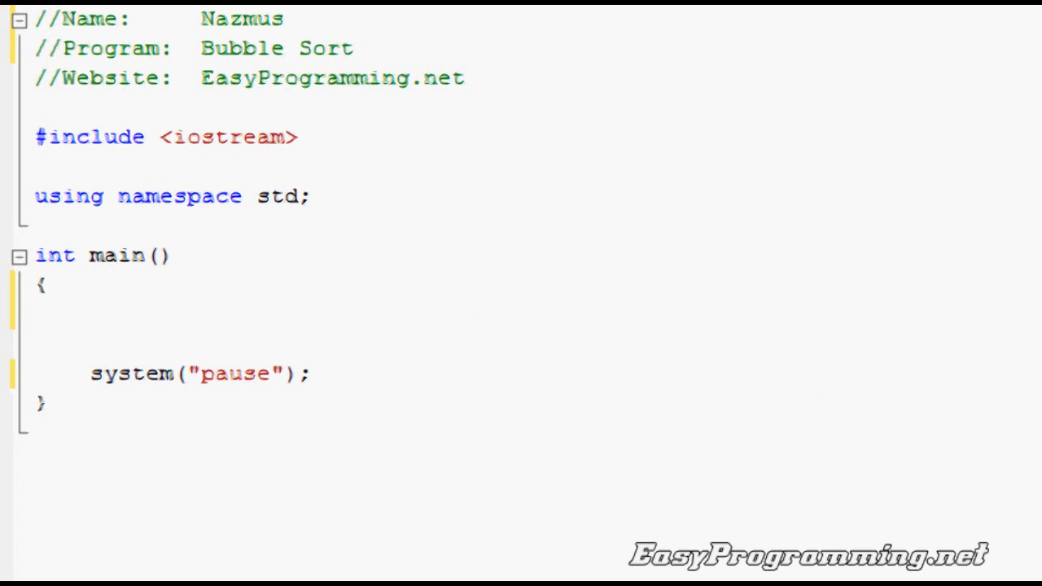
Insert a blank line inside main() above the system("pause") call
{"action": "left_click", "coordinate": [47, 285]}
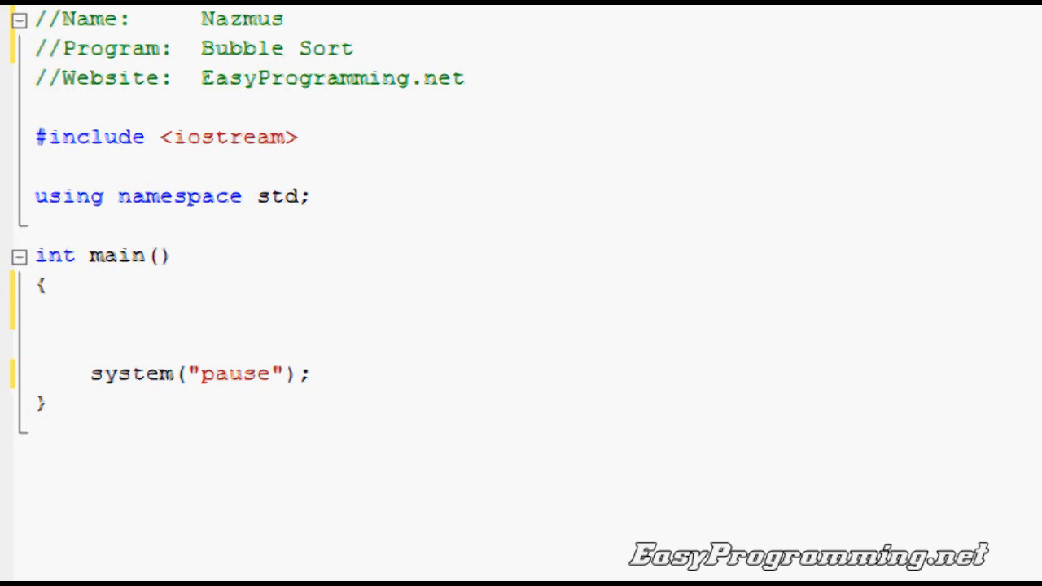
{"action": "mouse_move", "coordinate": [275, 275]}
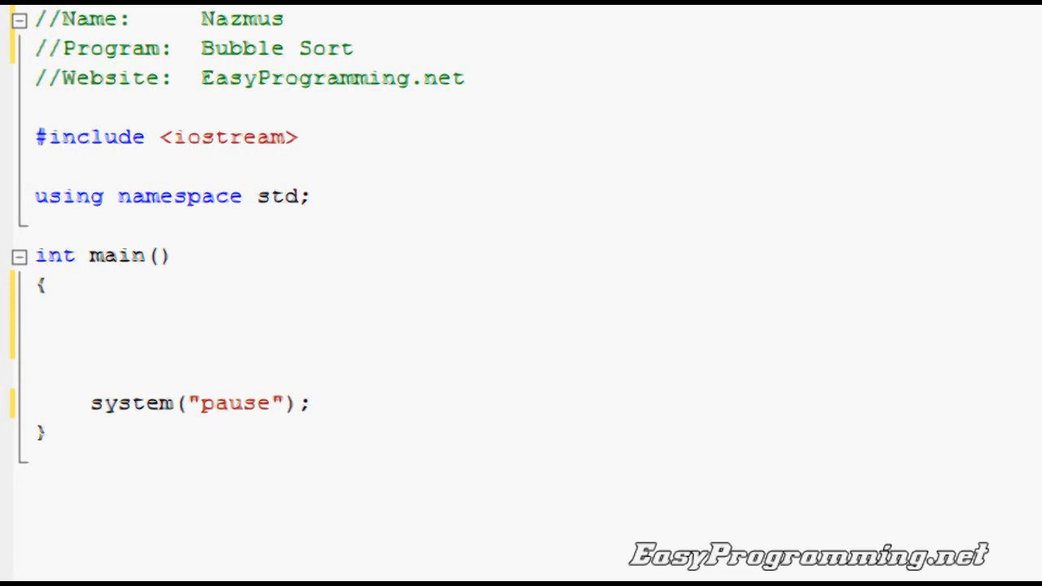
{"action": "left_click", "coordinate": [92, 316]}
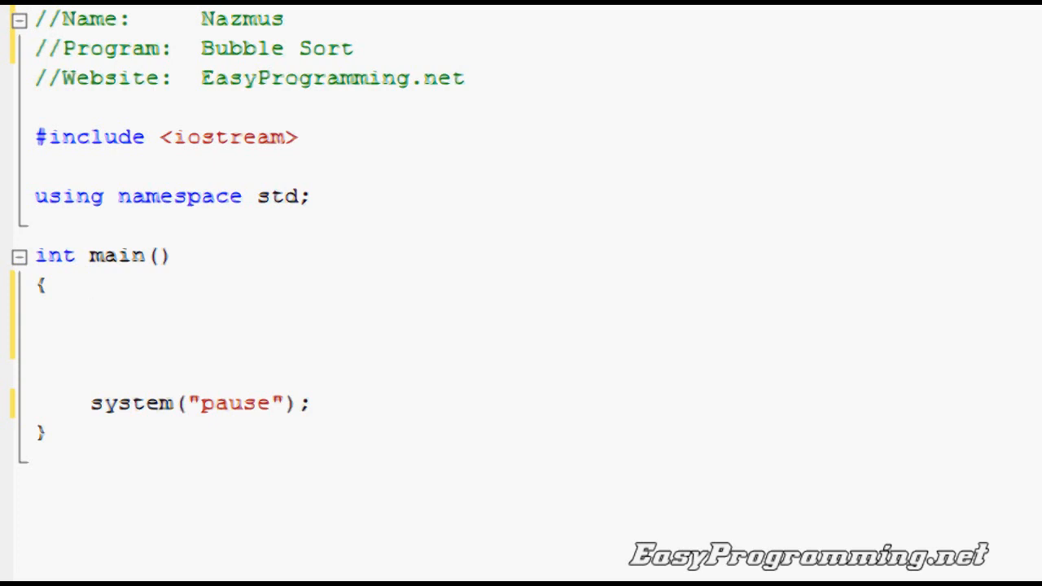
{"action": "left_click", "coordinate": [92, 316]}
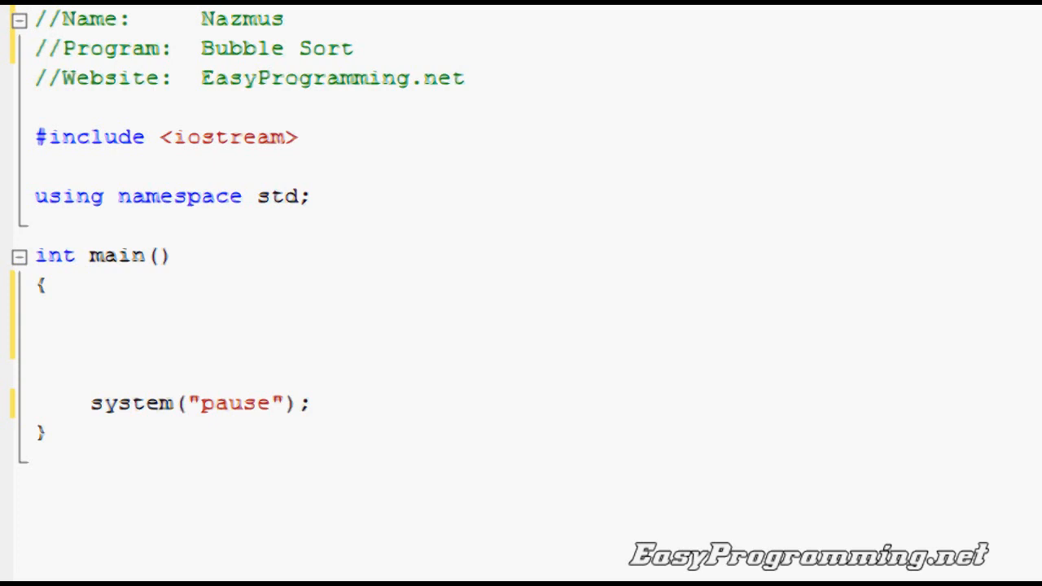
Declare the seven-element integer array numb[7] at the start of main
{"action": "type", "text": "int nu"}
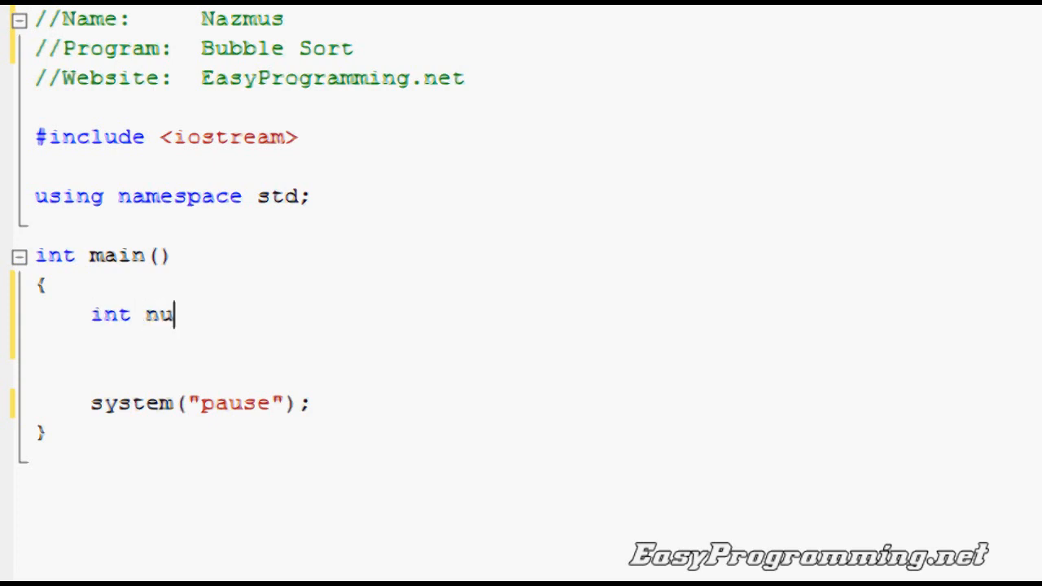
{"action": "type", "text": "mb[7]"}
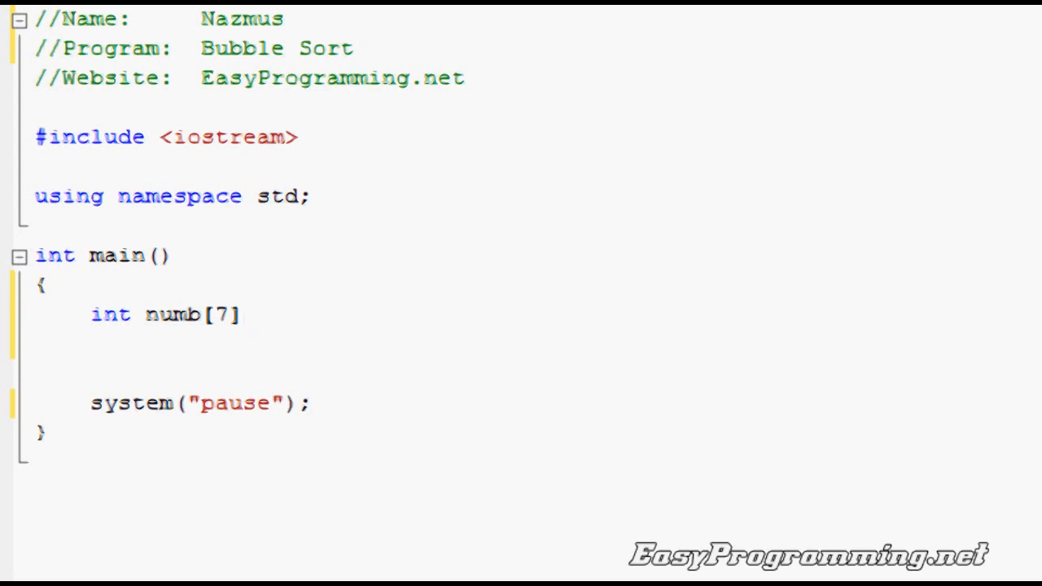
{"action": "left_click", "coordinate": [242, 316]}
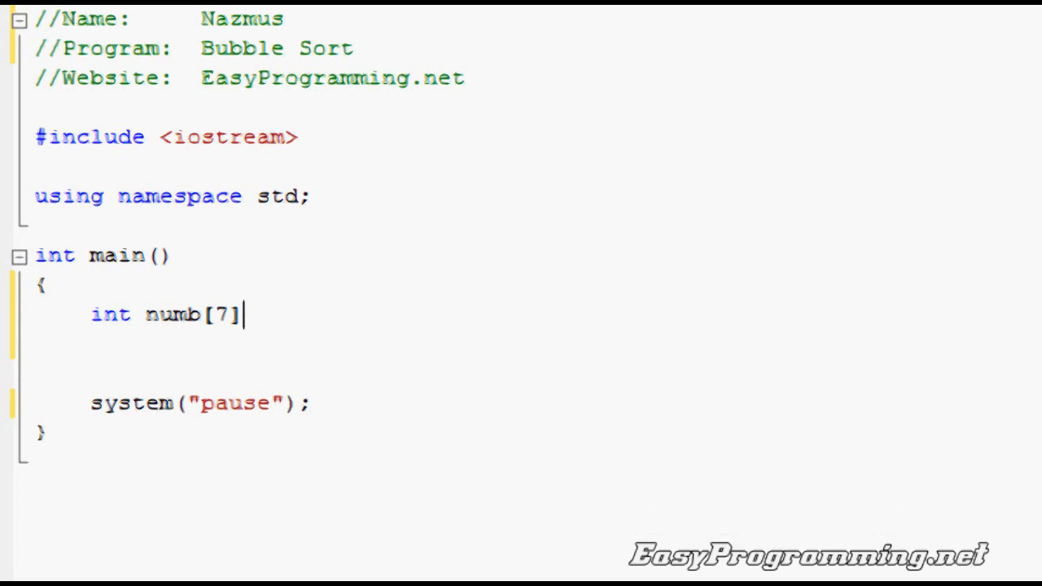
{"action": "type", "text": ";"}
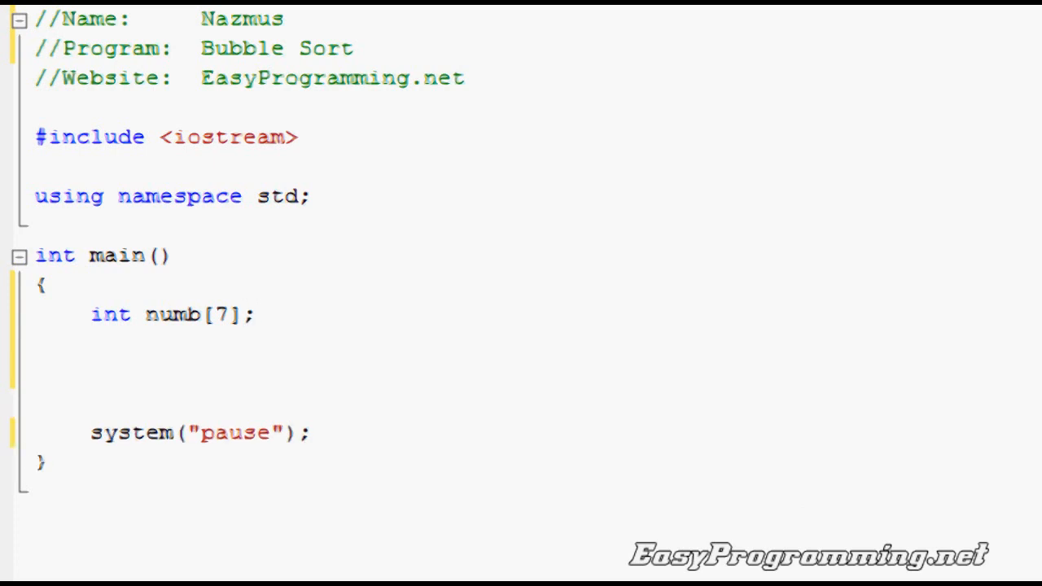
Declare the loop counters int i, j on the next line
{"action": "left_click", "coordinate": [91, 342]}
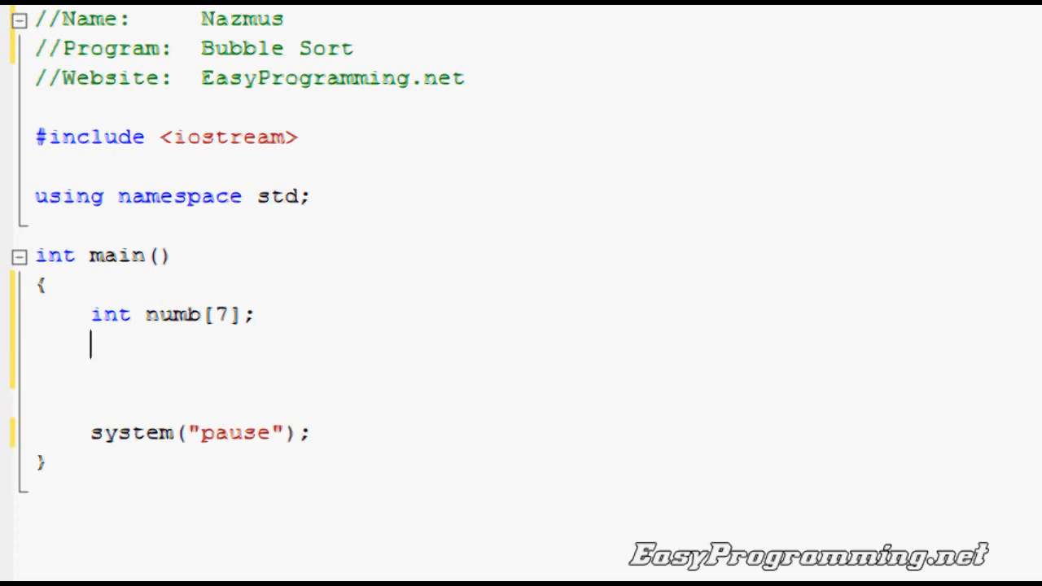
{"action": "type", "text": "ub"}
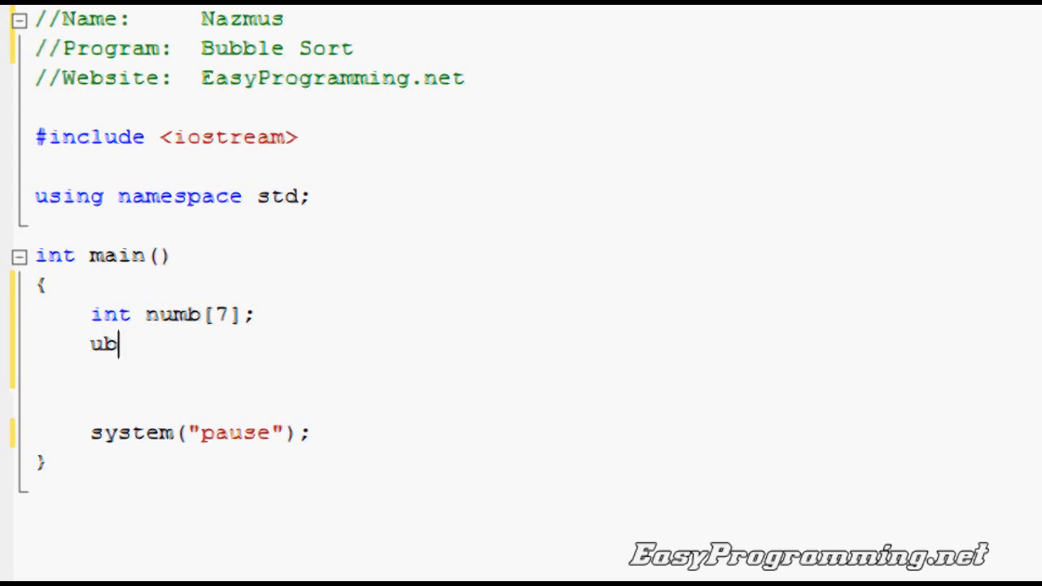
{"action": "type", "text": "int i,"}
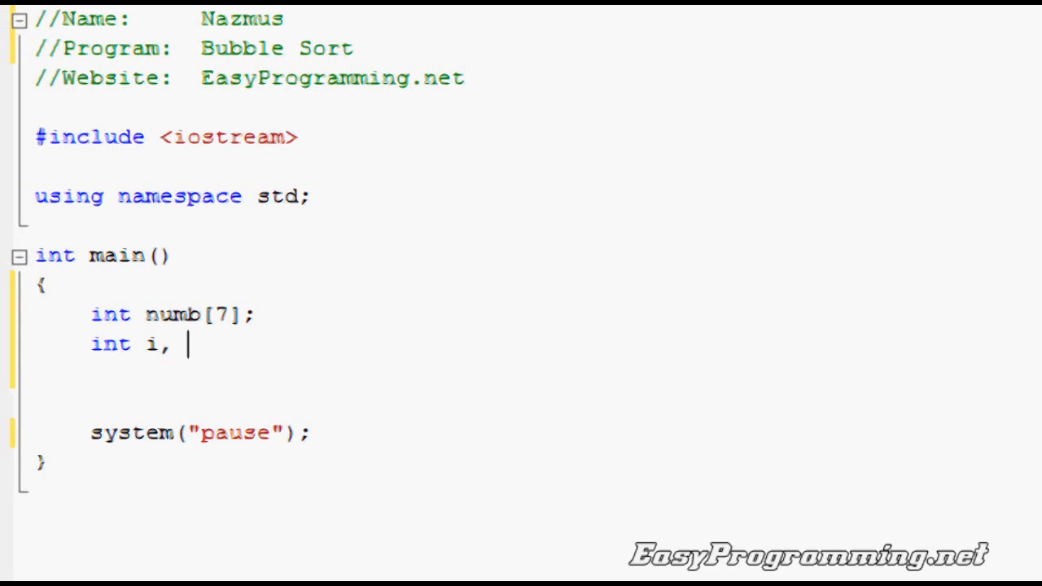
{"action": "type", "text": "j;"}
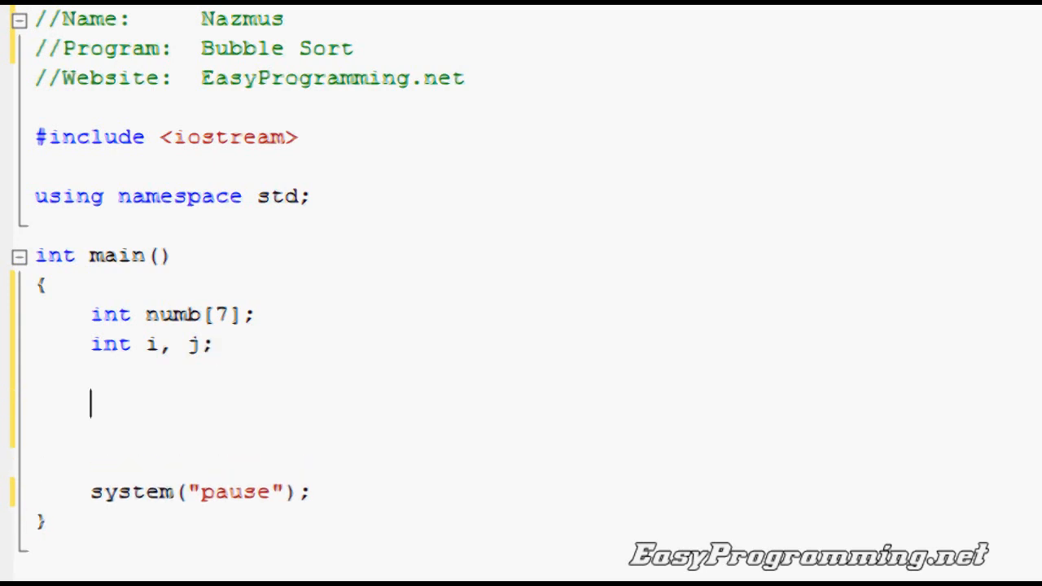
{"action": "scroll", "scroll_direction": "down", "scroll_amount": 3}
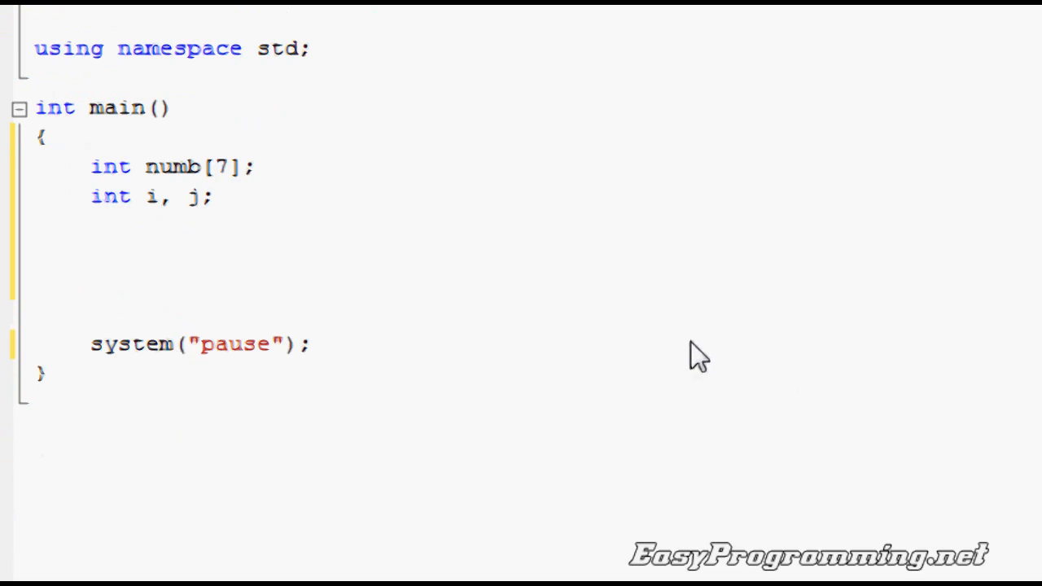
Write the input loop for(i=0;i<=6;i++) prompting "Please enter number: " and reading into numb[i]
{"action": "type", "text": "for(i"}
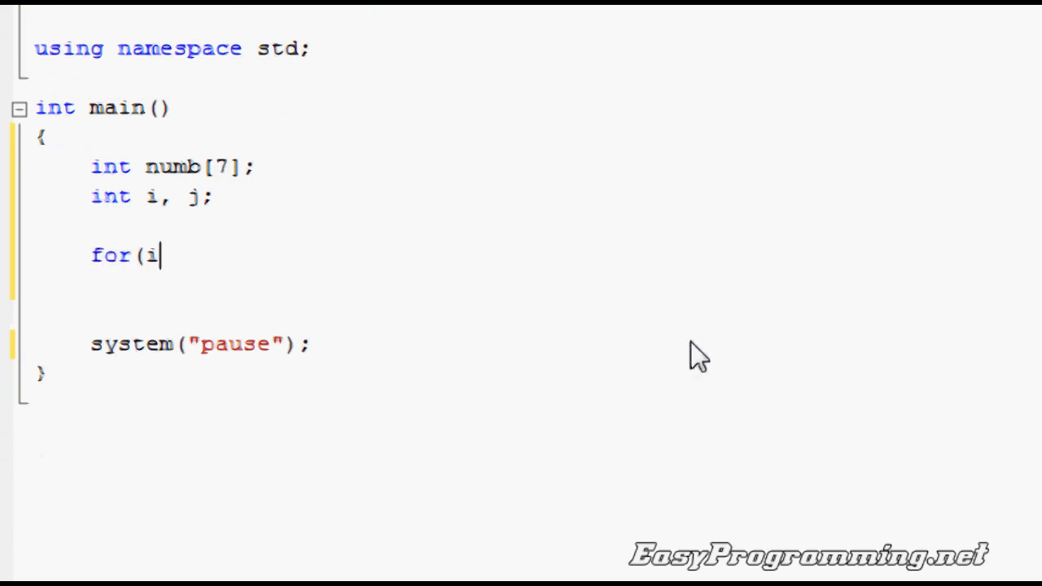
{"action": "type", "text": "=0;i<"}
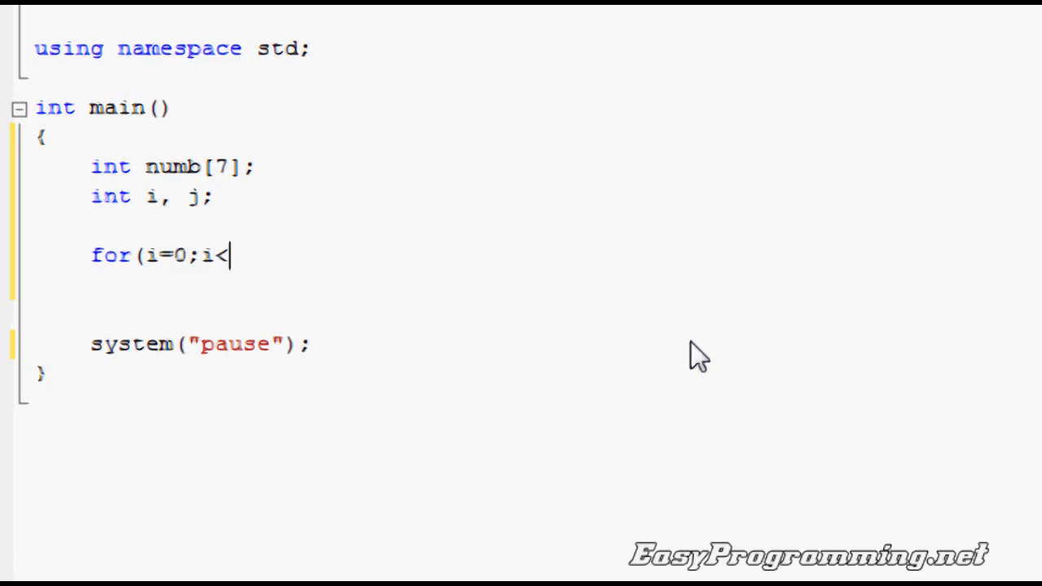
{"action": "type", "text": "=6"}
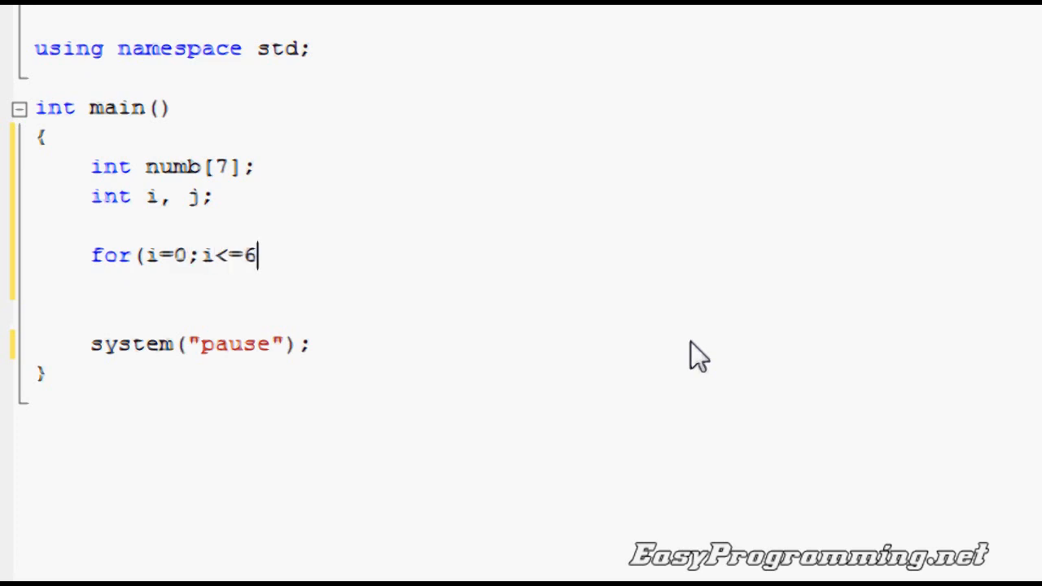
{"action": "type", "text": ";i++)"}
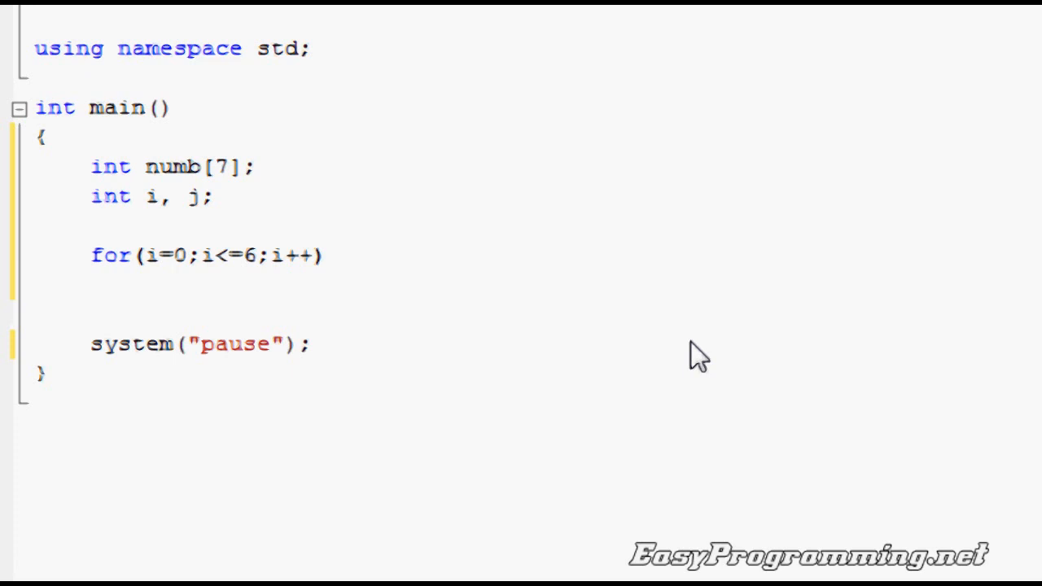
{"action": "type", "text": "{"}
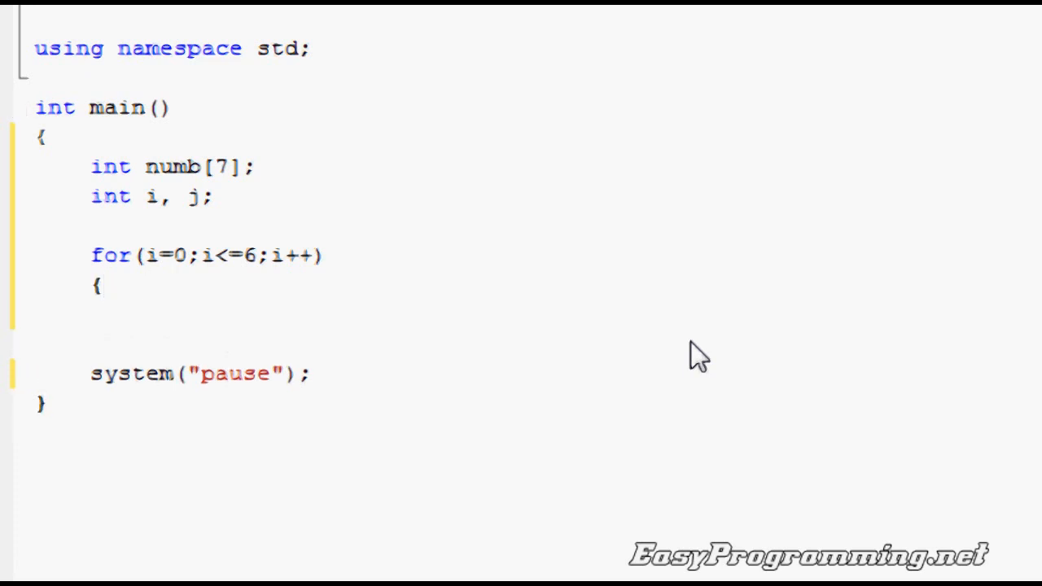
{"action": "type", "text": "cout << \"Please enter number: \";"}
{"action": "type", "text": "cin >>"}
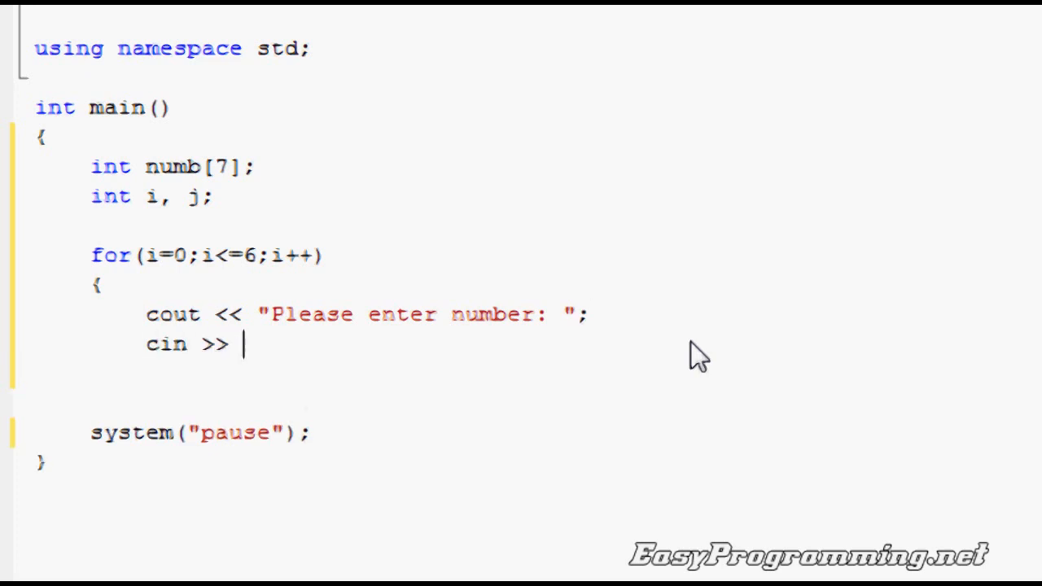
{"action": "type", "text": "numb[i];"}
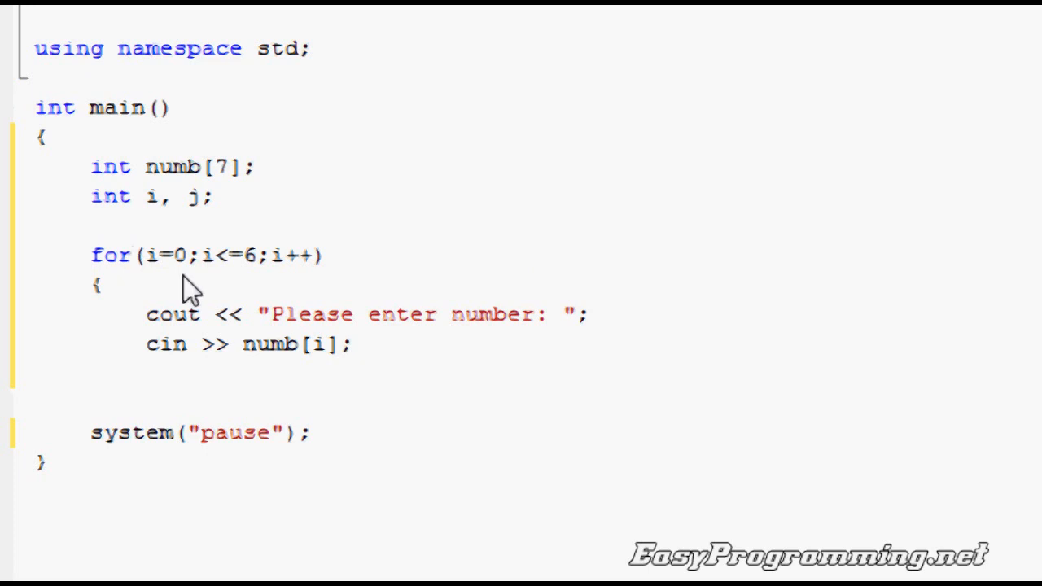
{"action": "mouse_move", "coordinate": [866, 423]}
{"action": "type", "text": "}"}
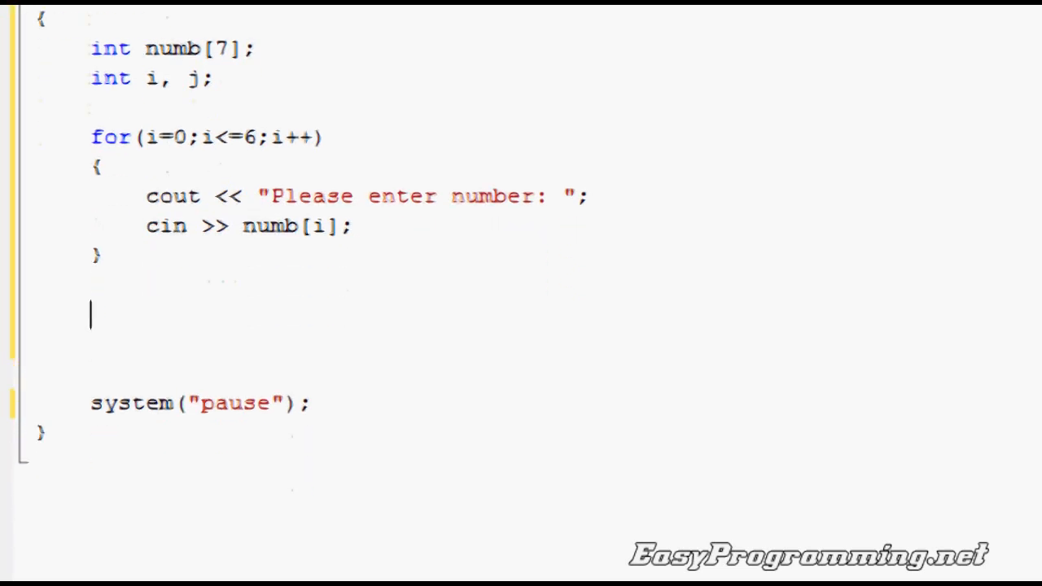
{"action": "mouse_move", "coordinate": [574, 196]}
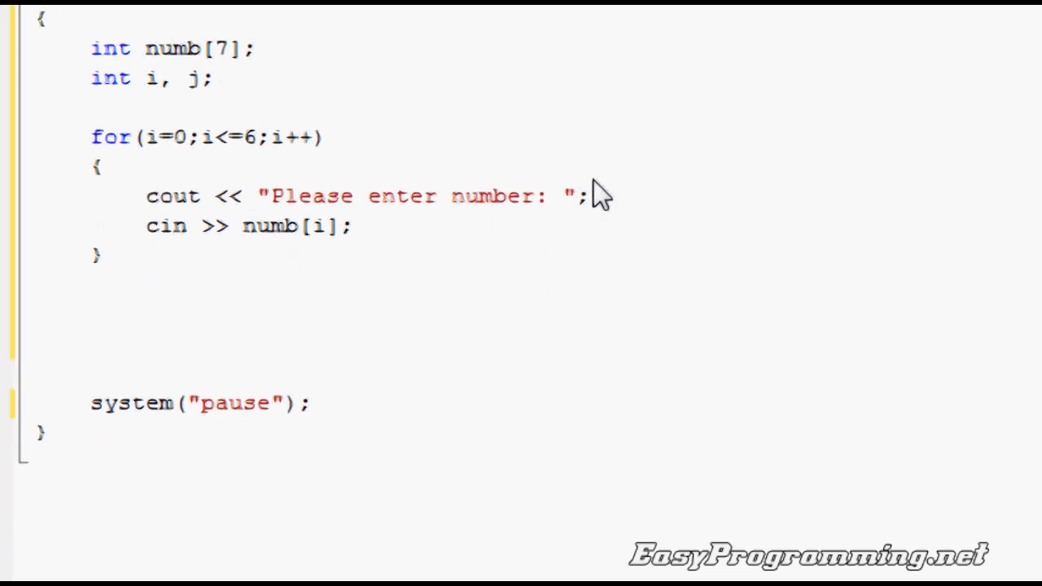
Add the outer sorting loop header for(i=0;i<=5;i++) below the input loop
{"action": "type", "text": "for("}
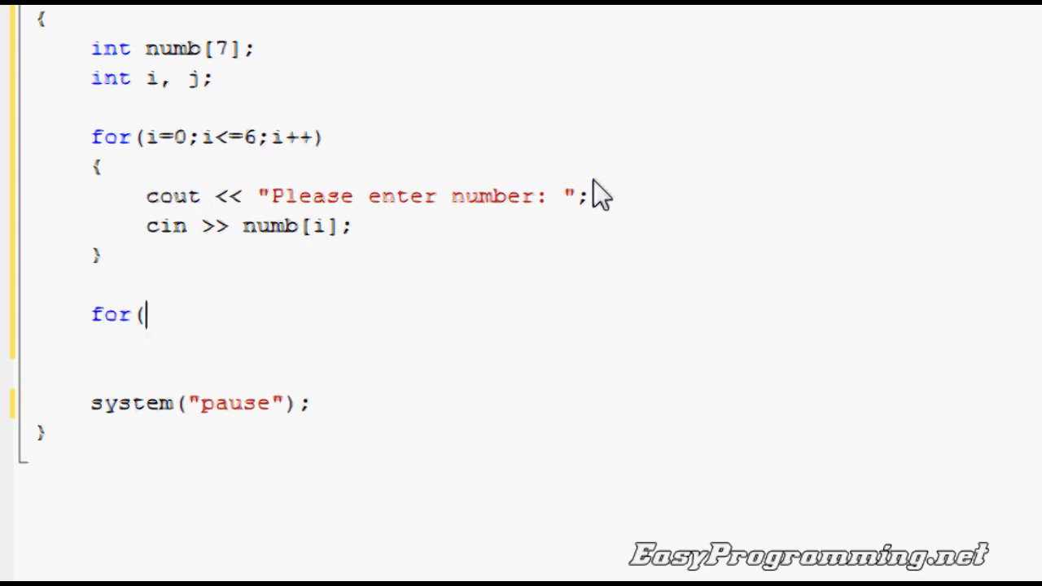
{"action": "type", "text": "i"}
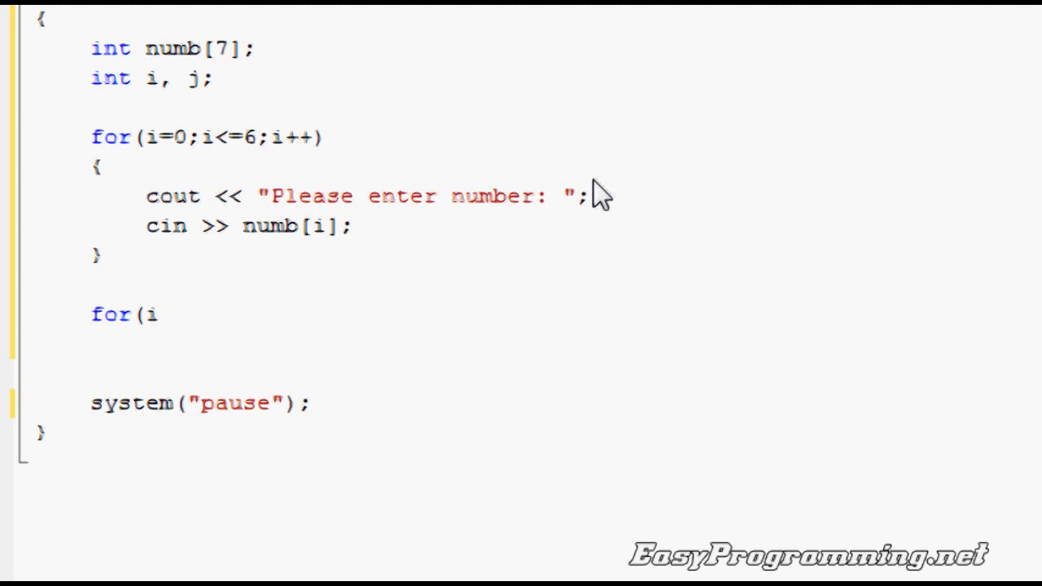
{"action": "type", "text": "=0;"}
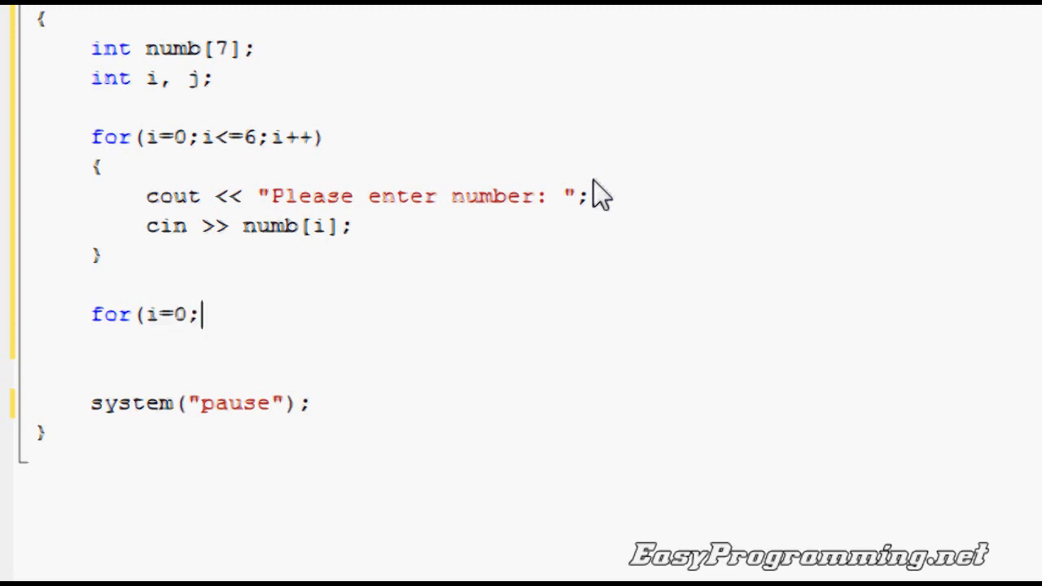
{"action": "type", "text": "i<=5"}
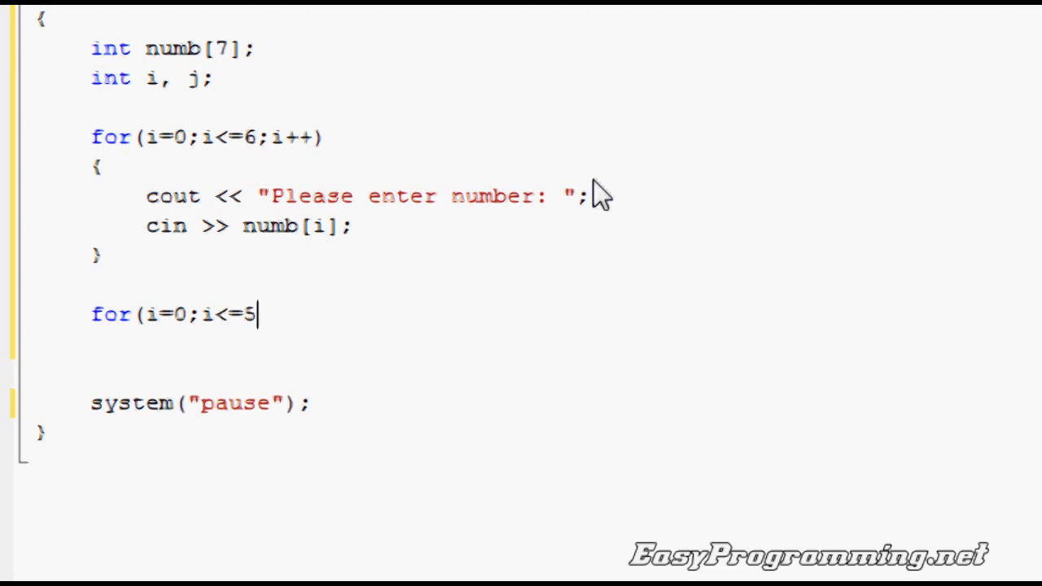
{"action": "type", "text": ";i++"}
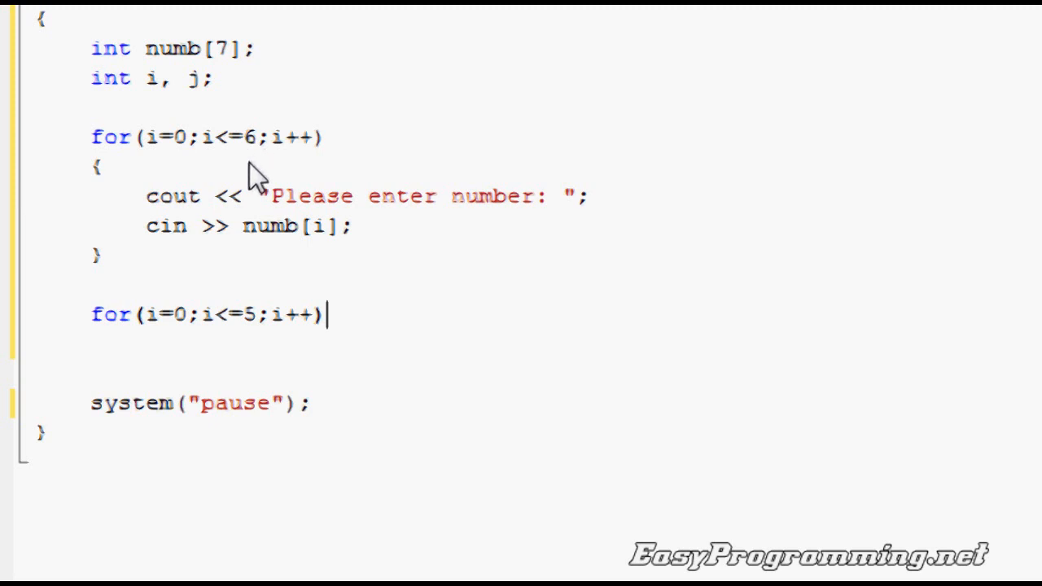
{"action": "mouse_move", "coordinate": [453, 311]}
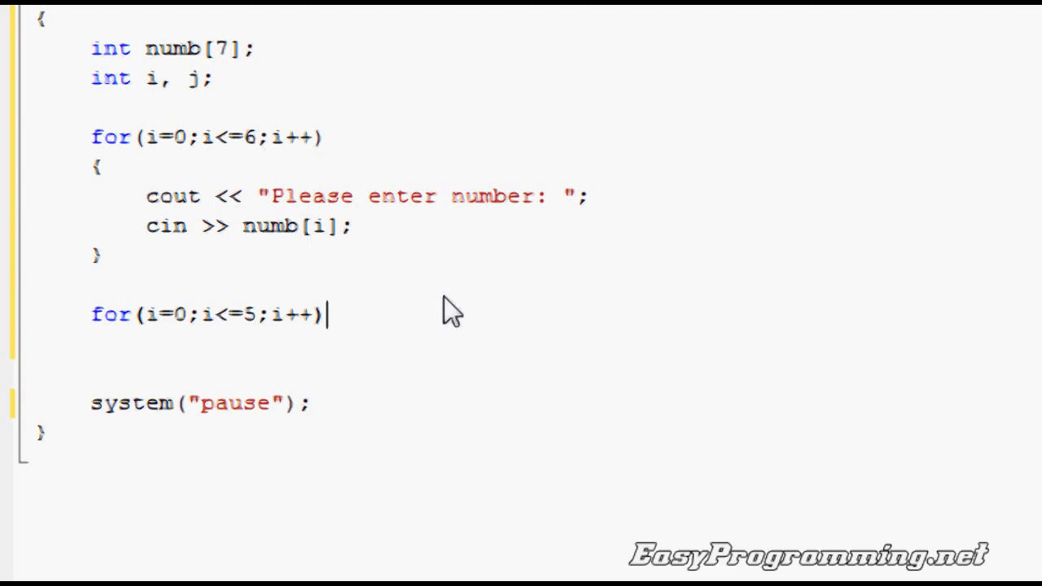
{"action": "mouse_move", "coordinate": [248, 150]}
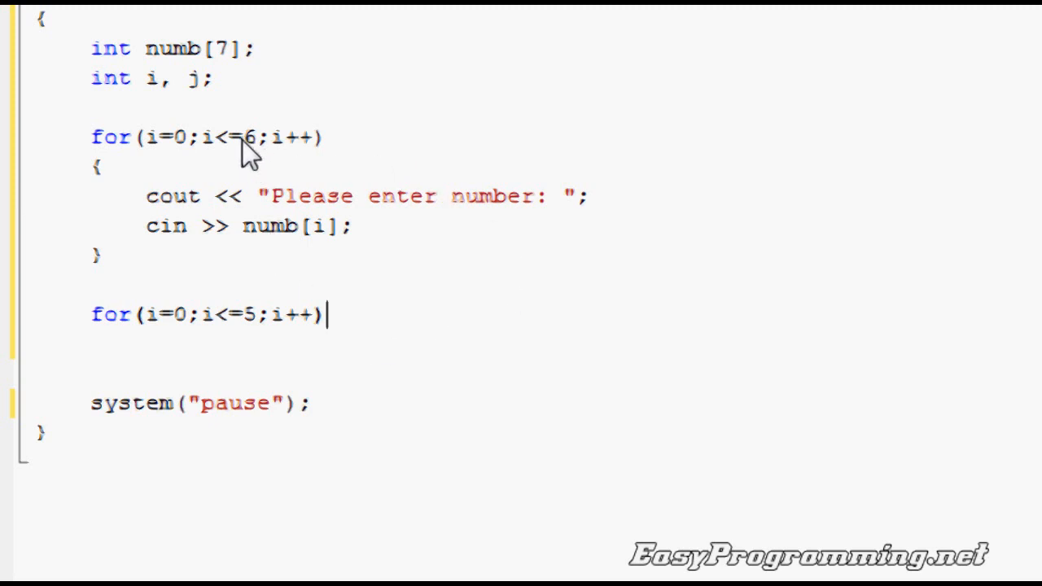
{"action": "mouse_move", "coordinate": [246, 329]}
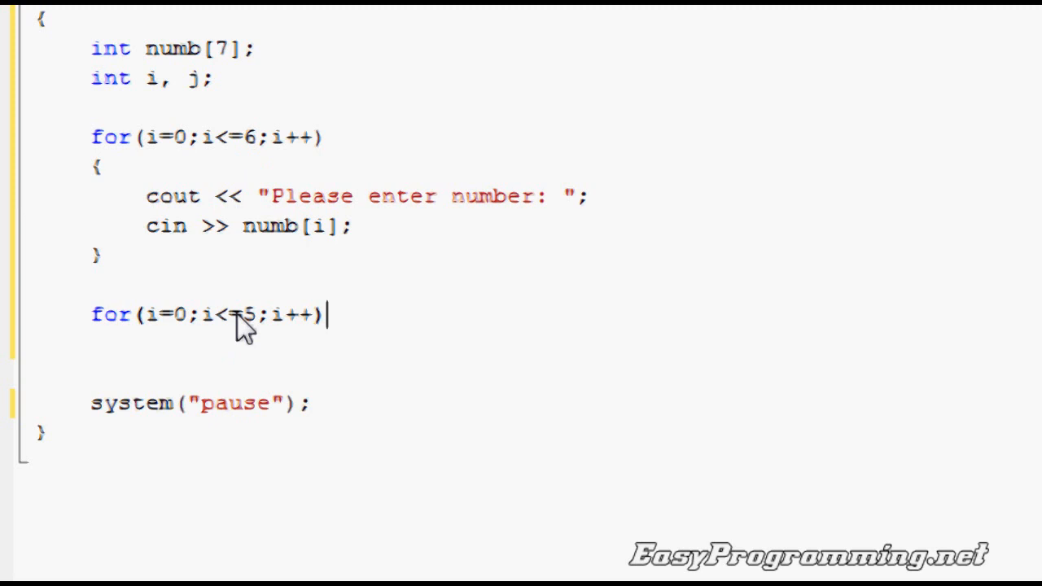
{"action": "key", "text": "enter"}
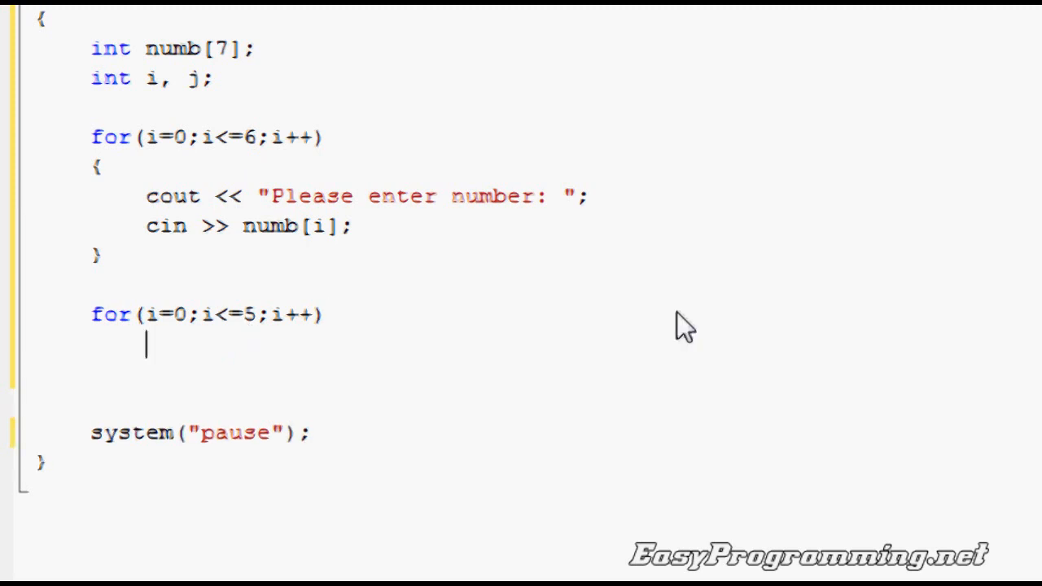
Open the outer loop body and add the inner loop header for(j=i+1;j<=6;j++)
{"action": "type", "text": "{"}
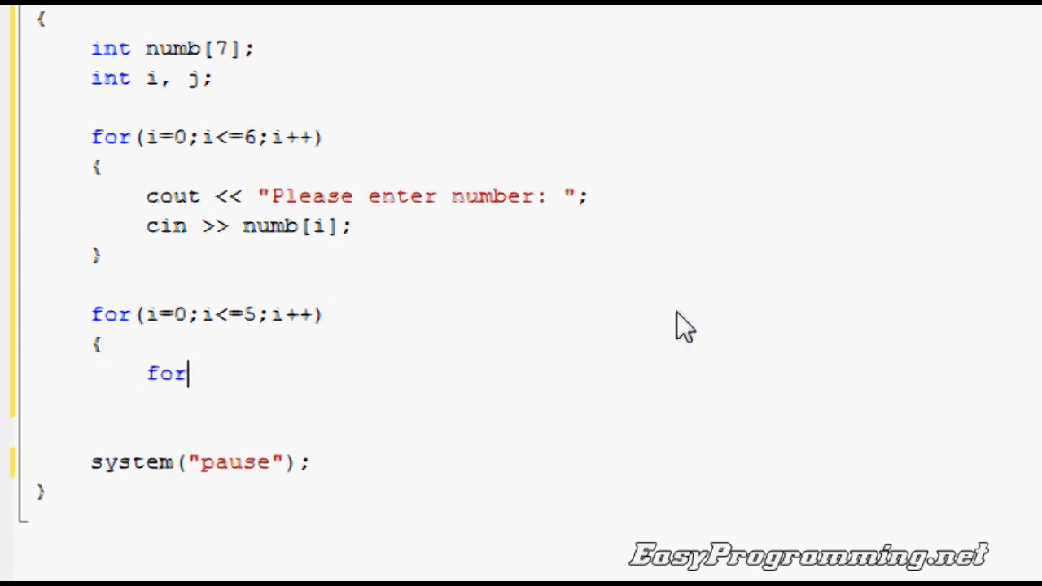
{"action": "type", "text": "(j"}
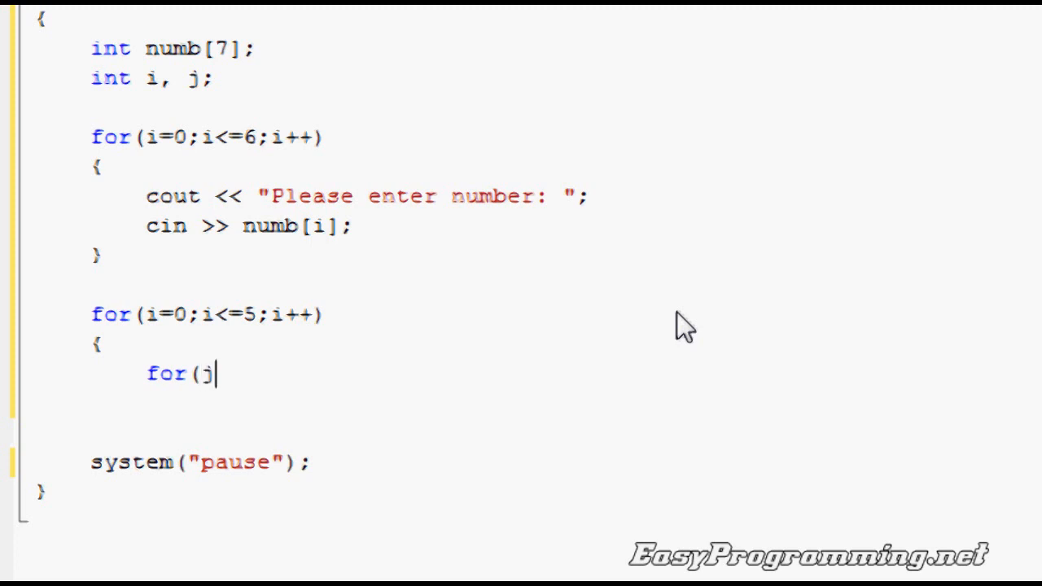
{"action": "type", "text": "=1"}
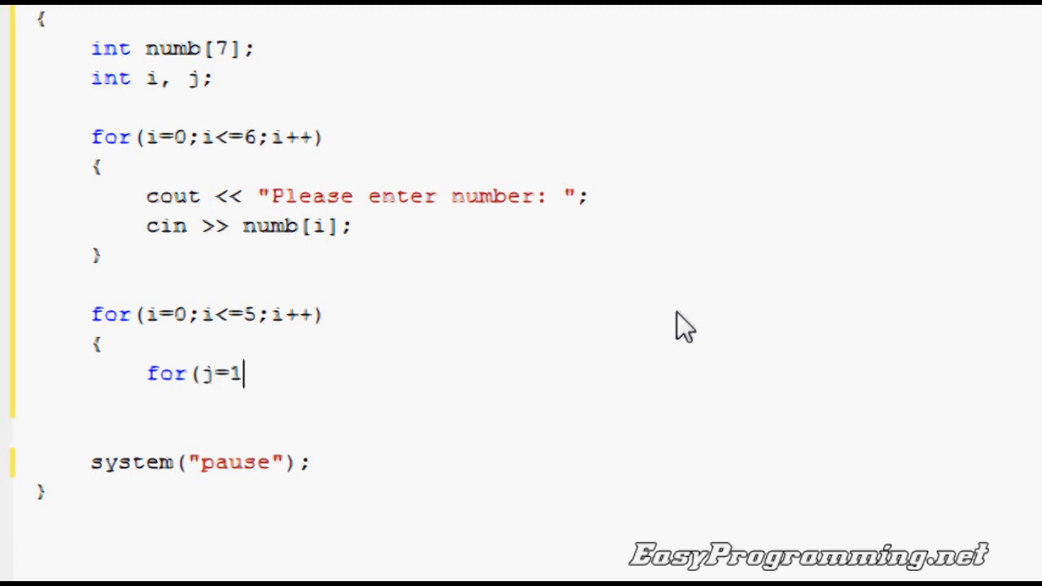
{"action": "type", "text": "i+"}
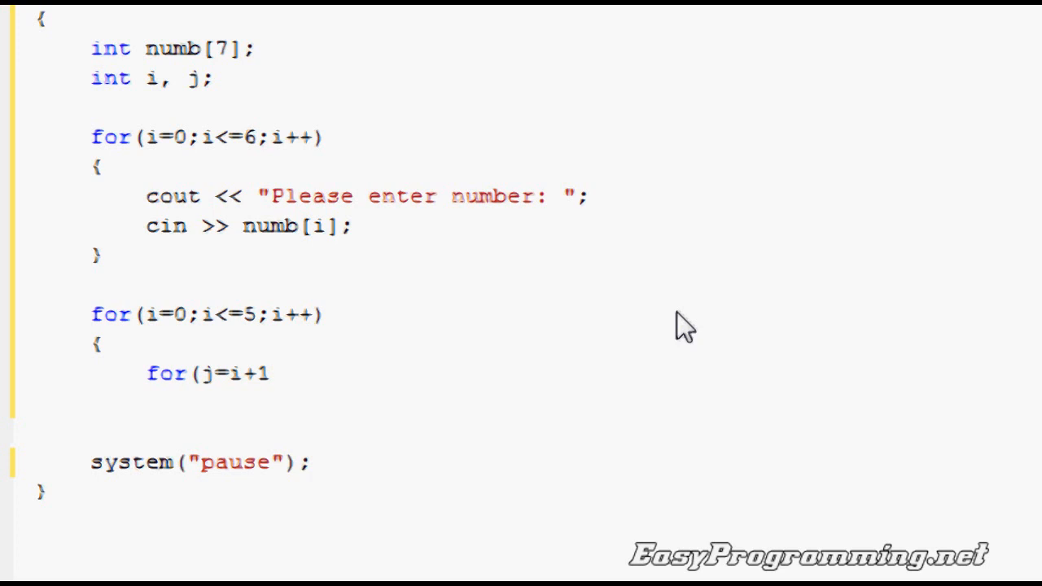
{"action": "type", "text": ";j<=6"}
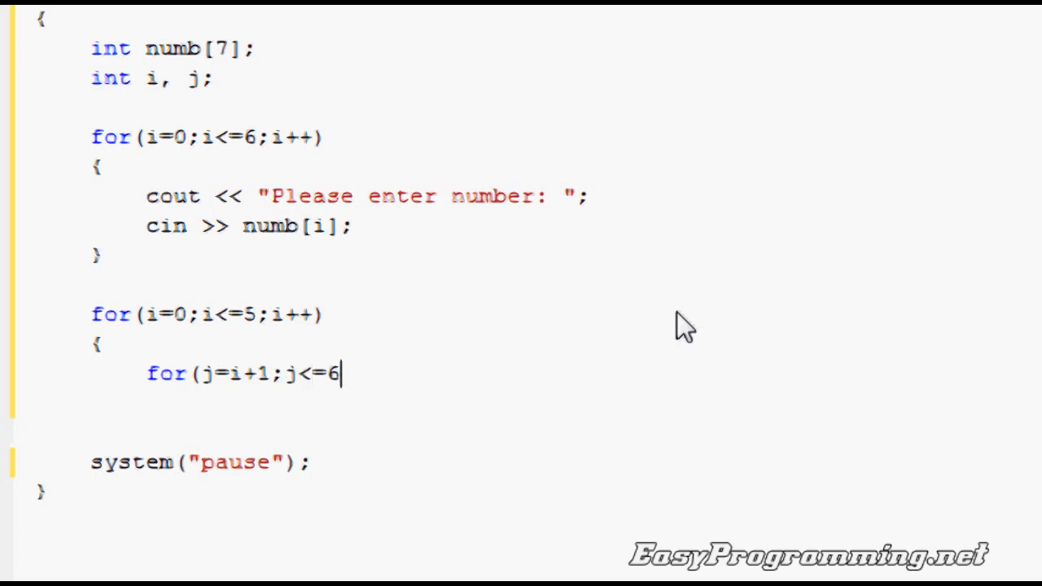
{"action": "type", "text": ";j++"}
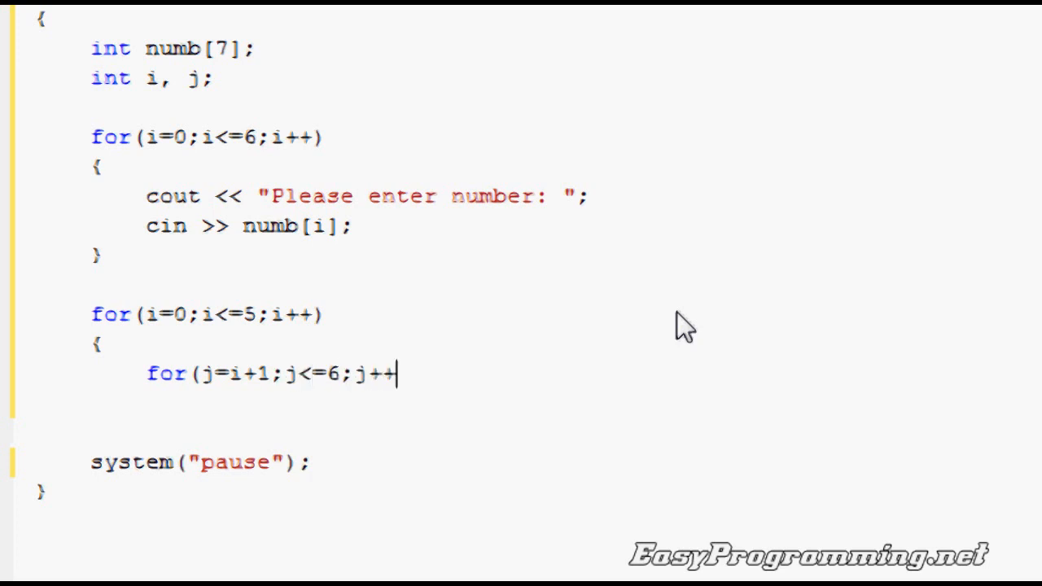
{"action": "type", "text": ")"}
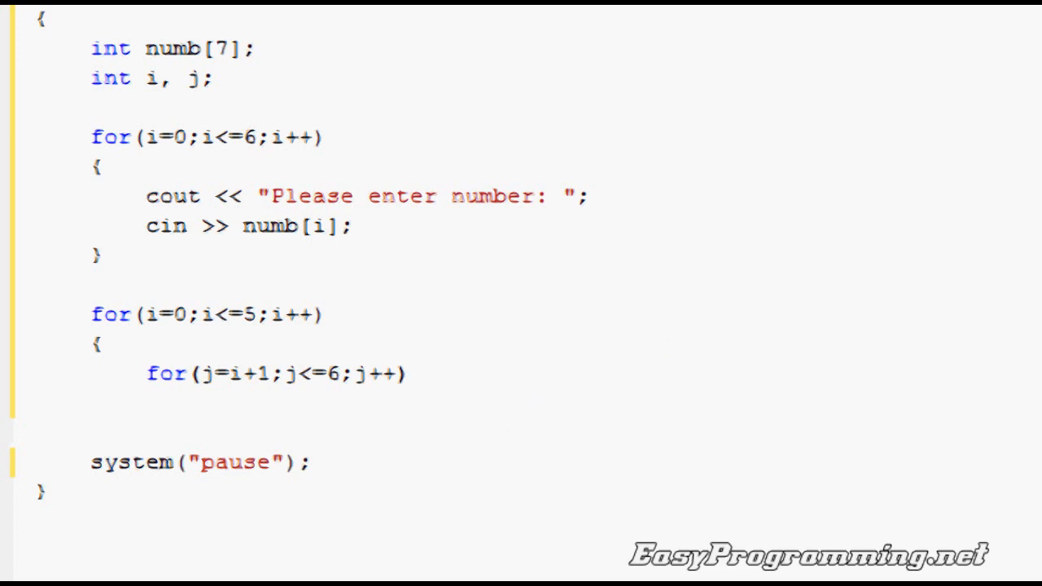
{"action": "double_click", "coordinate": [250, 373]}
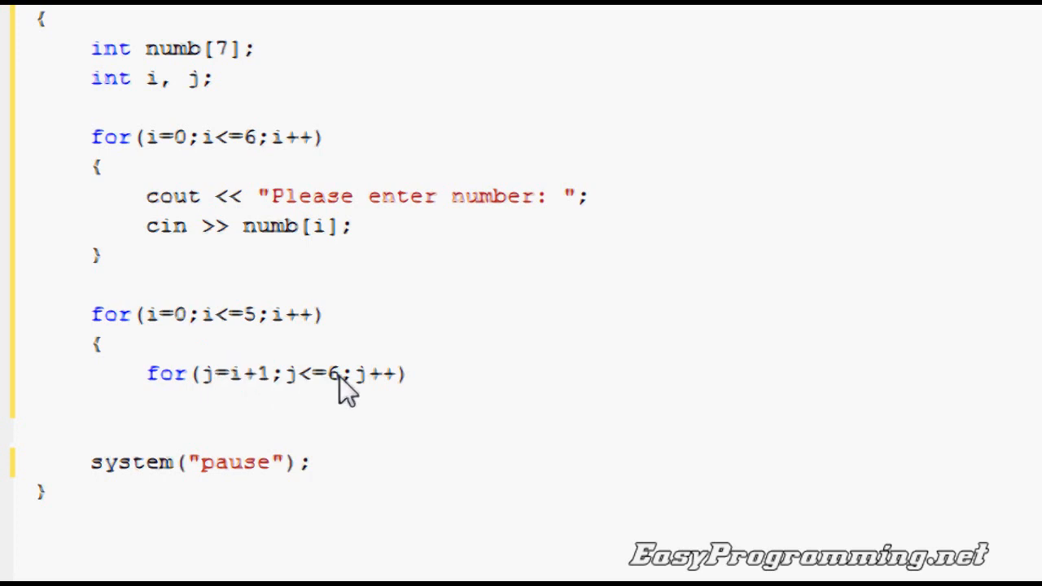
{"action": "mouse_move", "coordinate": [261, 326]}
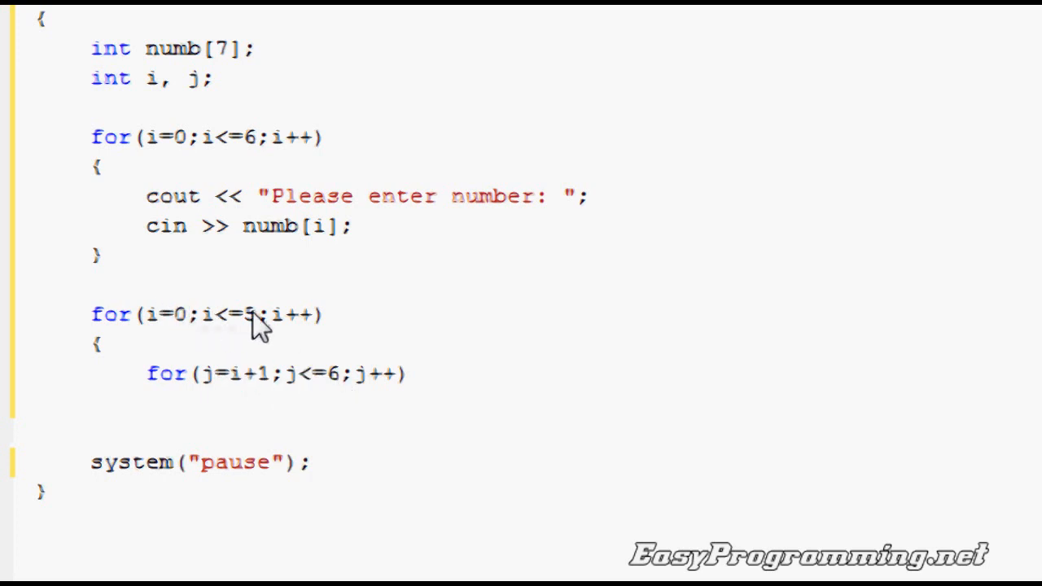
{"action": "double_click", "coordinate": [250, 373]}
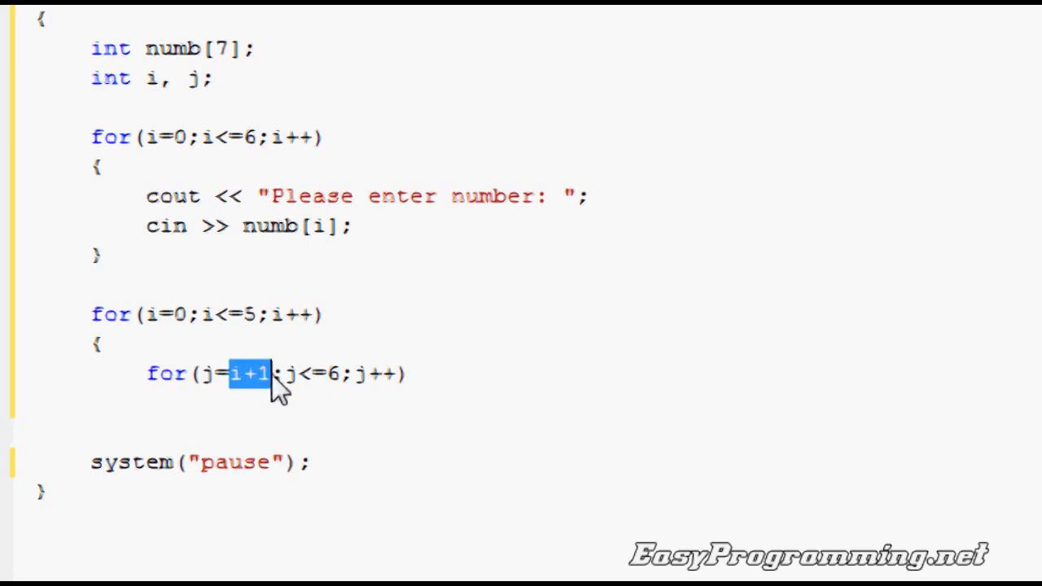
{"action": "mouse_move", "coordinate": [339, 390]}
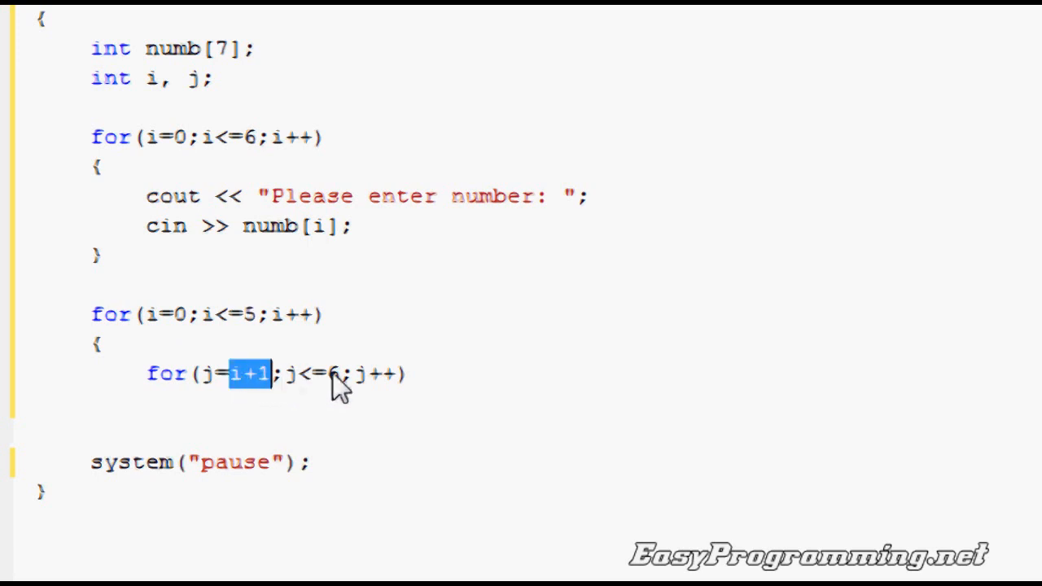
{"action": "mouse_move", "coordinate": [326, 367]}
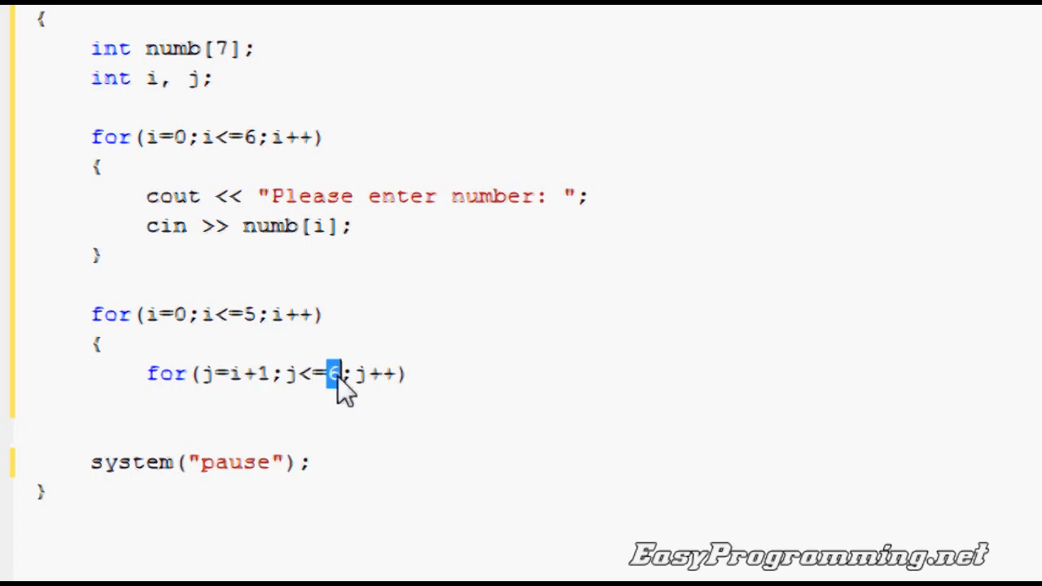
{"action": "mouse_move", "coordinate": [295, 362]}
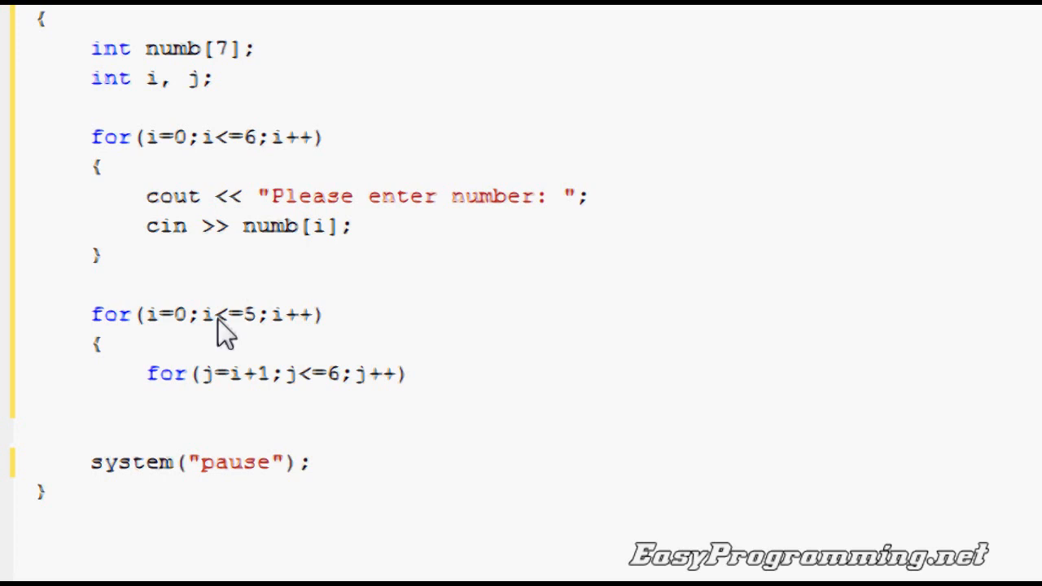
{"action": "mouse_move", "coordinate": [780, 194]}
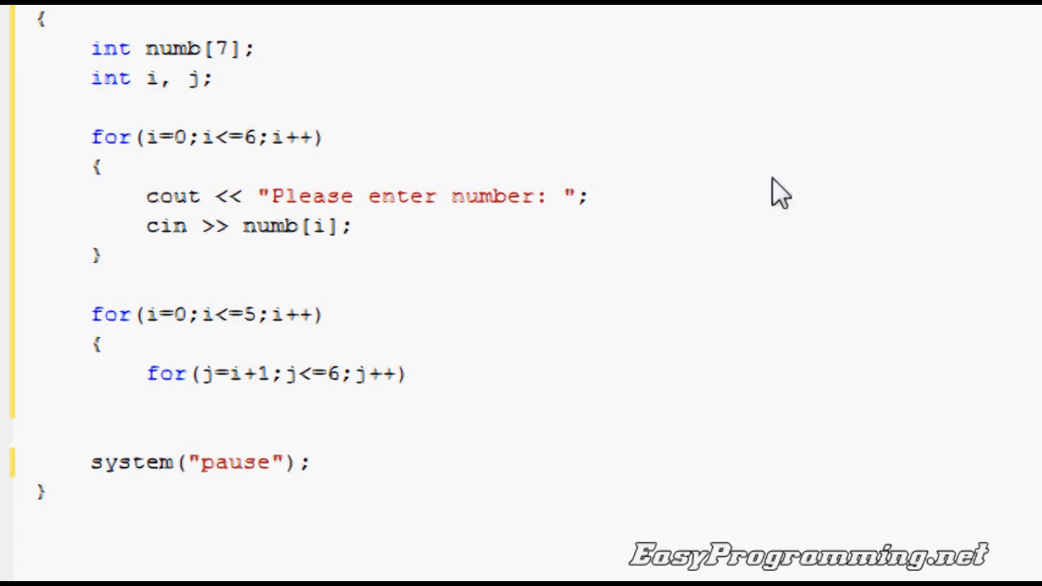
{"action": "mouse_move", "coordinate": [723, 167]}
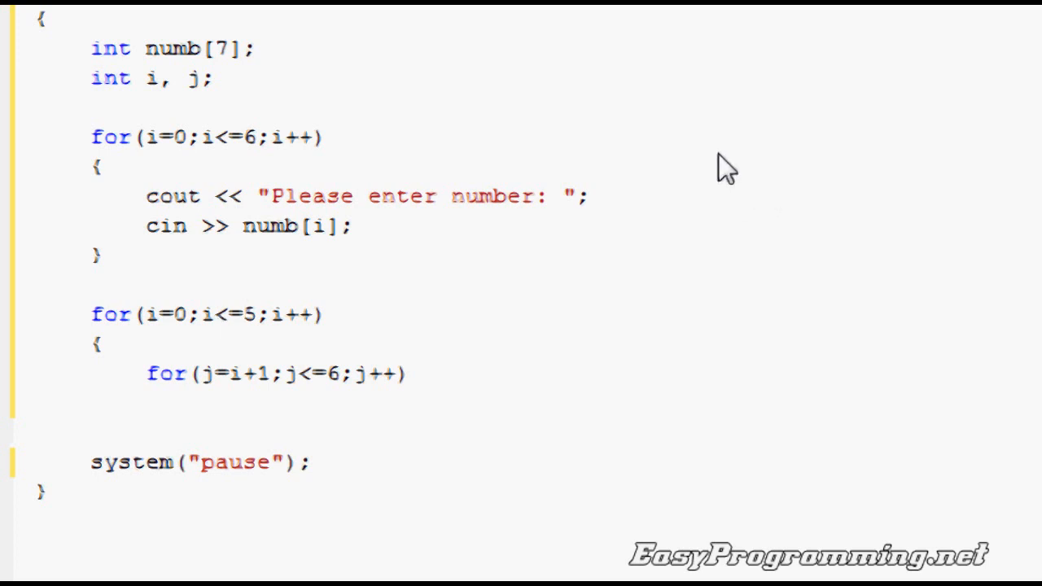
{"action": "mouse_move", "coordinate": [505, 280]}
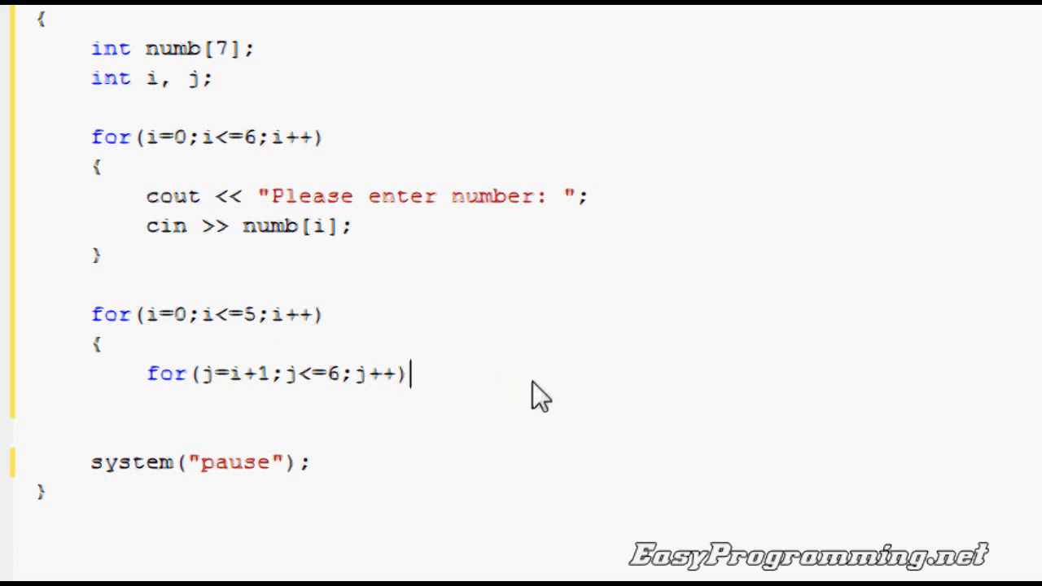
Open the inner loop body and declare int temp; as its first statement
{"action": "type", "text": "{"}
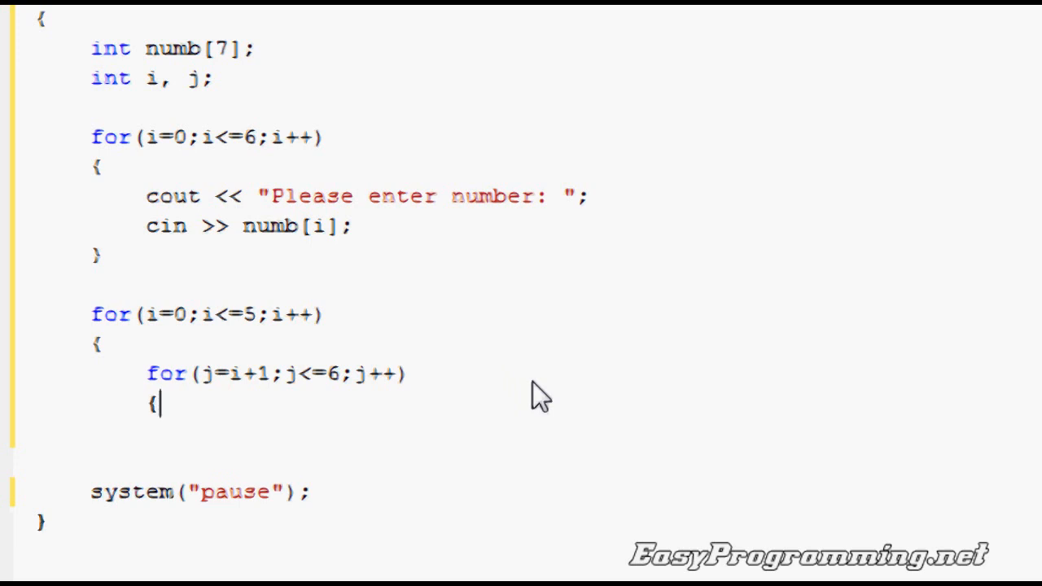
{"action": "key", "text": "Enter"}
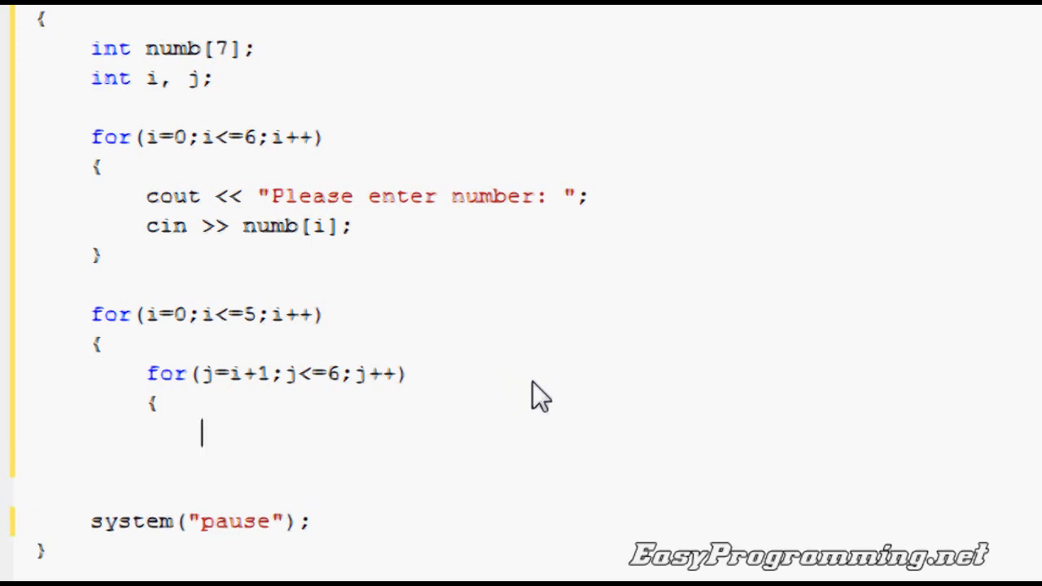
{"action": "type", "text": "int temp;"}
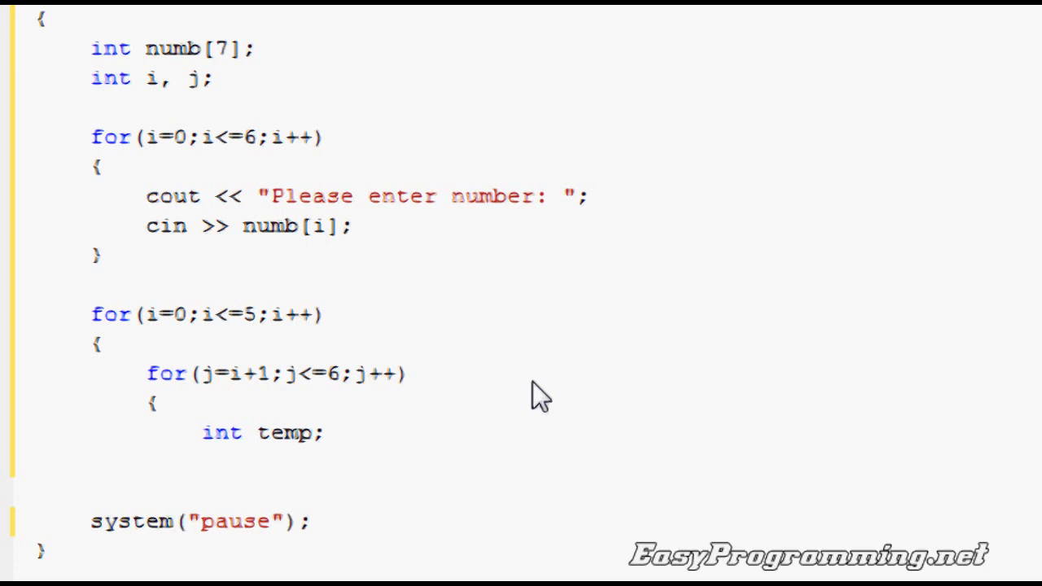
{"action": "left_click", "coordinate": [324, 433]}
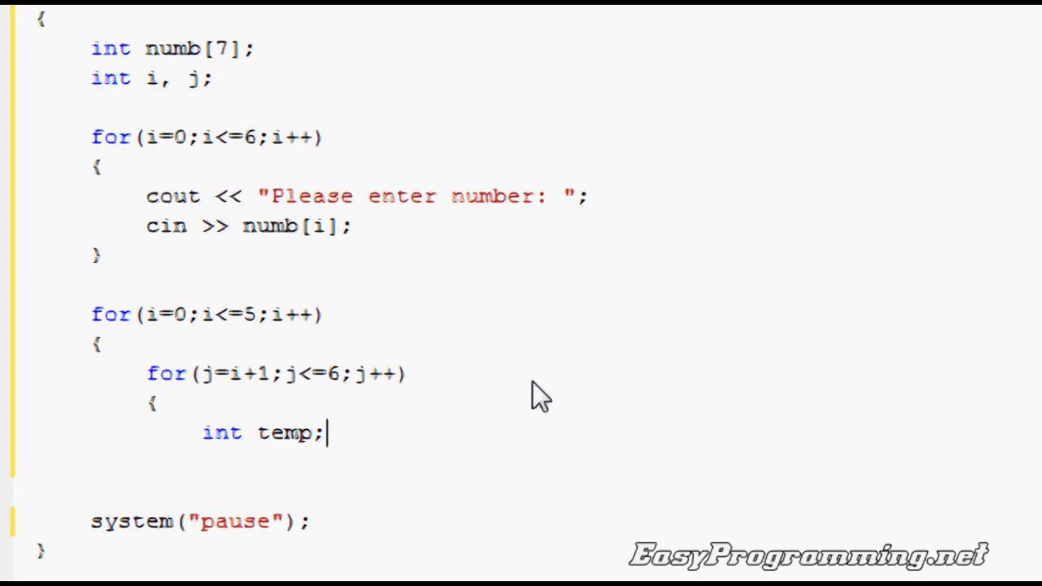
{"action": "scroll", "scroll_direction": "down", "scroll_amount": 3}
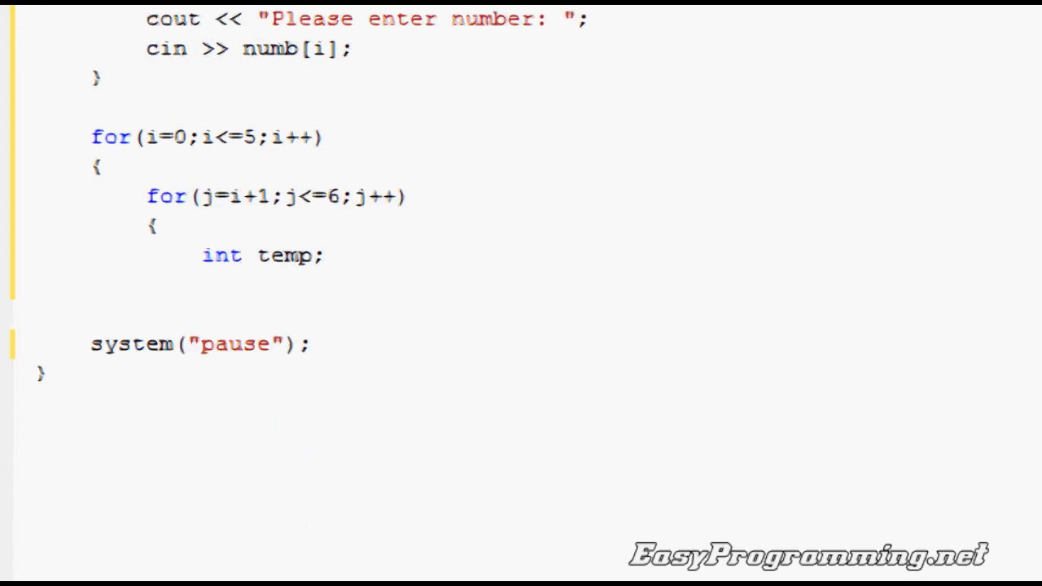
{"action": "scroll", "scroll_direction": "down", "scroll_amount": 3}
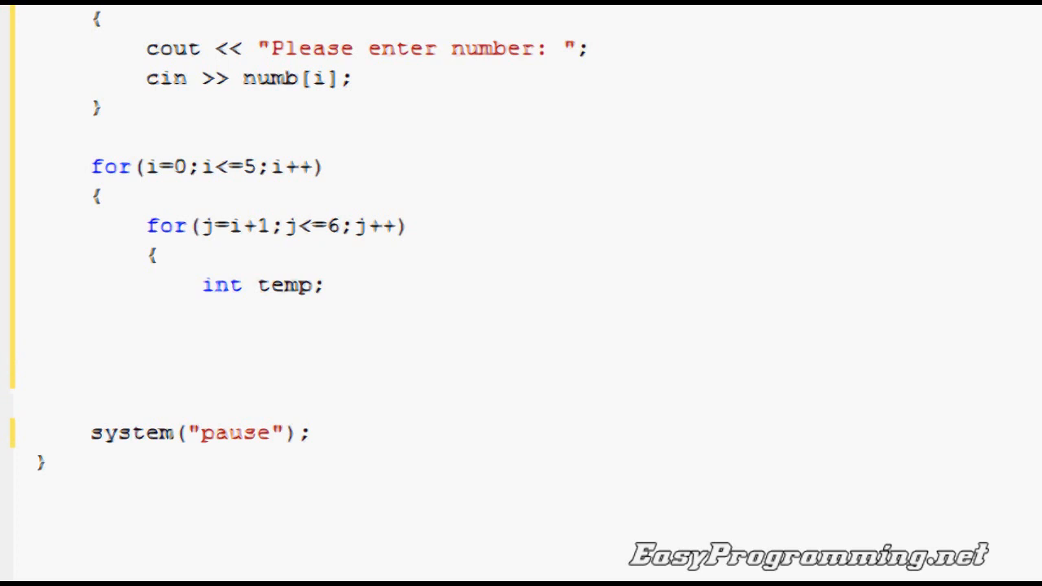
Write the comparison if(numb[i] > numb[j]) inside the inner loop
{"action": "type", "text": "if"}
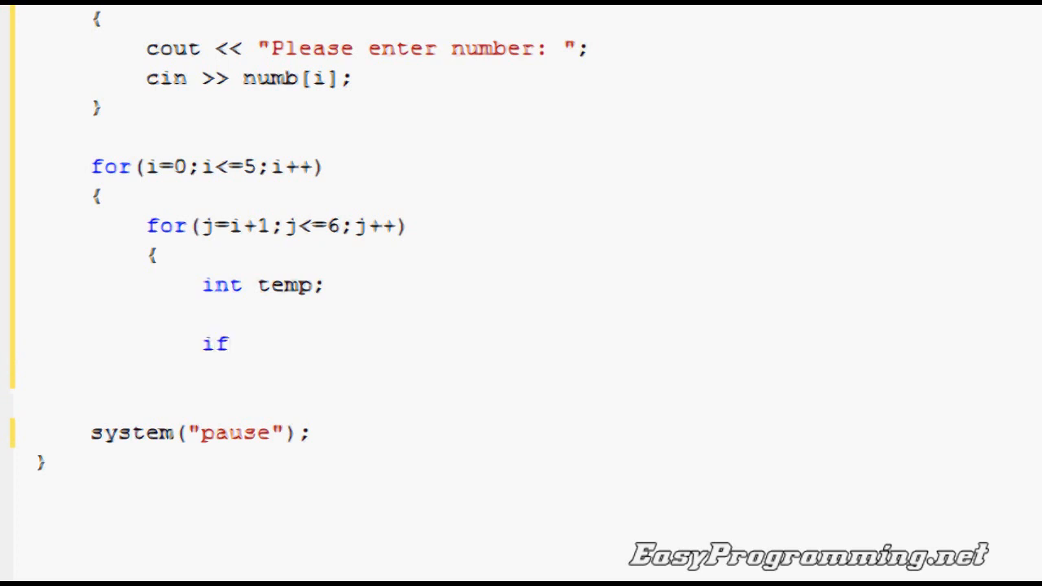
{"action": "type", "text": "("}
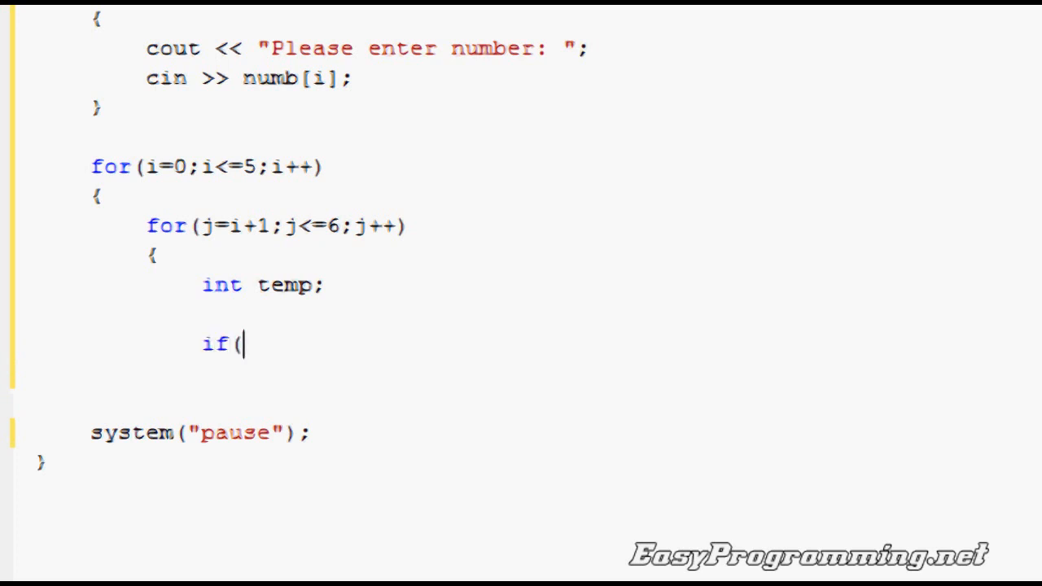
{"action": "type", "text": "num"}
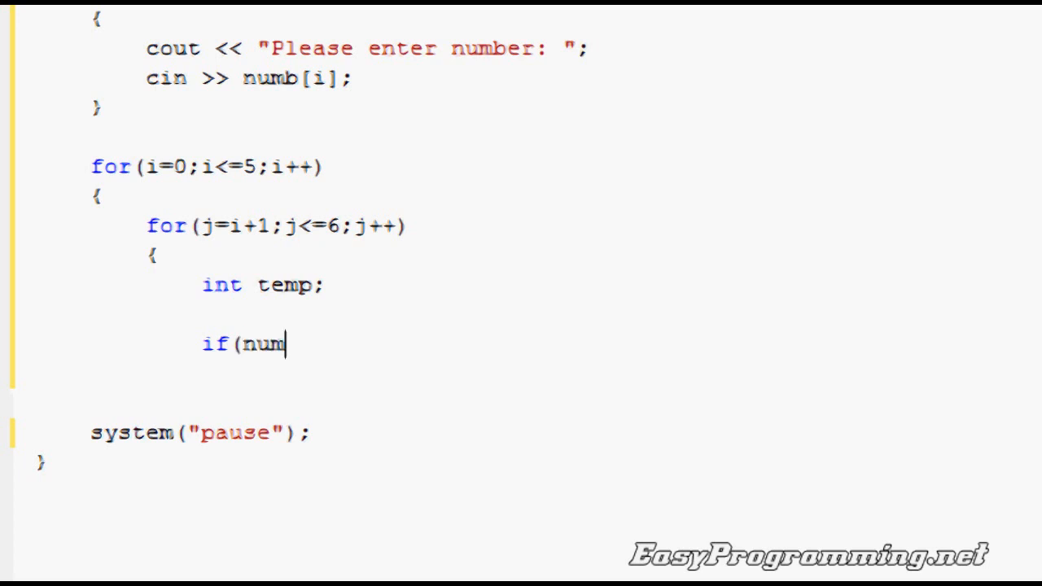
{"action": "type", "text": "b[i] ["}
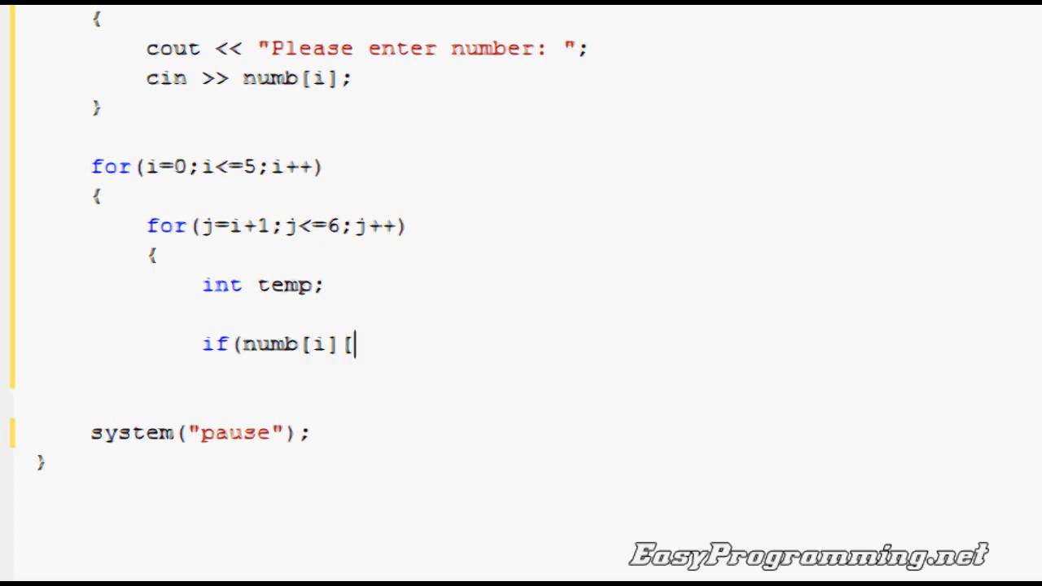
{"action": "key", "text": "Backspace"}
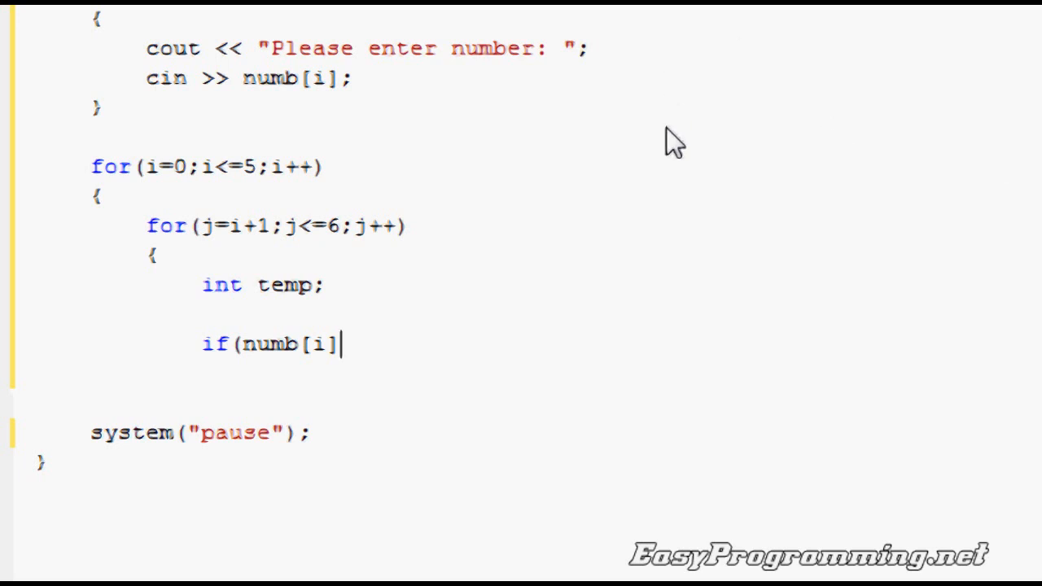
{"action": "type", "text": "> n"}
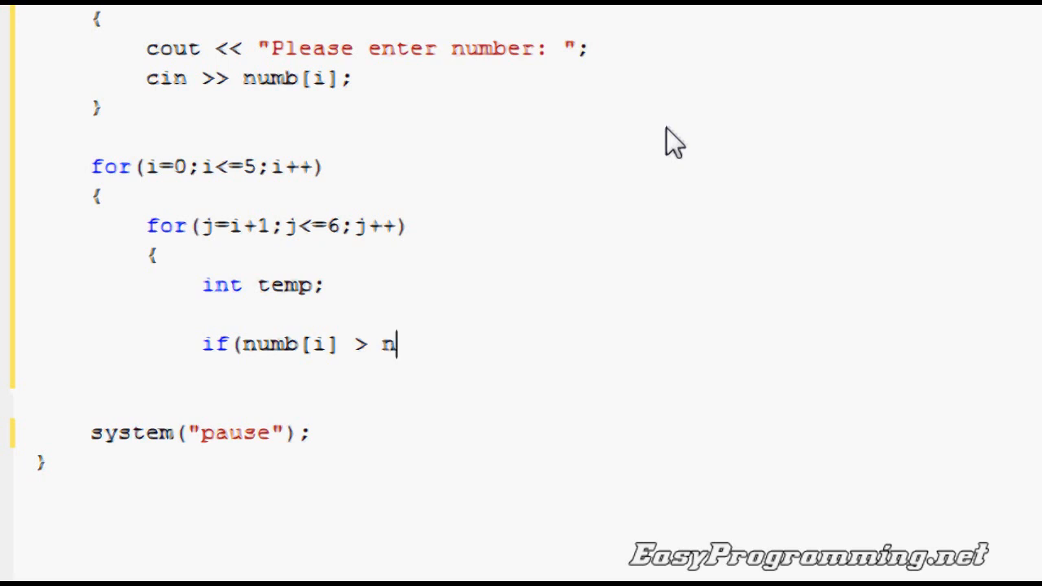
{"action": "type", "text": "umb["}
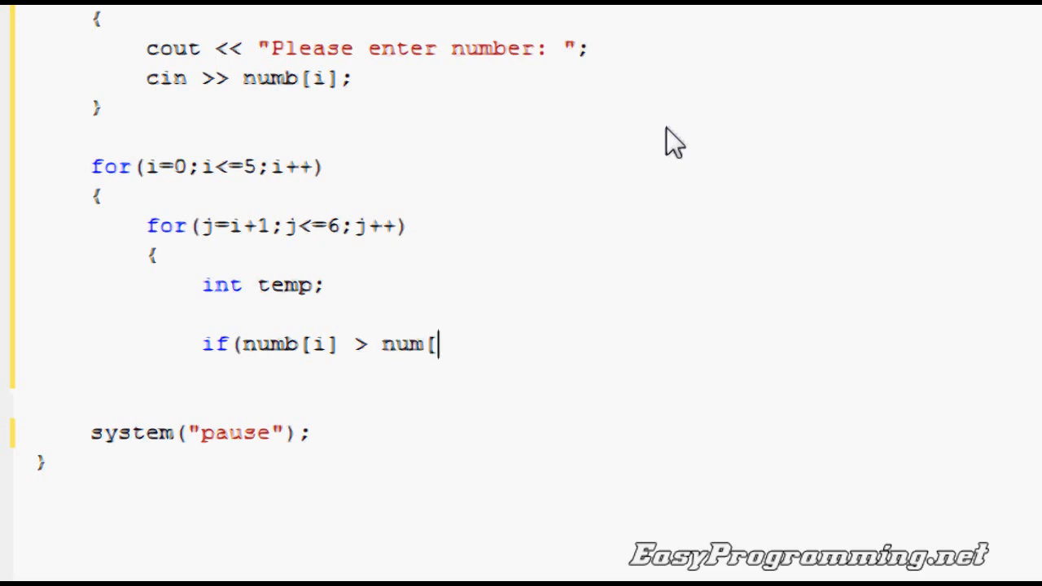
{"action": "type", "text": "b[j]"}
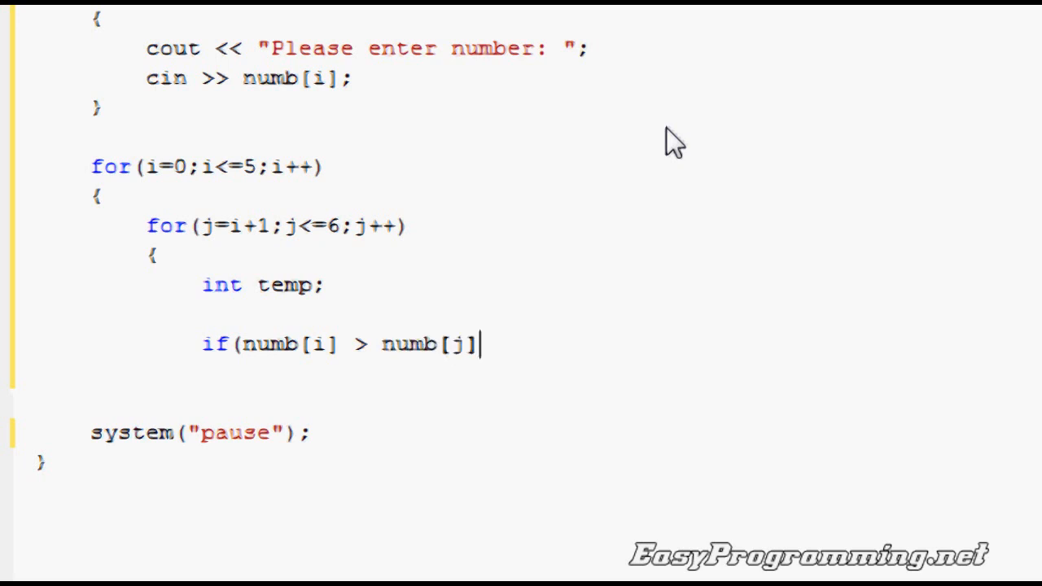
{"action": "type", "text": ")"}
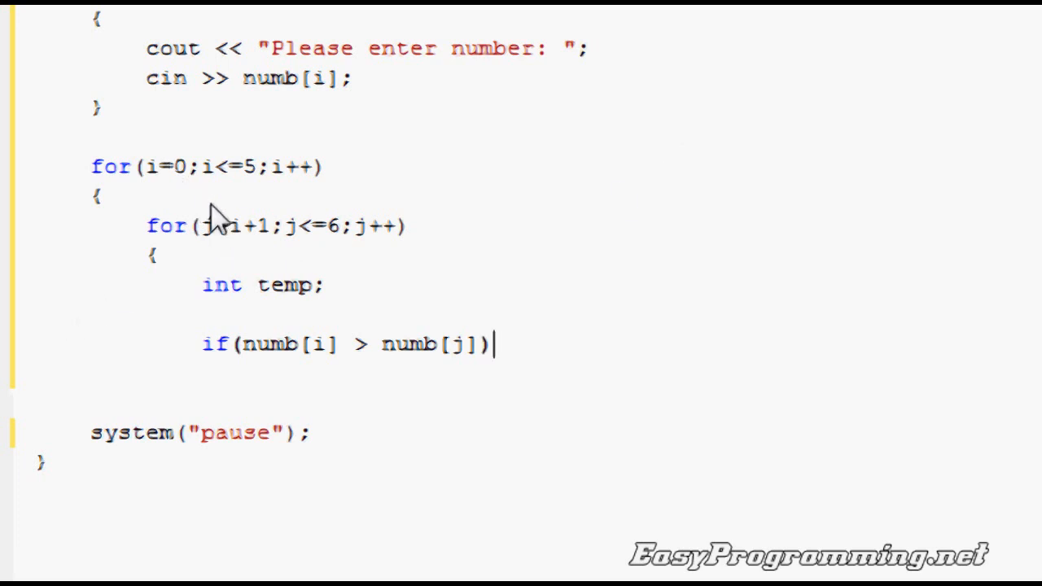
{"action": "mouse_move", "coordinate": [268, 274]}
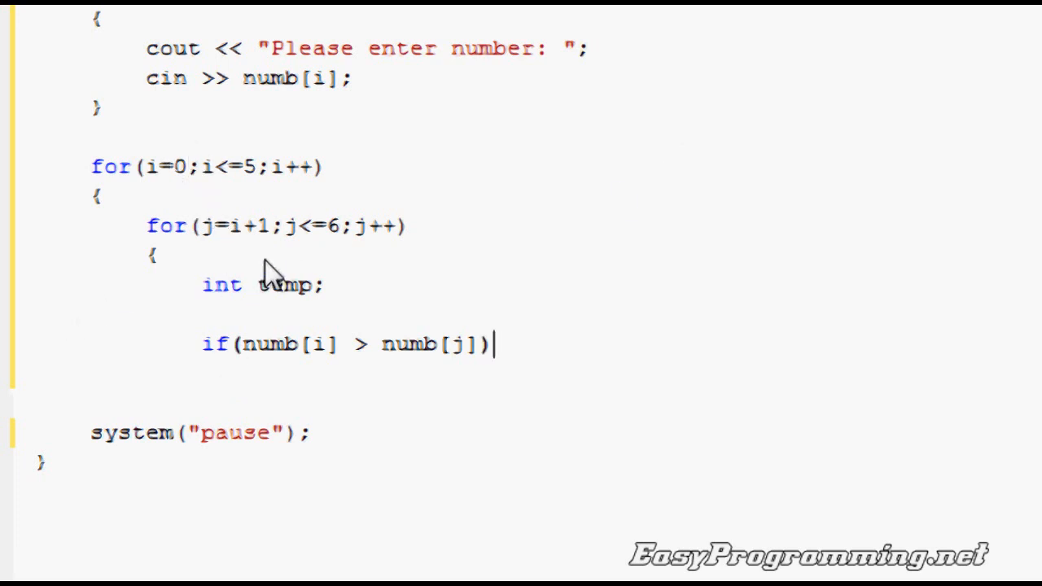
{"action": "mouse_move", "coordinate": [443, 350]}
{"action": "type", "text": "tem"}
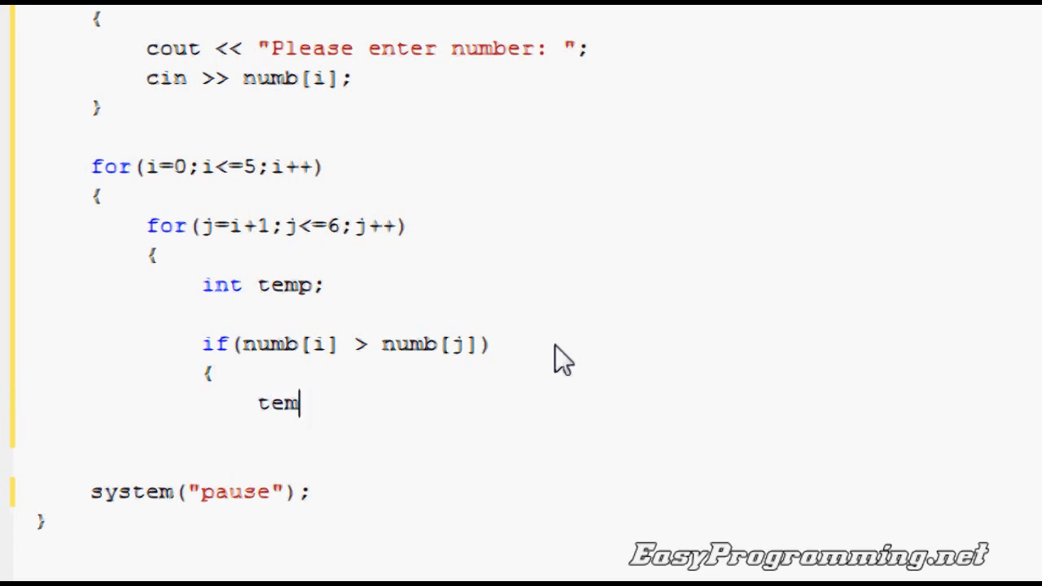
Swap numb[i] and numb[j] through temp and close the if and both loop braces
{"action": "type", "text": "p = numb[i];"}
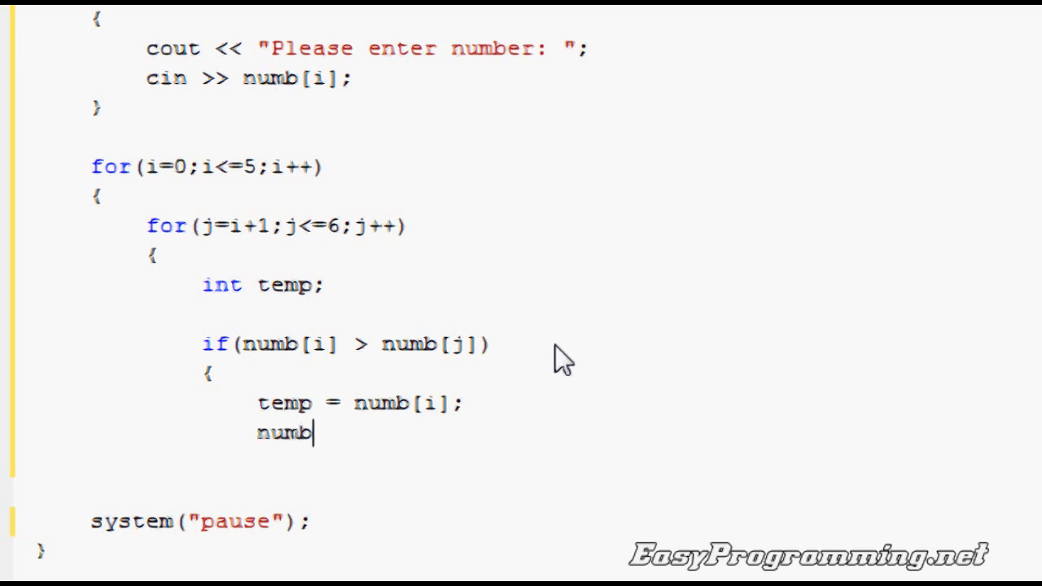
{"action": "type", "text": "[i]"}
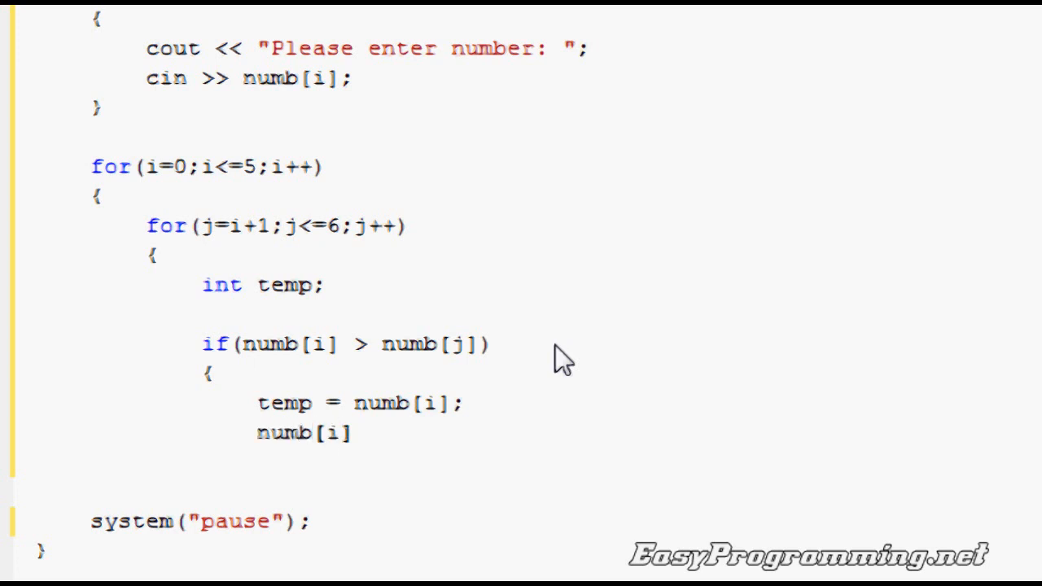
{"action": "type", "text": "= numb[j];"}
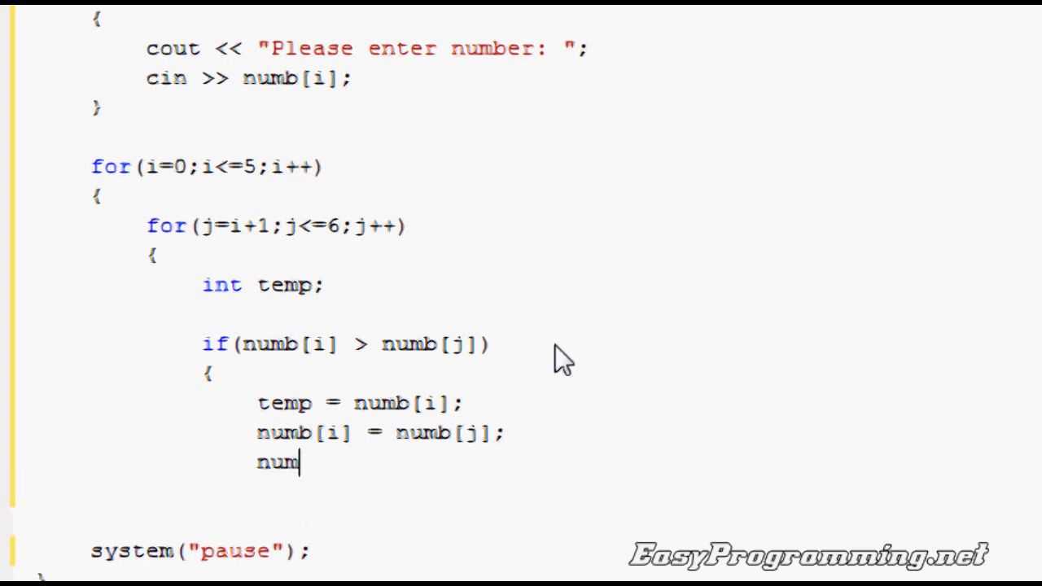
{"action": "key", "text": "Backspace"}
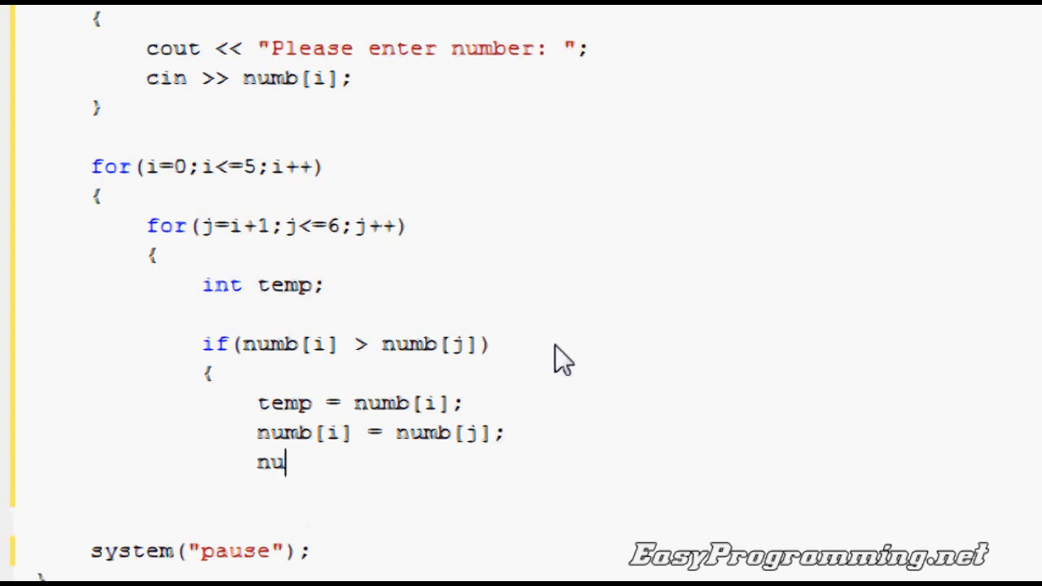
{"action": "type", "text": "mb[j]"}
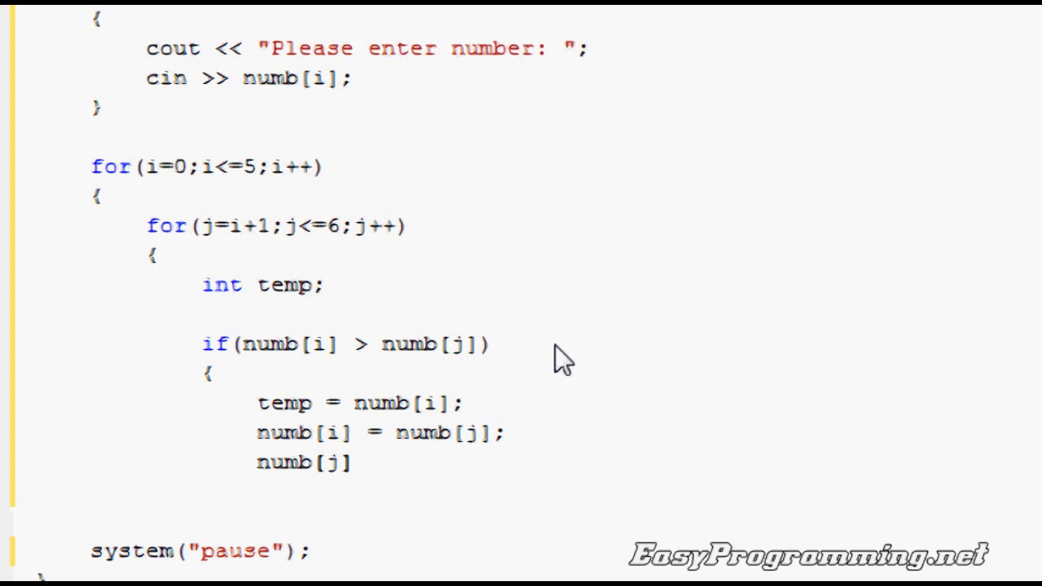
{"action": "type", "text": "= temp;"}
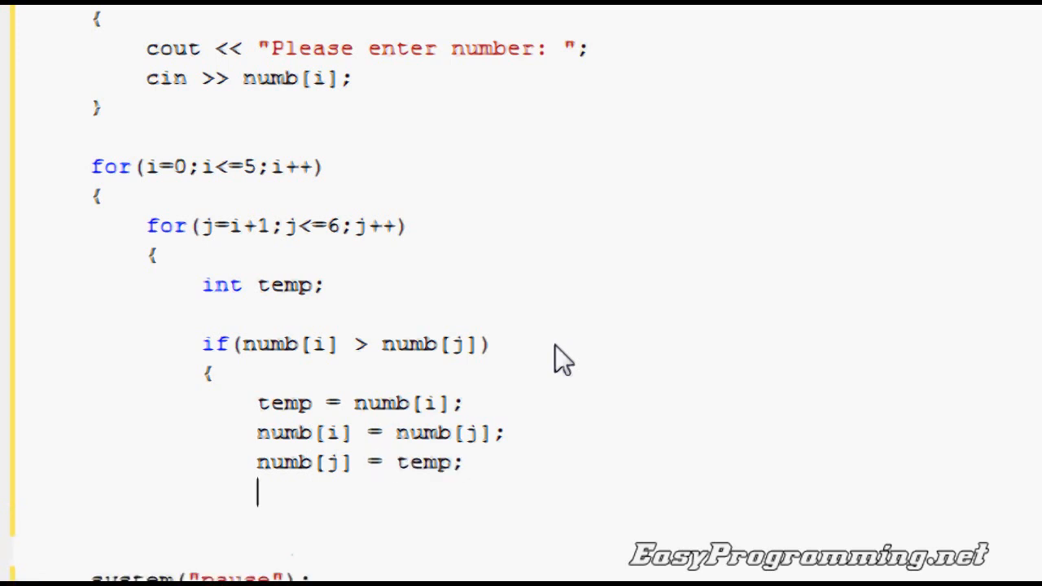
{"action": "type", "text": "}"}
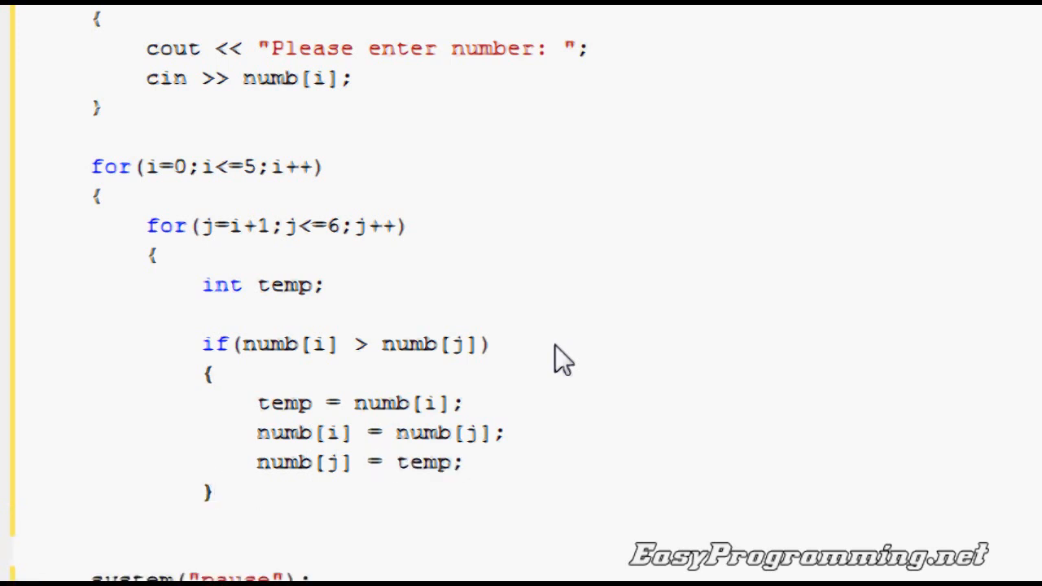
{"action": "type", "text": "}"}
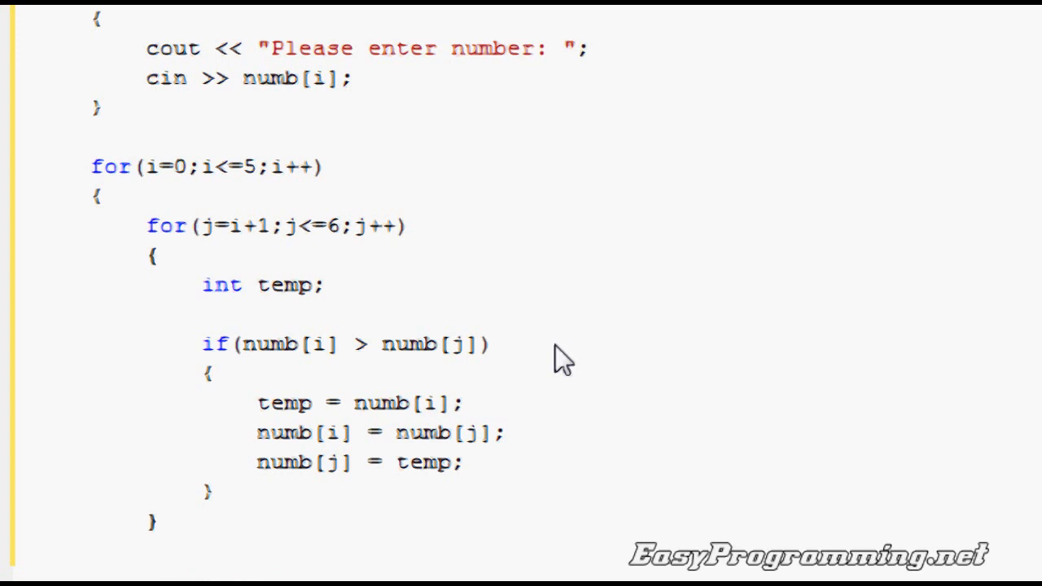
{"action": "type", "text": "}"}
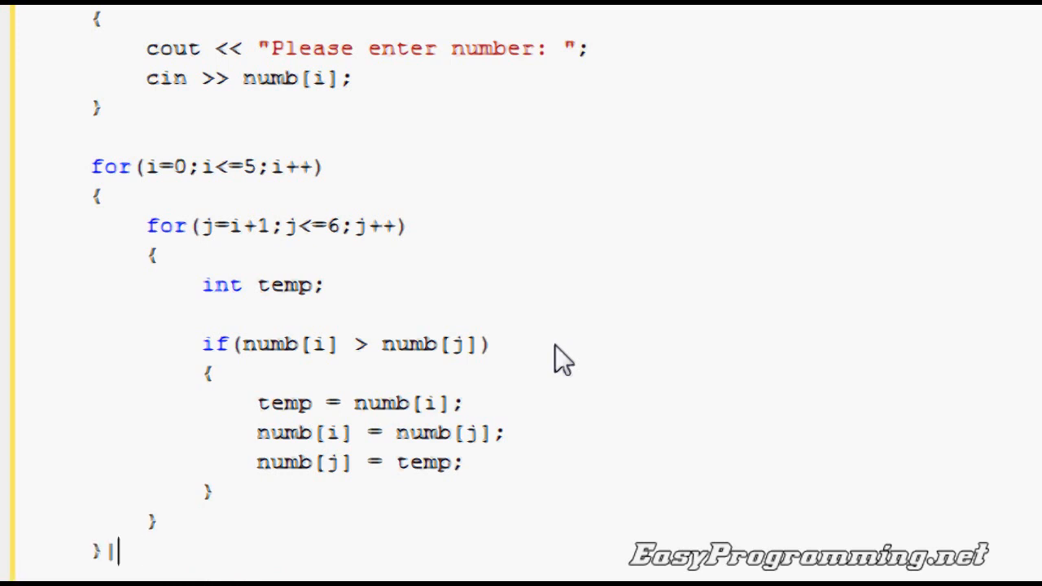
{"action": "mouse_move", "coordinate": [536, 466]}
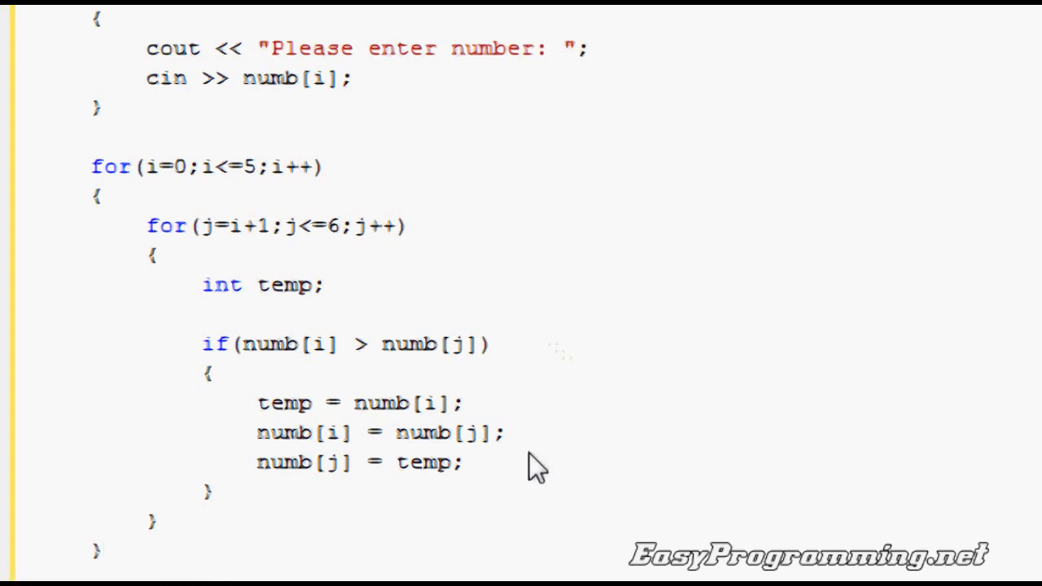
{"action": "mouse_move", "coordinate": [261, 399]}
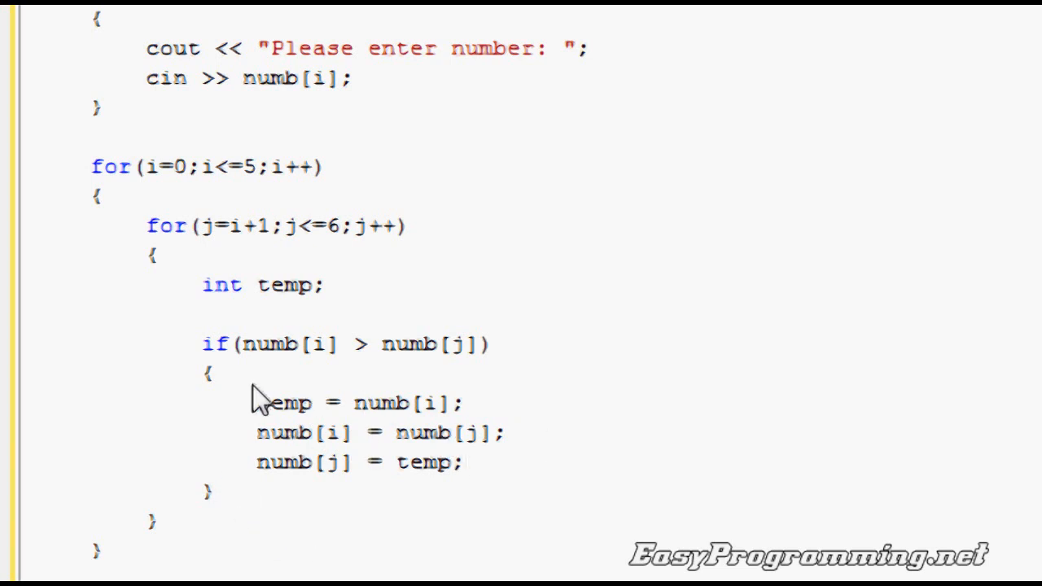
{"action": "double_click", "coordinate": [280, 402]}
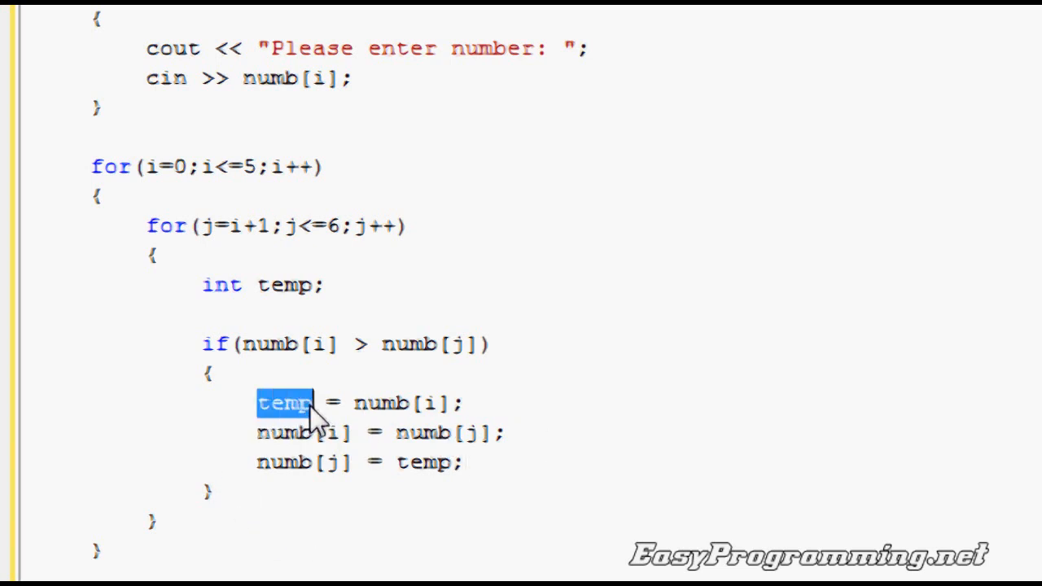
{"action": "mouse_move", "coordinate": [285, 416]}
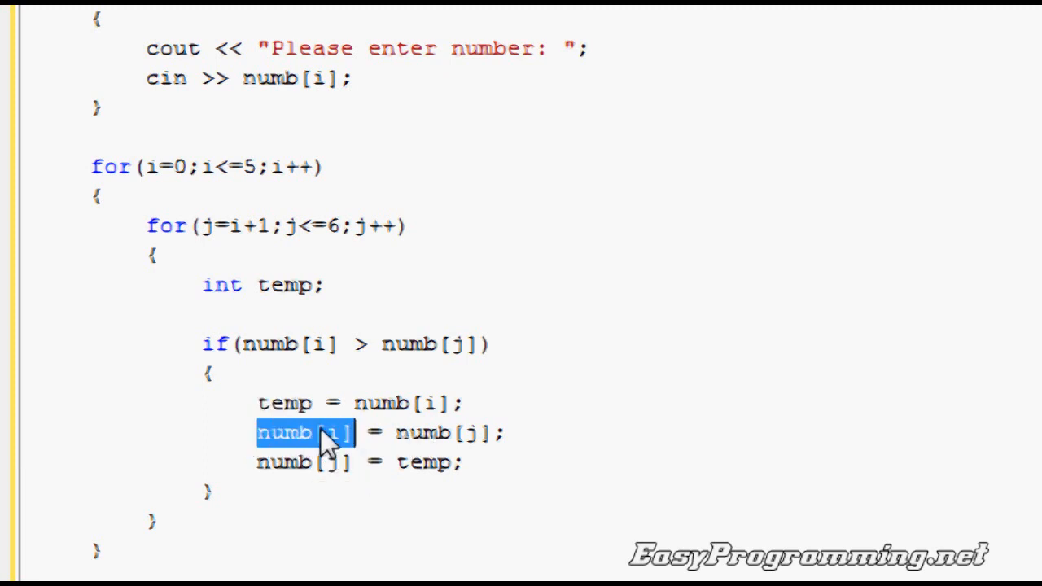
{"action": "mouse_move", "coordinate": [479, 358]}
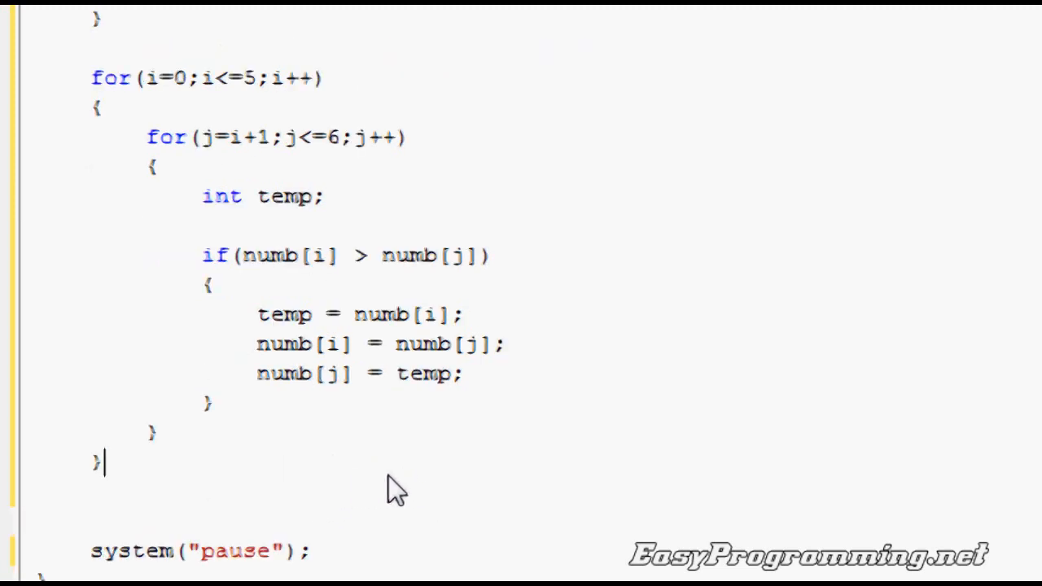
{"action": "scroll", "scroll_direction": "down", "scroll_amount": 3}
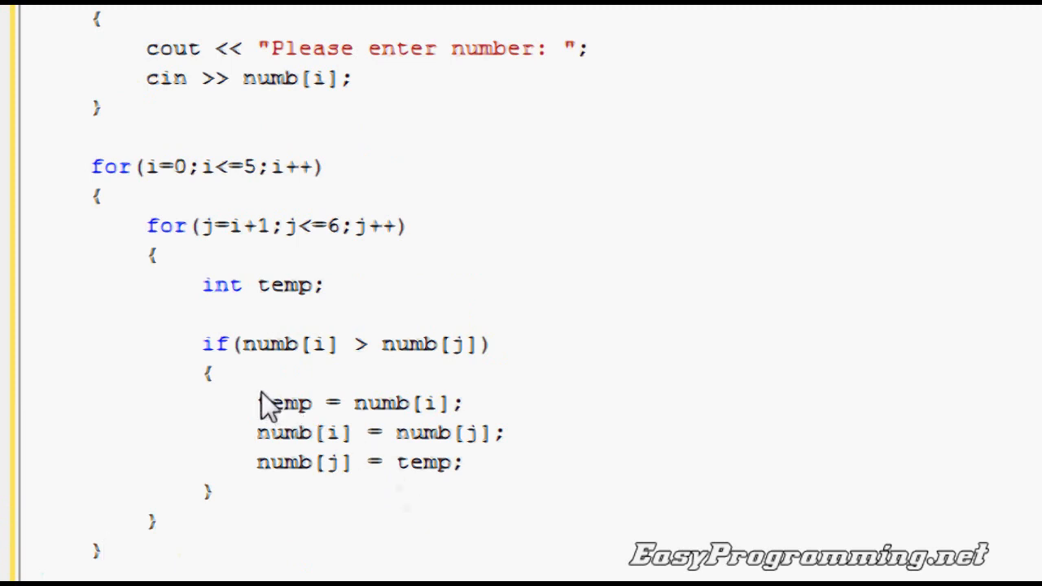
{"action": "left_click_drag", "start_coordinate": [260, 404], "coordinate": [459, 462]}
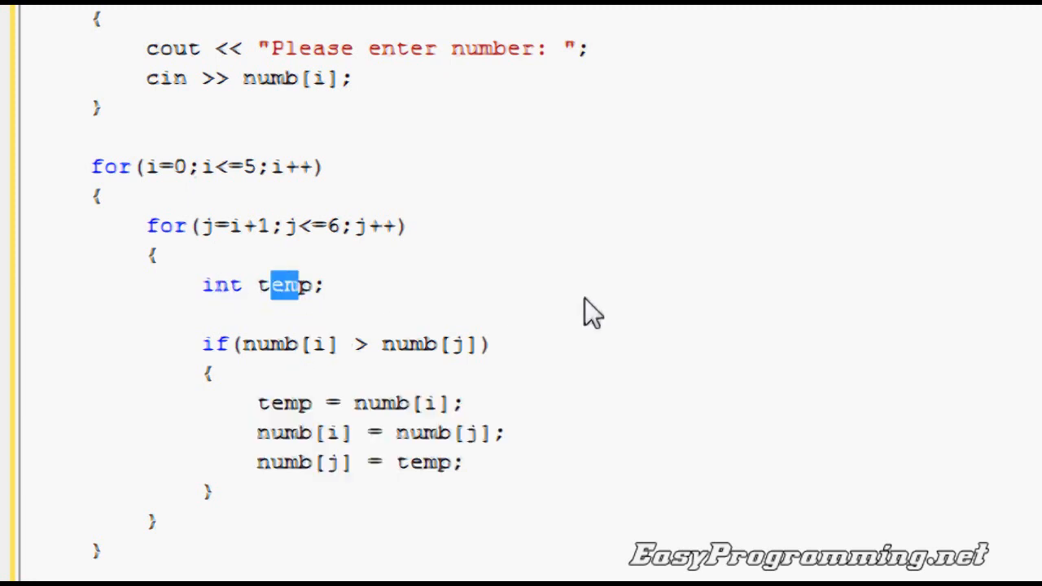
{"action": "mouse_move", "coordinate": [222, 299]}
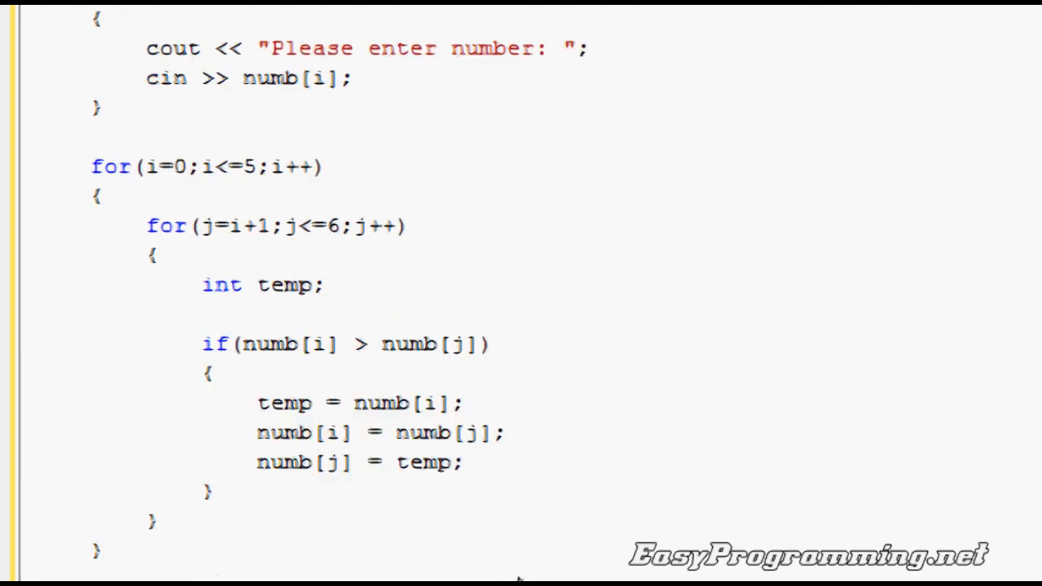
Add the output loop header for(i=0;i<=6;i++) after the sort
{"action": "scroll", "scroll_direction": "down", "scroll_amount": 3}
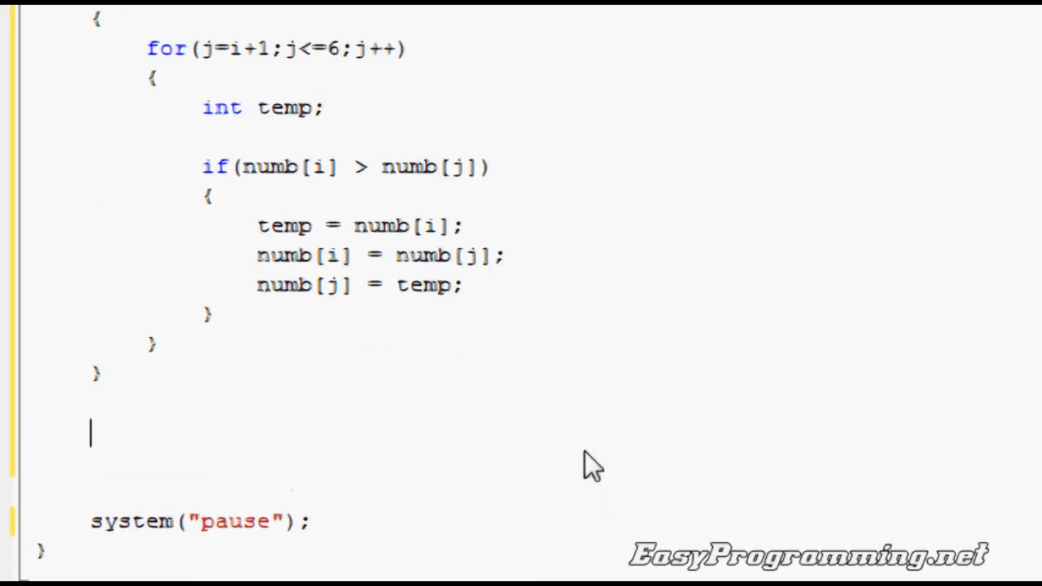
{"action": "type", "text": "for"}
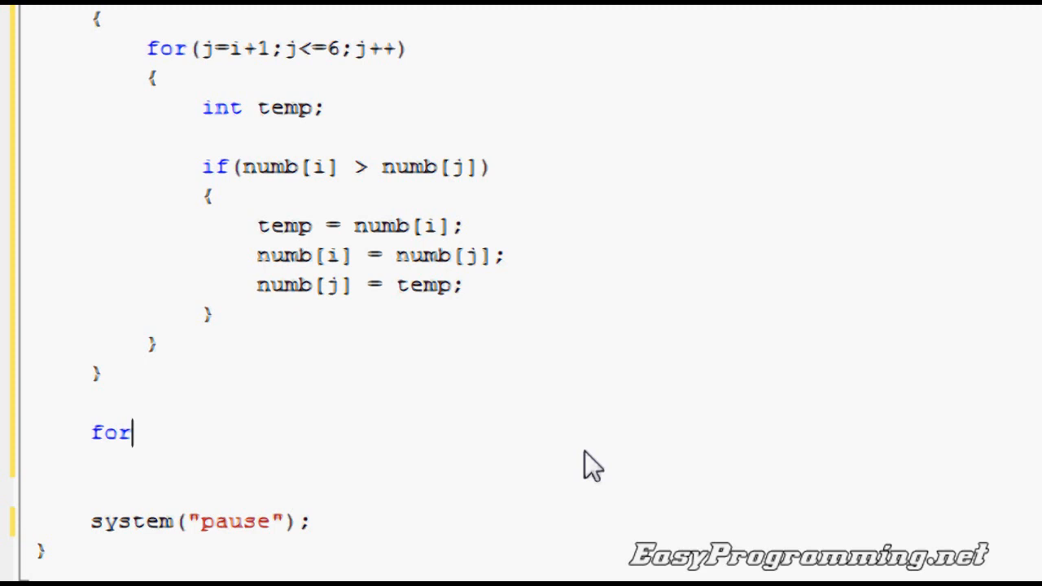
{"action": "type", "text": "("}
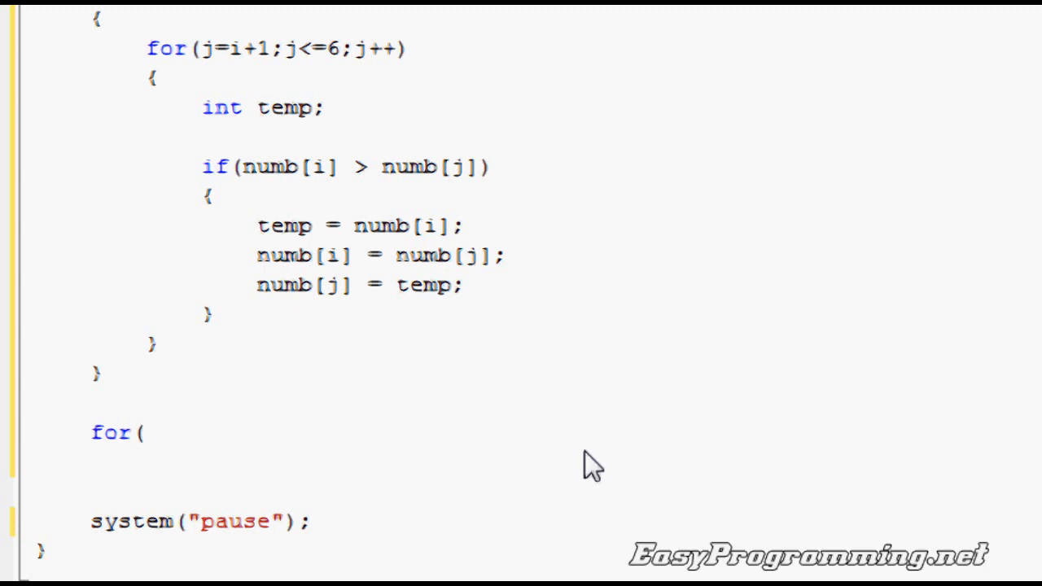
{"action": "type", "text": "i=0;i"}
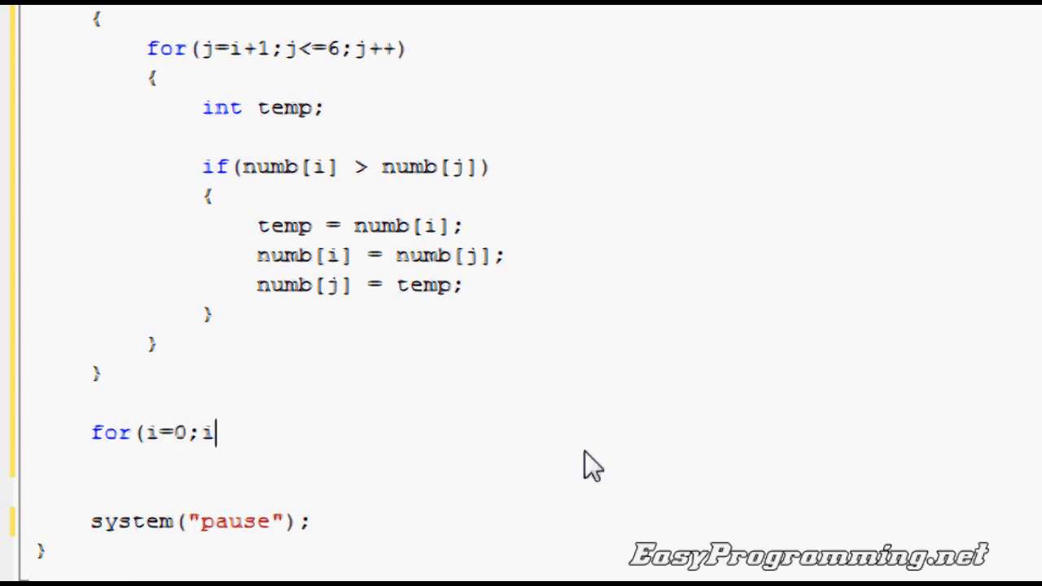
{"action": "type", "text": "<=6"}
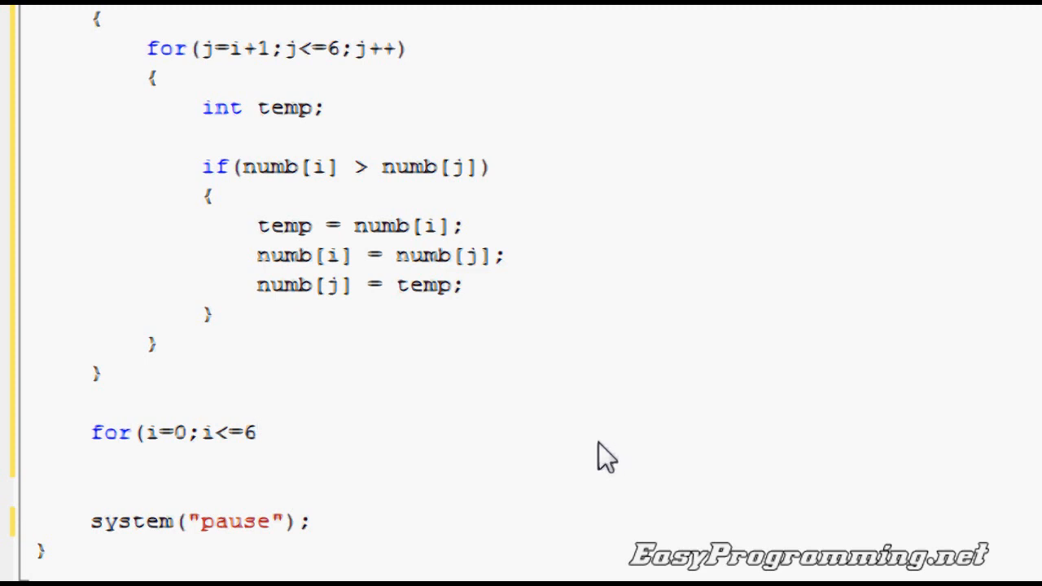
{"action": "scroll", "scroll_direction": "up", "scroll_amount": 3}
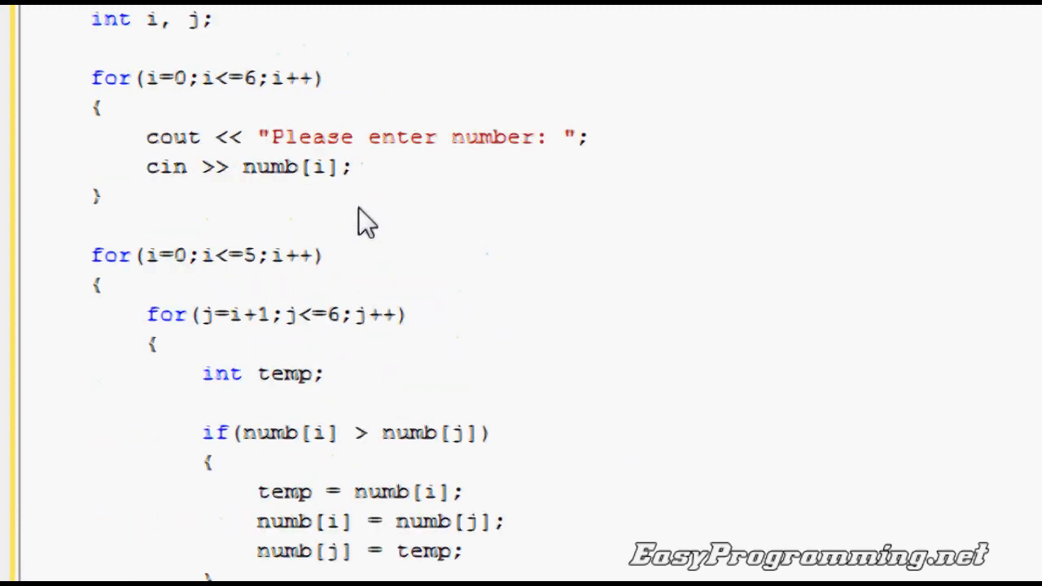
{"action": "scroll", "scroll_direction": "down", "scroll_amount": 3}
{"action": "type", "text": "for(i=0;i<=6;i"}
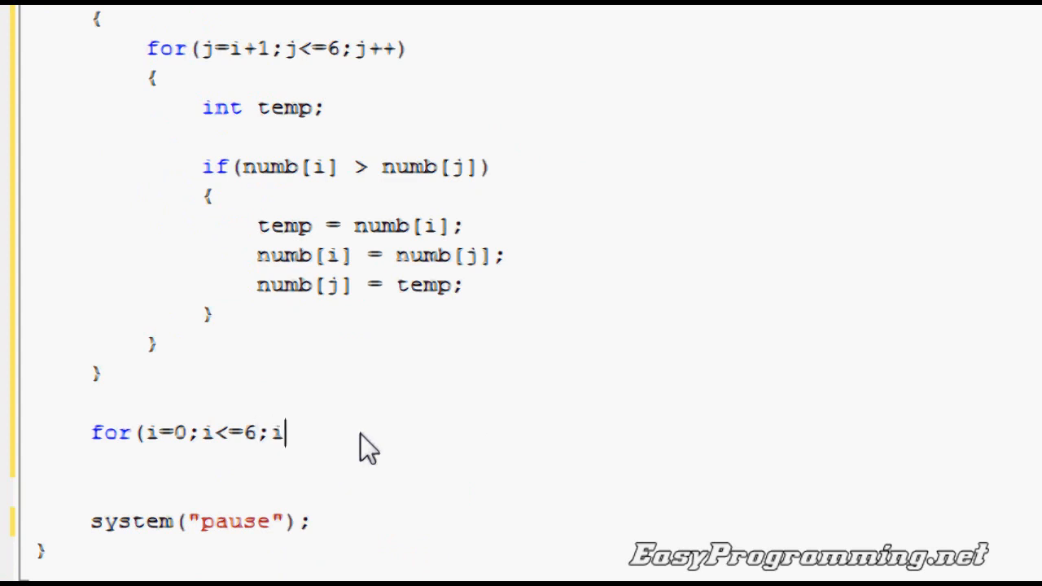
{"action": "type", "text": "++)"}
{"action": "type", "text": "{"}
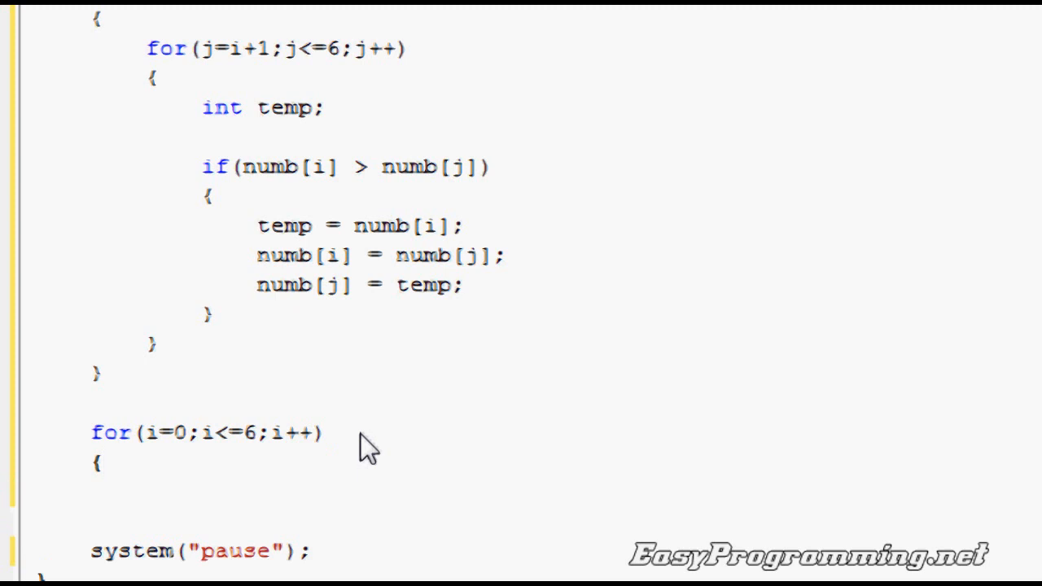
Print each value with cout << endl << numb[i] << endl; inside the output loop
{"action": "left_click", "coordinate": [118, 462]}
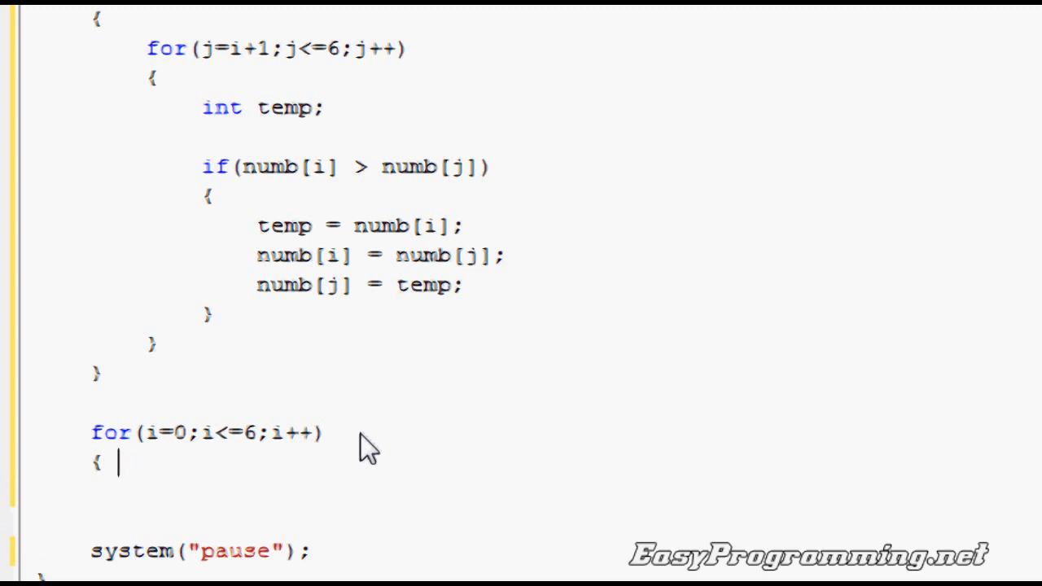
{"action": "type", "text": "cout << numb["}
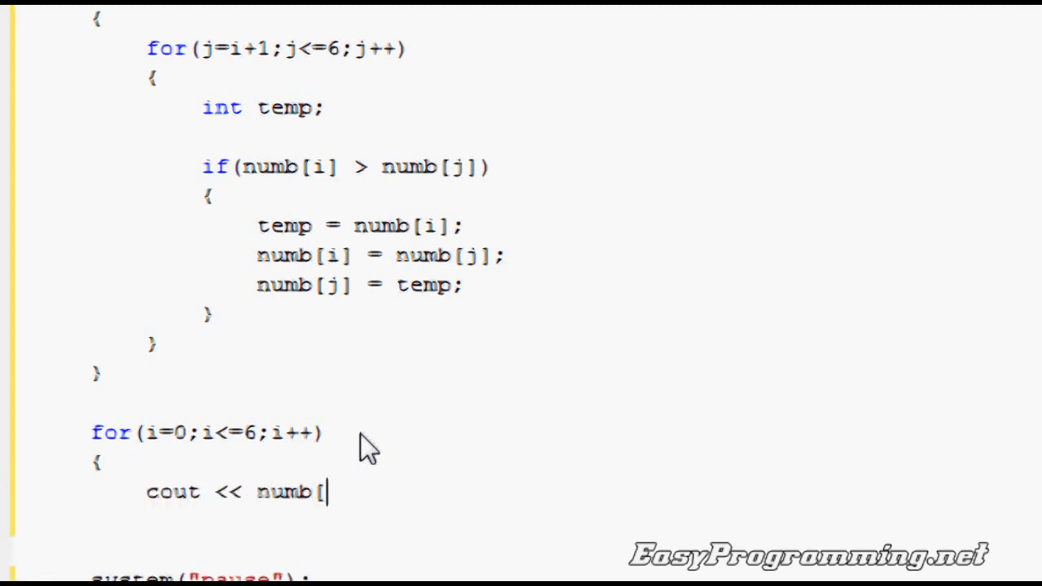
{"action": "type", "text": "i] << end"}
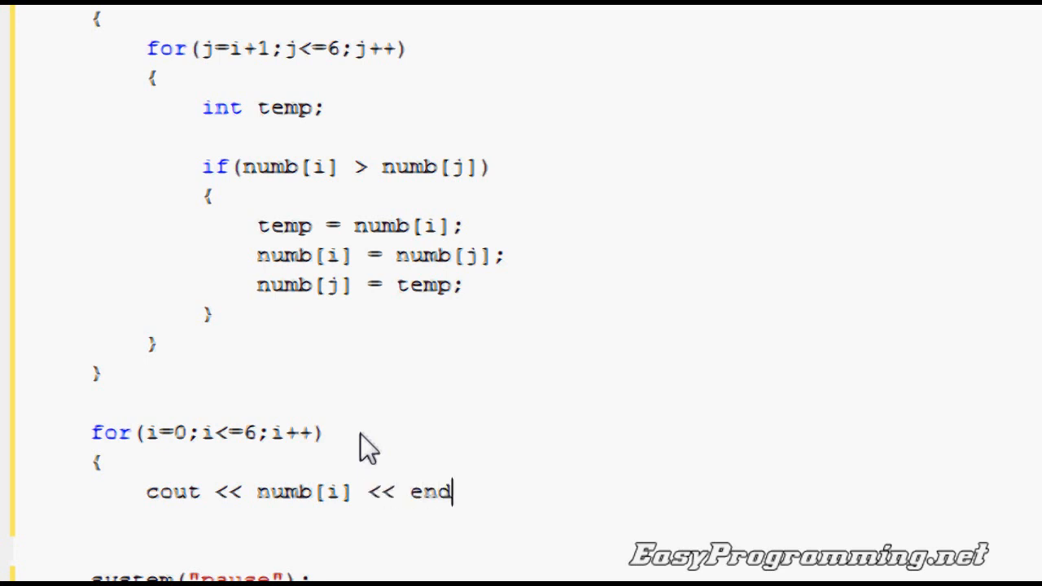
{"action": "type", "text": "l;"}
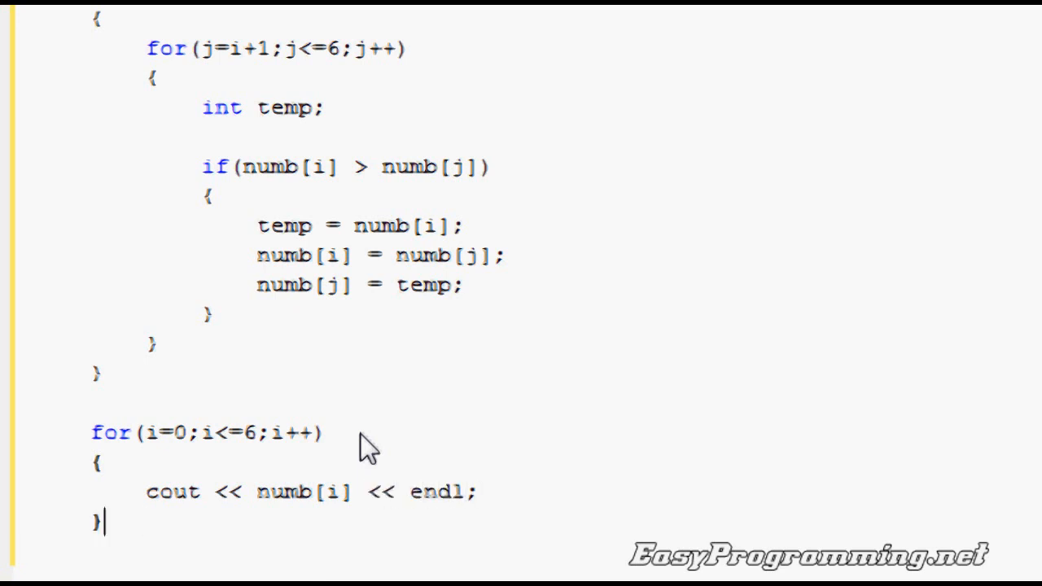
{"action": "scroll", "scroll_direction": "down", "scroll_amount": 3}
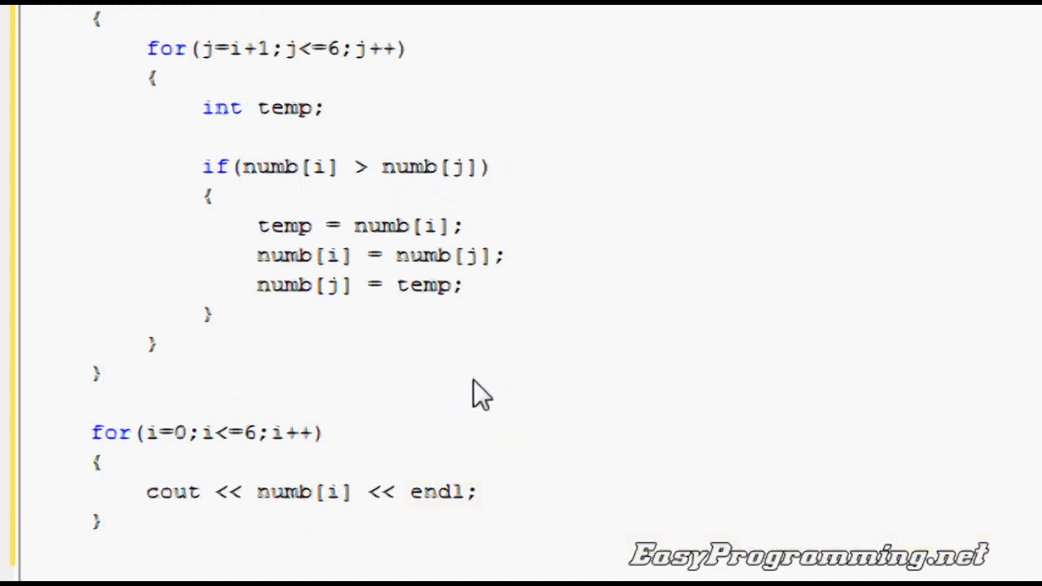
{"action": "mouse_move", "coordinate": [421, 546]}
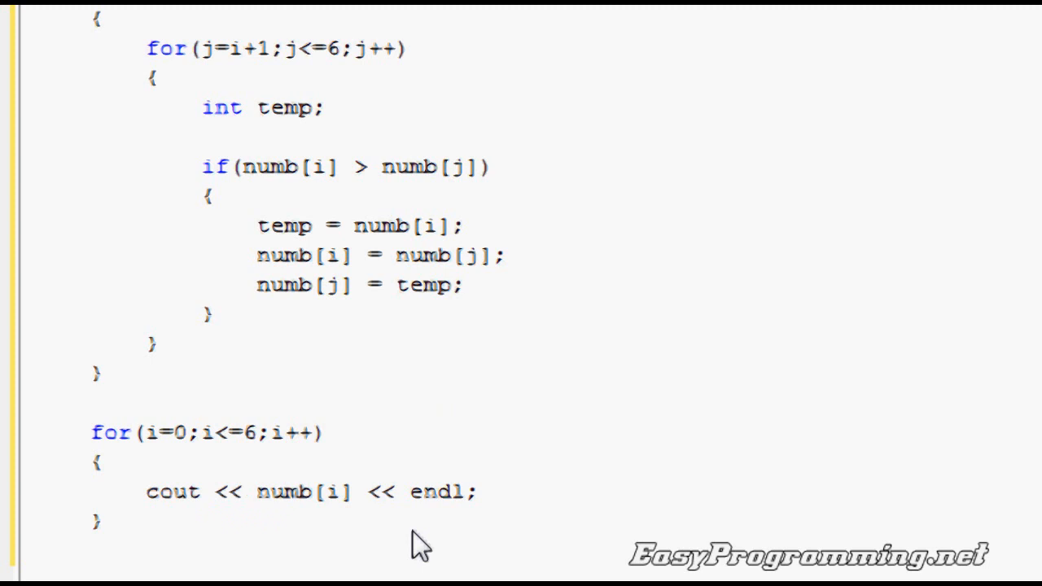
{"action": "type", "text": "endl"}
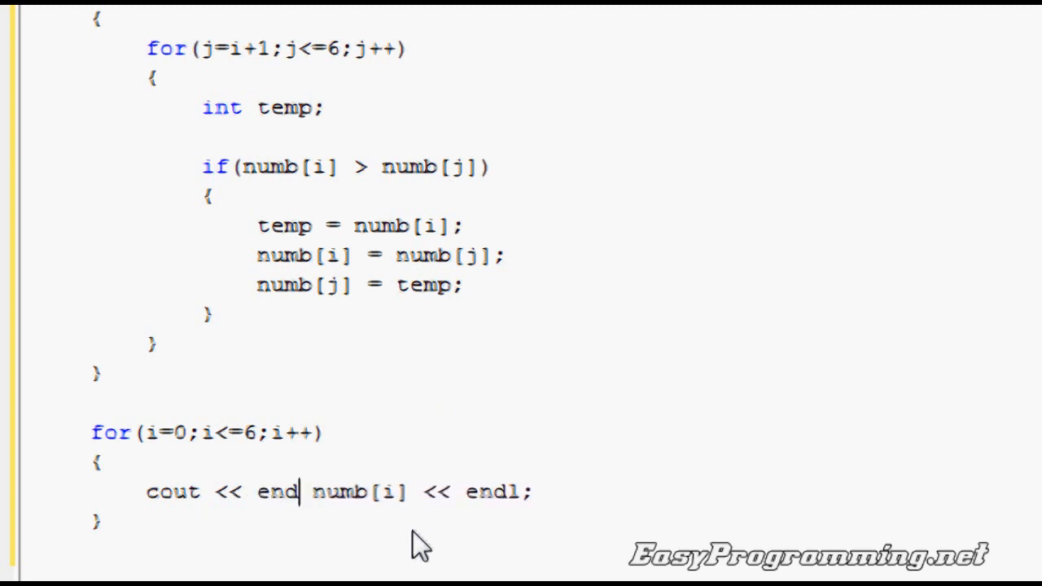
{"action": "type", "text": "l <<"}
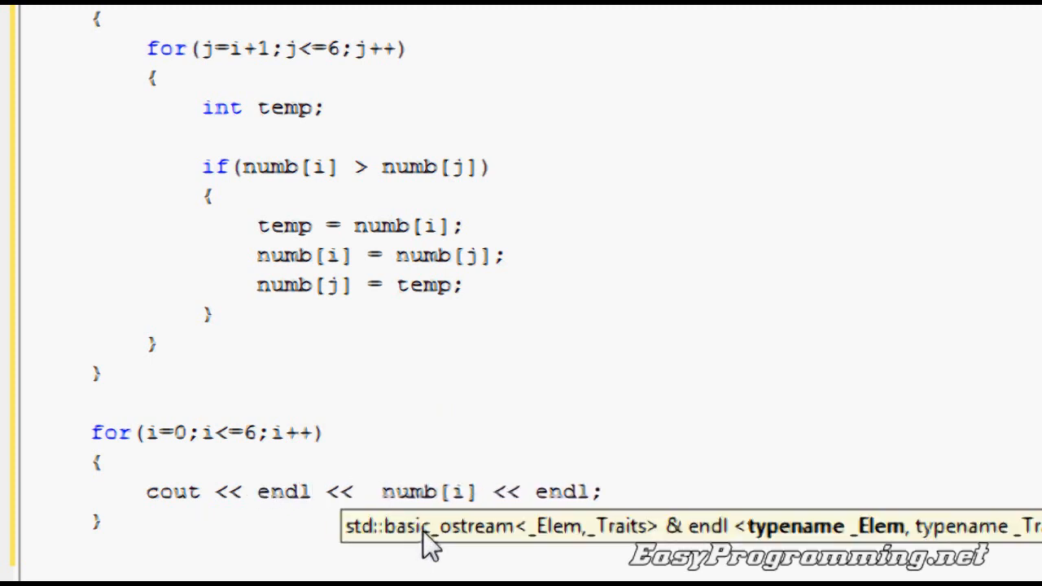
{"action": "scroll", "scroll_direction": "up", "scroll_amount": 3}
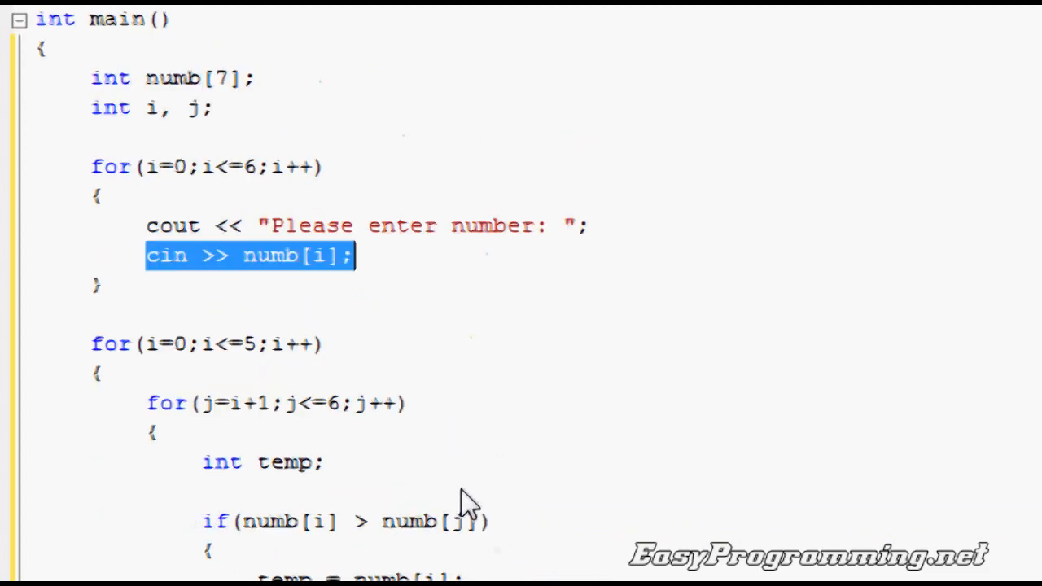
{"action": "scroll", "scroll_direction": "down", "scroll_amount": 3}
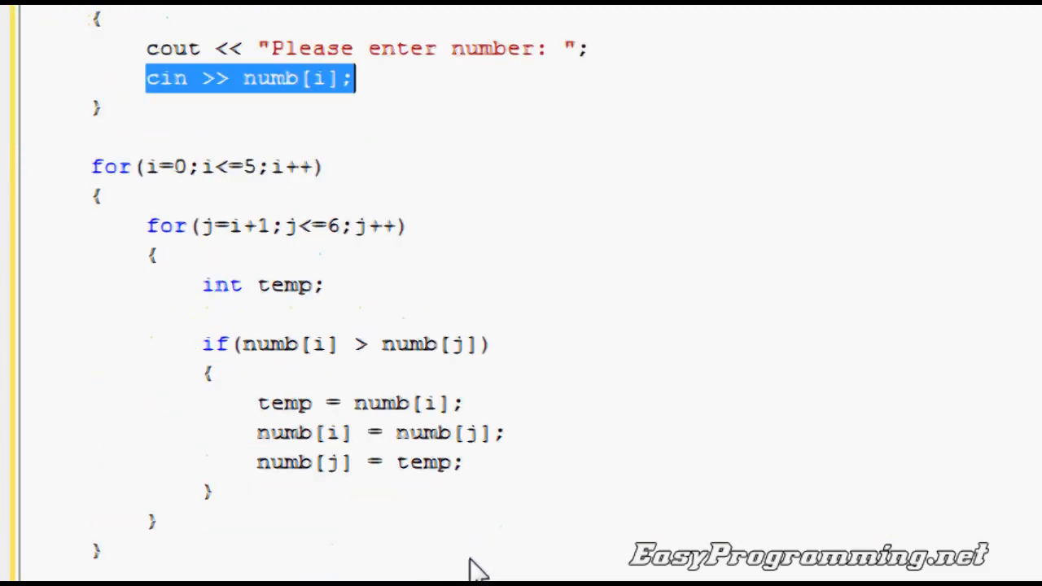
{"action": "scroll", "scroll_direction": "down", "scroll_amount": 3}
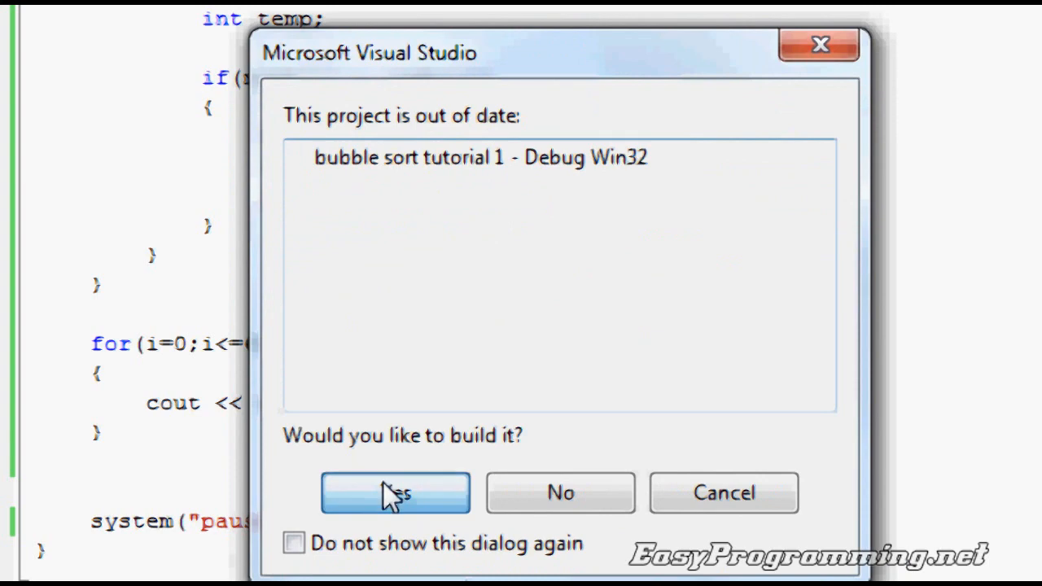
Build and run the program, entering 5, 3, 4, 6, 7, 1, 2 to see them sorted ascending
{"action": "left_click", "coordinate": [395, 492]}
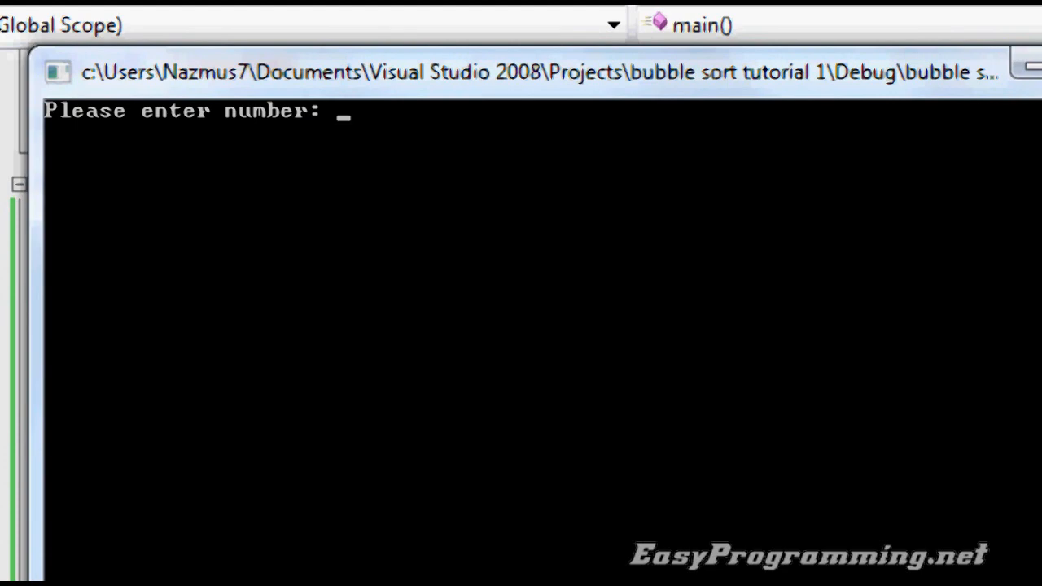
{"action": "type", "text": "5"}
{"action": "type", "text": "3"}
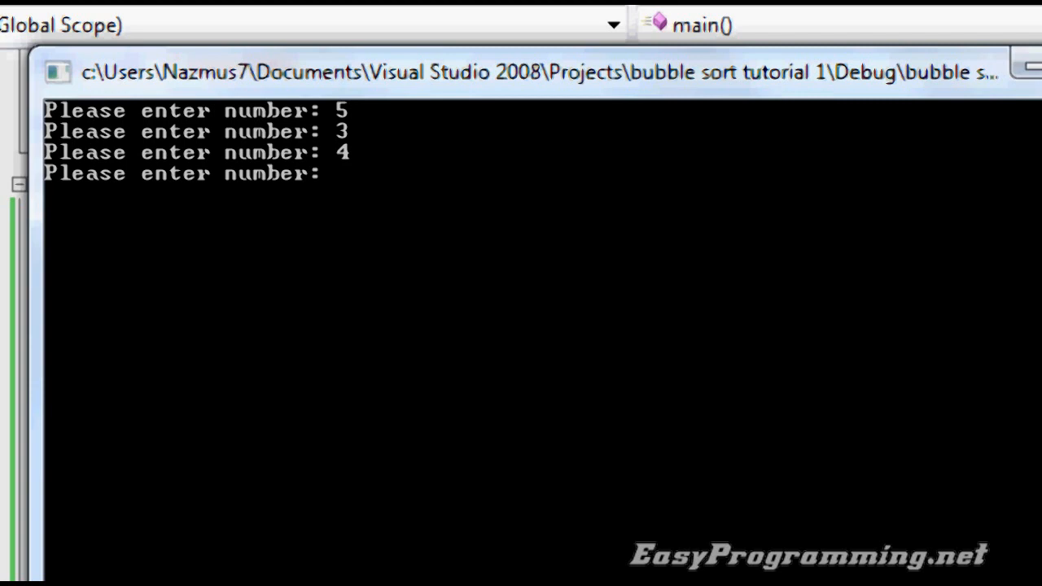
{"action": "type", "text": "7"}
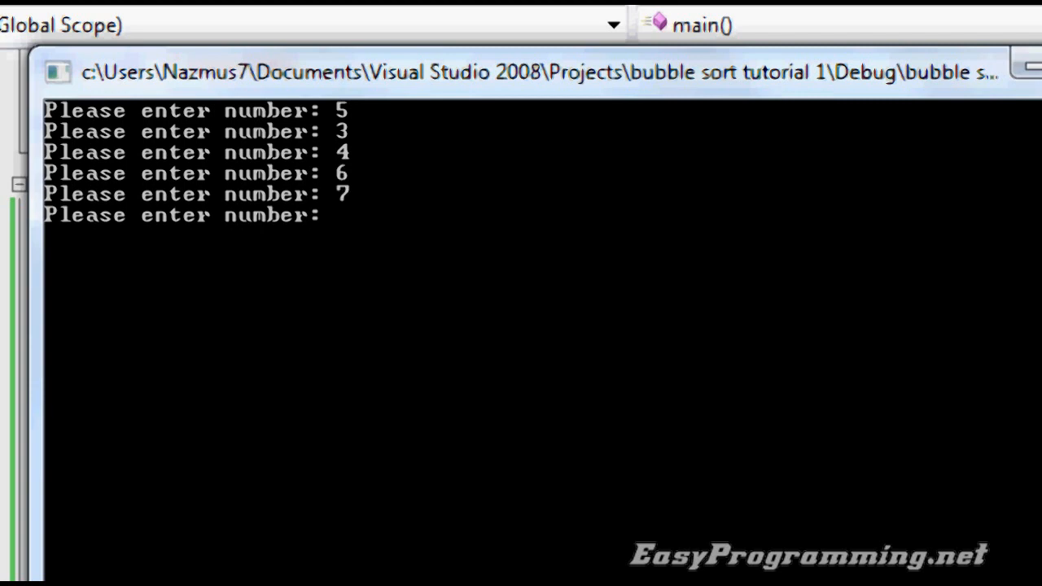
{"action": "type", "text": "1"}
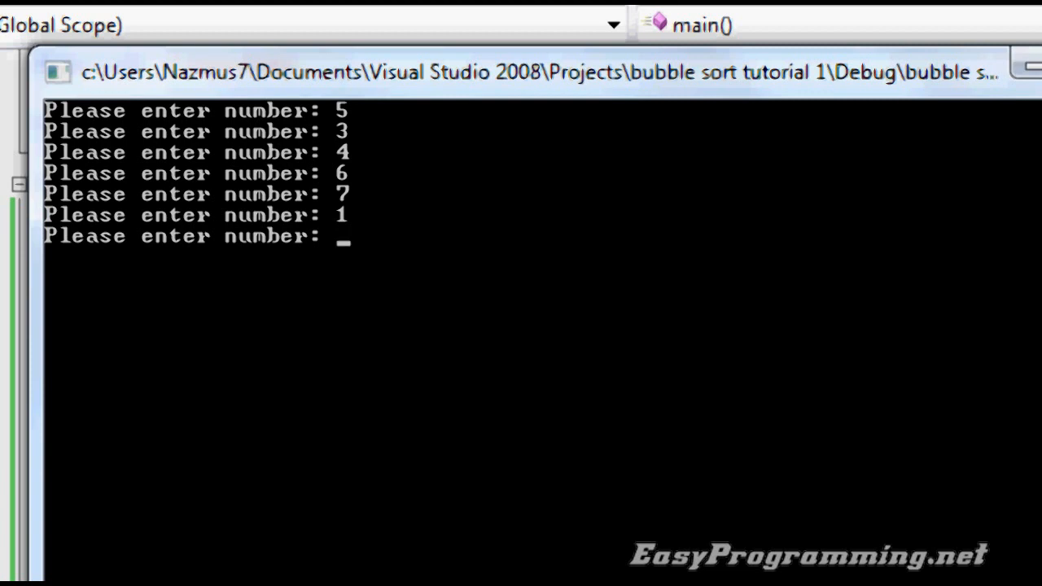
{"action": "type", "text": "2"}
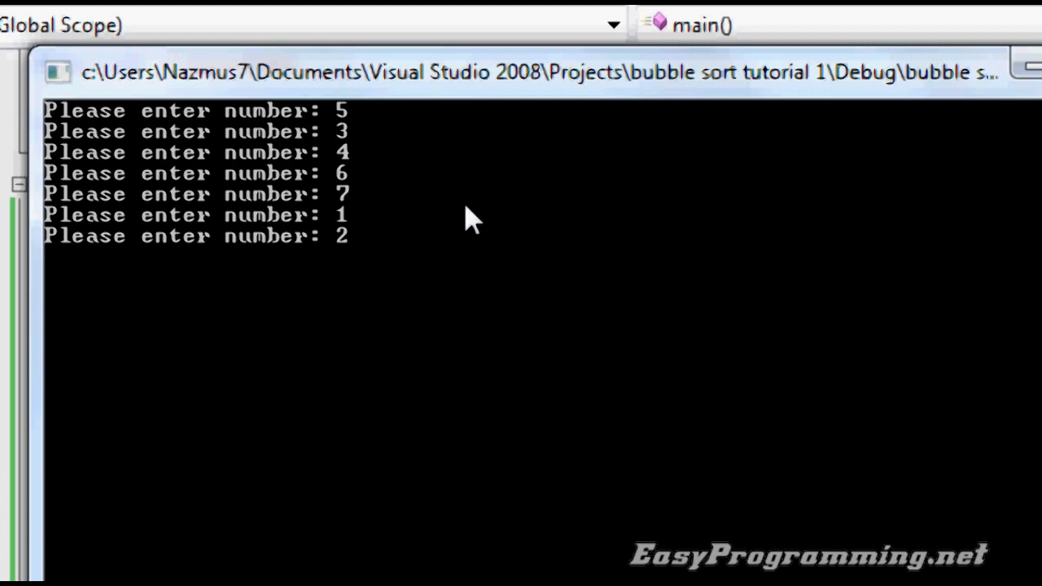
{"action": "mouse_move", "coordinate": [797, 300]}
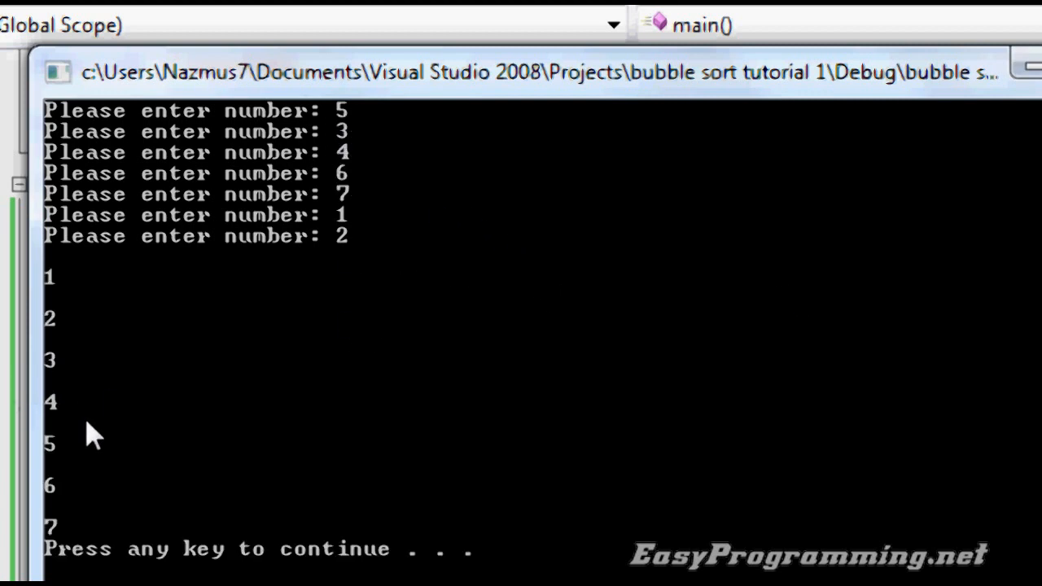
{"action": "mouse_move", "coordinate": [64, 382]}
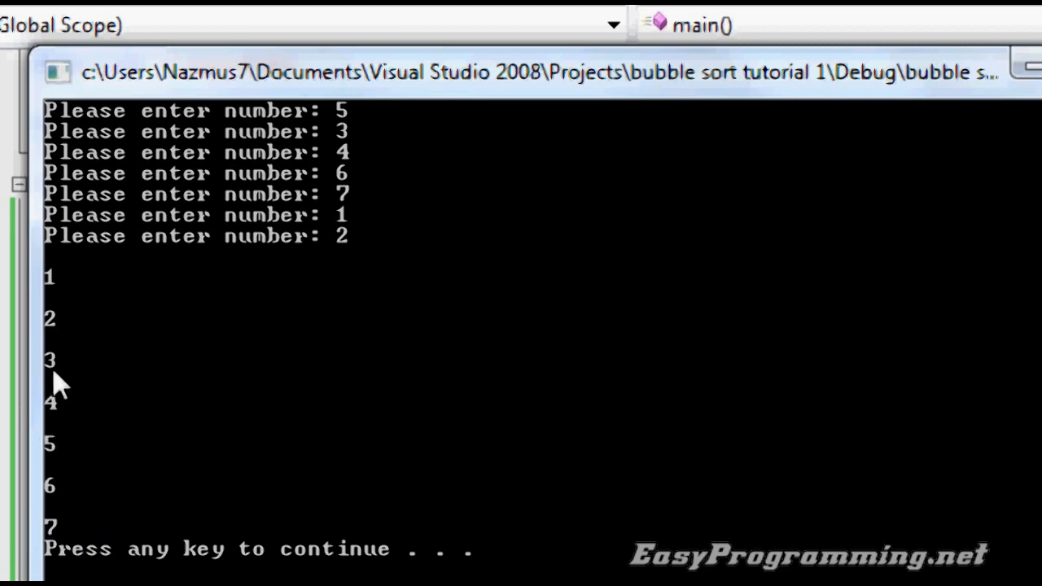
{"action": "mouse_move", "coordinate": [554, 489]}
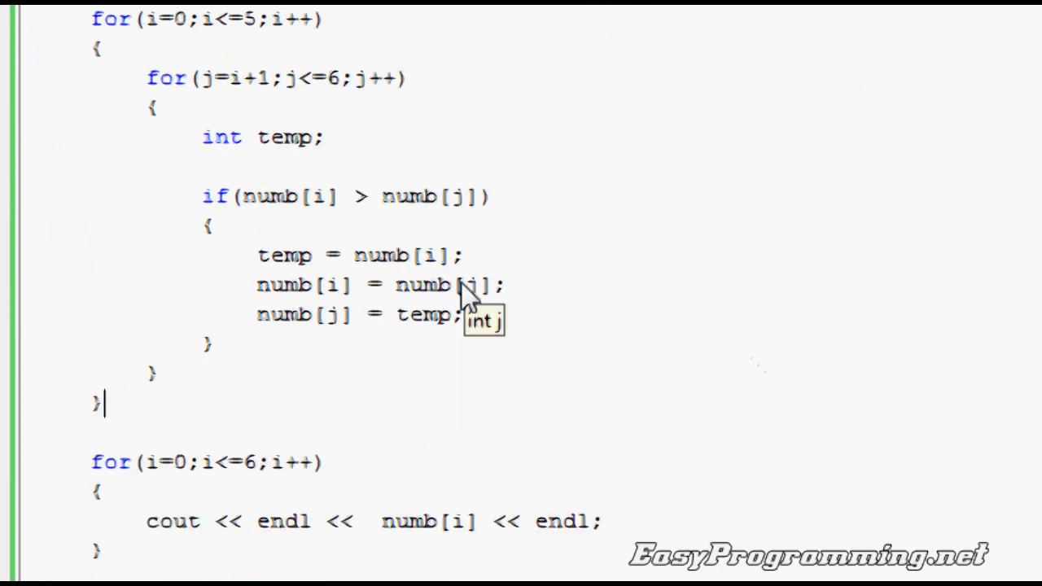
{"action": "mouse_move", "coordinate": [358, 195]}
{"action": "type", "text": "<"}
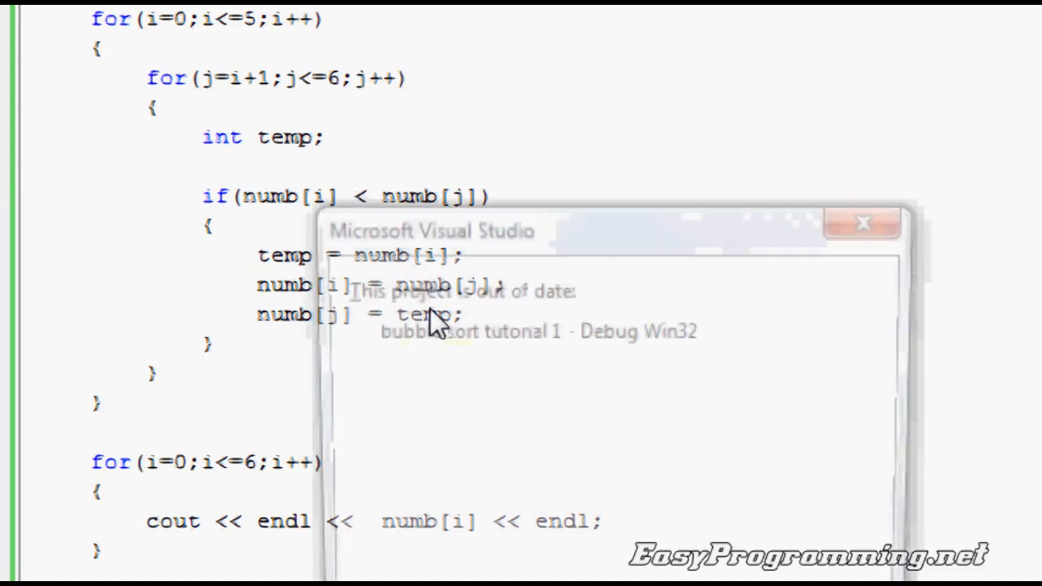
Rebuild and run with numb[i] < numb[j], entering the last number 0 to see descending output
{"action": "left_click", "coordinate": [862, 223]}
{"action": "type", "text": "1"}
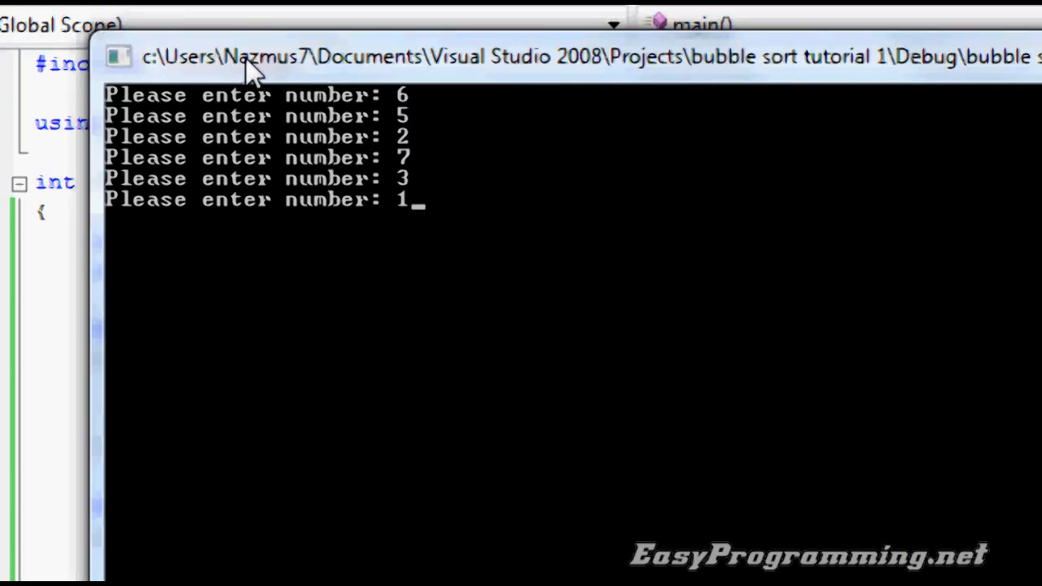
{"action": "type", "text": "0"}
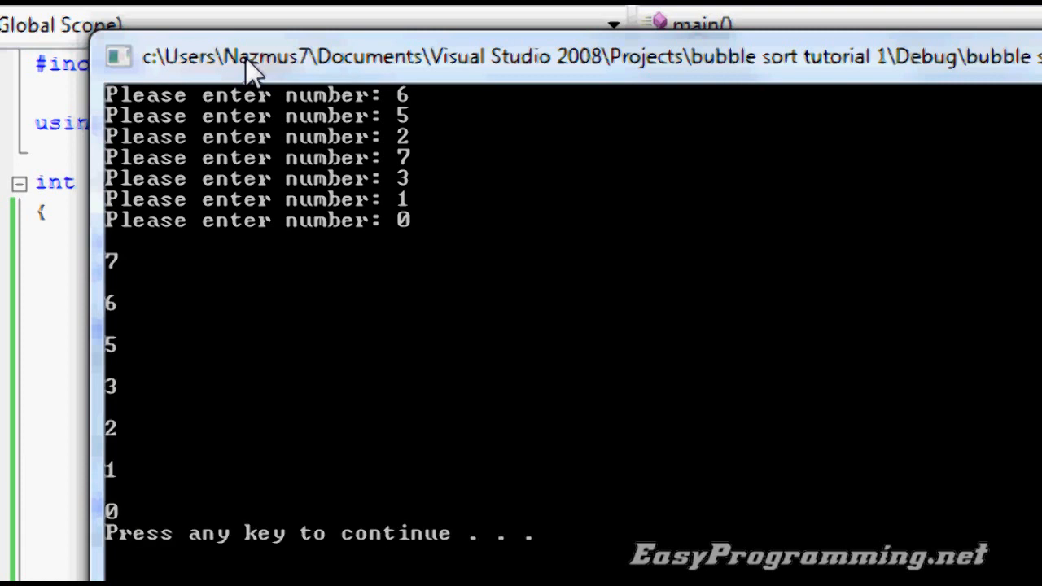
{"action": "mouse_move", "coordinate": [143, 480]}
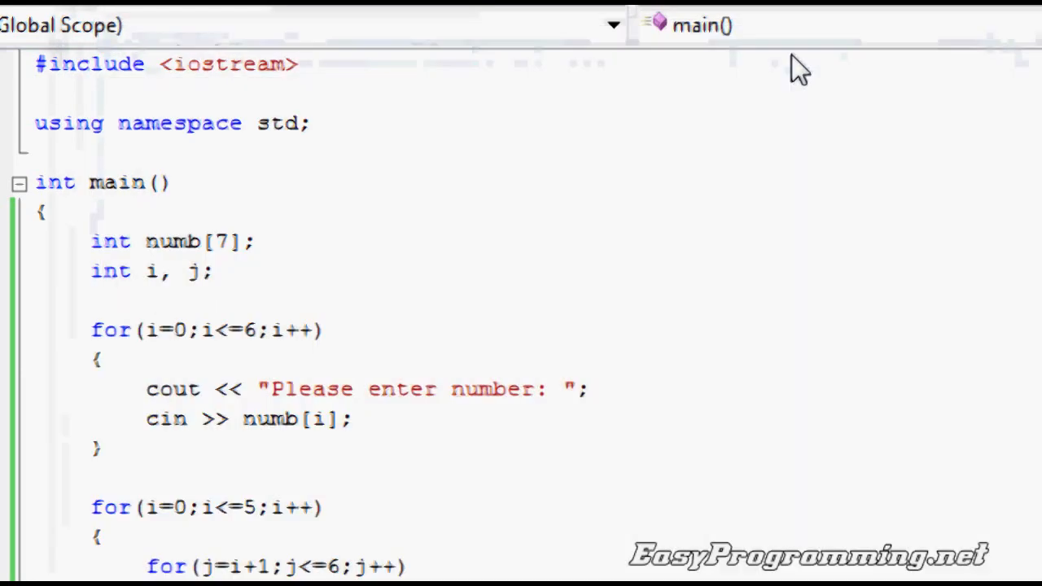
Change the numb[7] array declaration from int to char
{"action": "scroll", "scroll_direction": "down", "scroll_amount": 3}
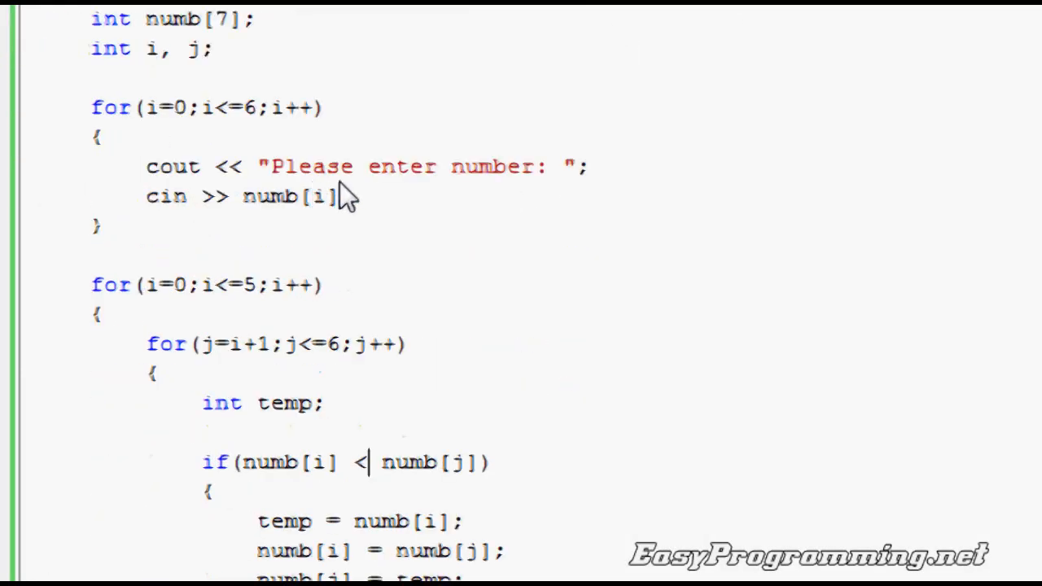
{"action": "scroll", "scroll_direction": "down", "scroll_amount": 3}
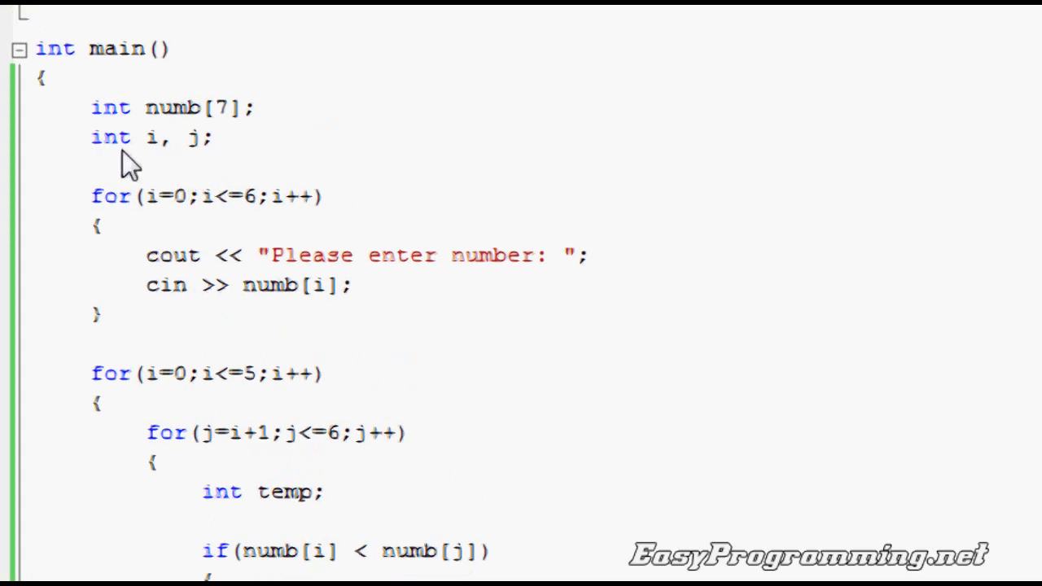
{"action": "mouse_move", "coordinate": [160, 117]}
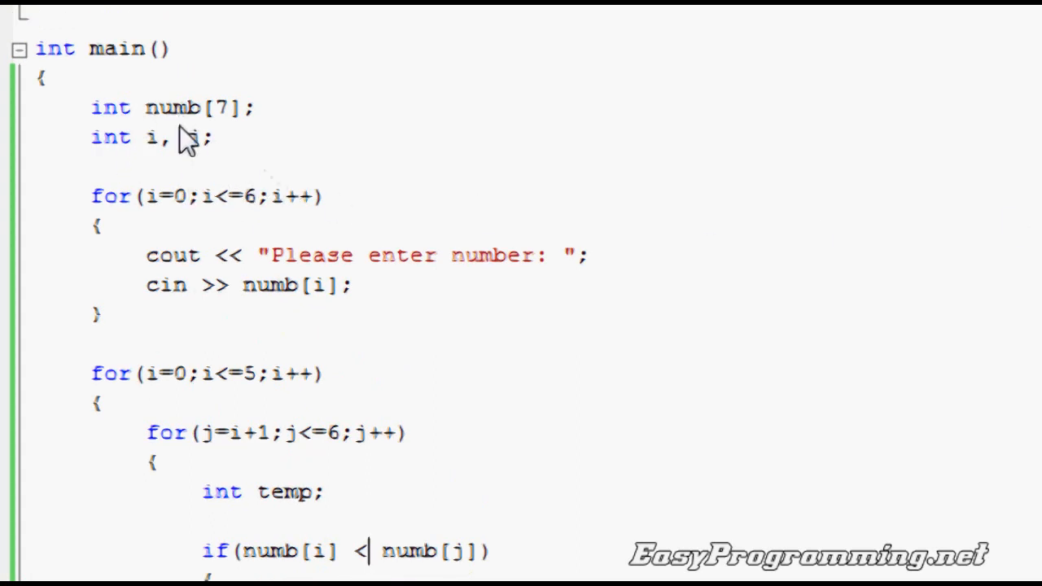
{"action": "double_click", "coordinate": [111, 108]}
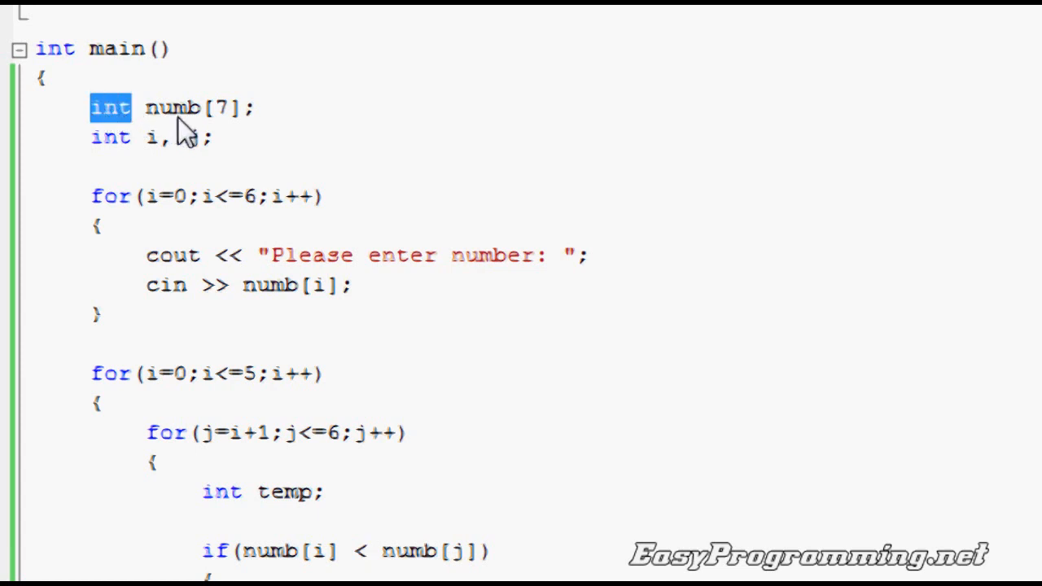
{"action": "type", "text": "char"}
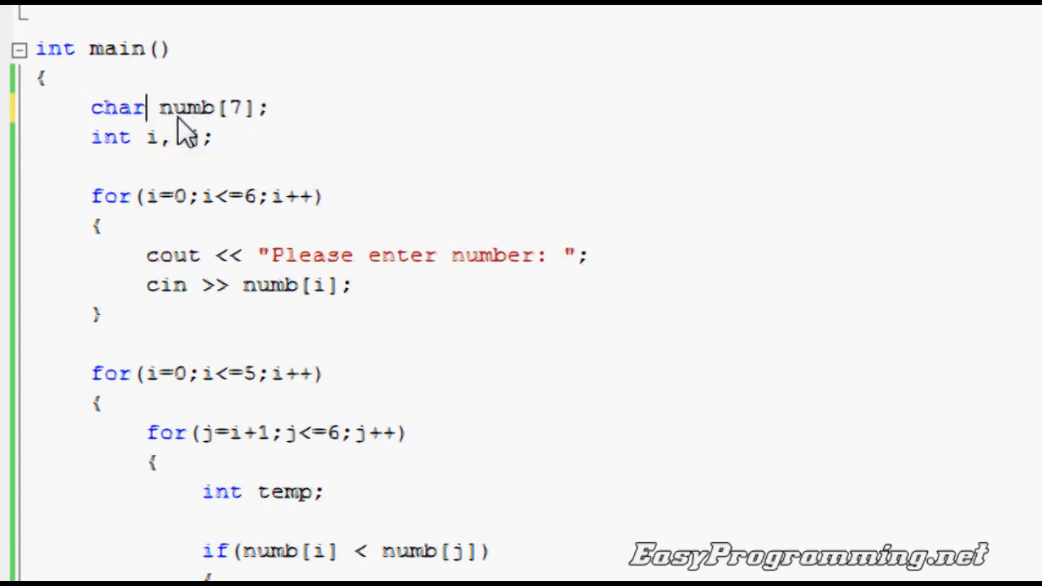
{"action": "double_click", "coordinate": [186, 107]}
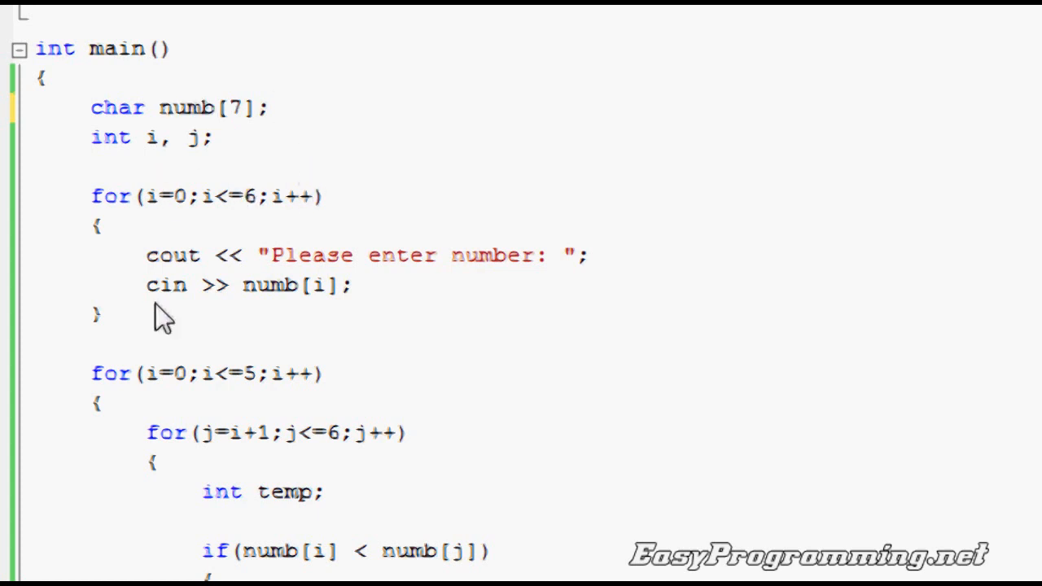
{"action": "mouse_move", "coordinate": [586, 537]}
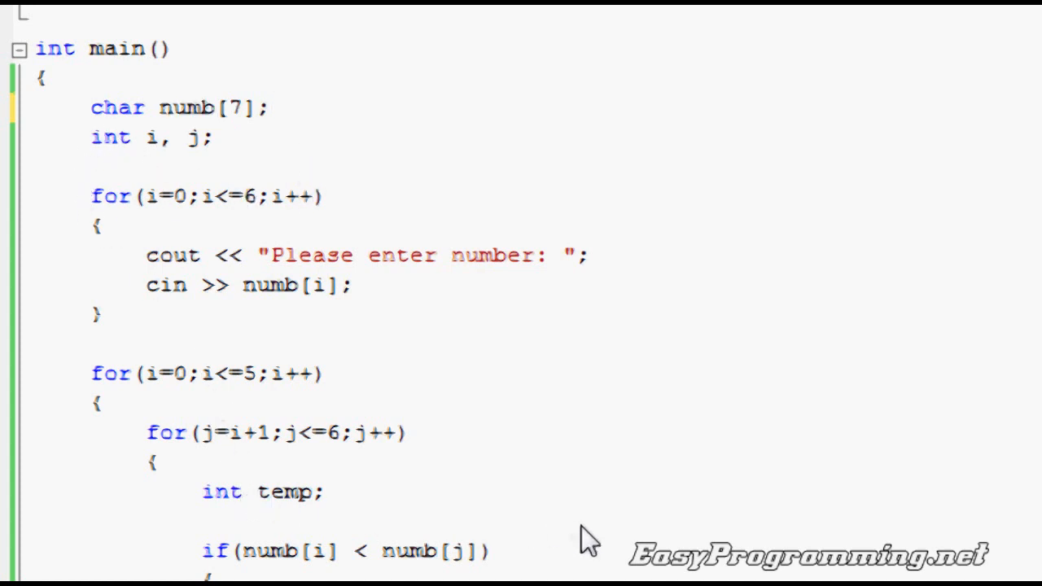
{"action": "scroll", "scroll_direction": "down", "scroll_amount": 3}
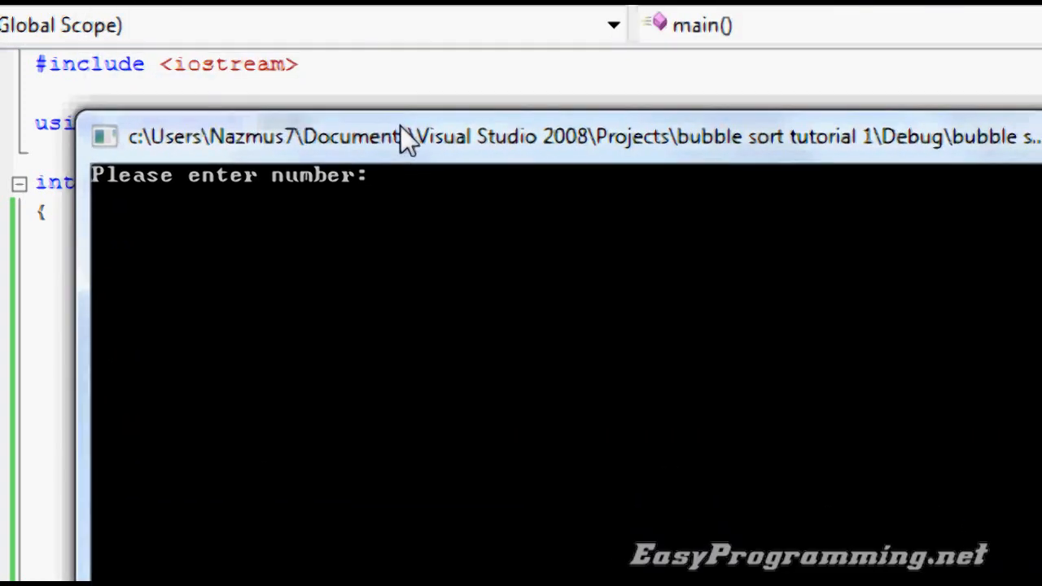
Enter the letters A, r, b, k, l, e, p and get them sorted descending, r first
{"action": "type", "text": "A"}
{"action": "type", "text": "b"}
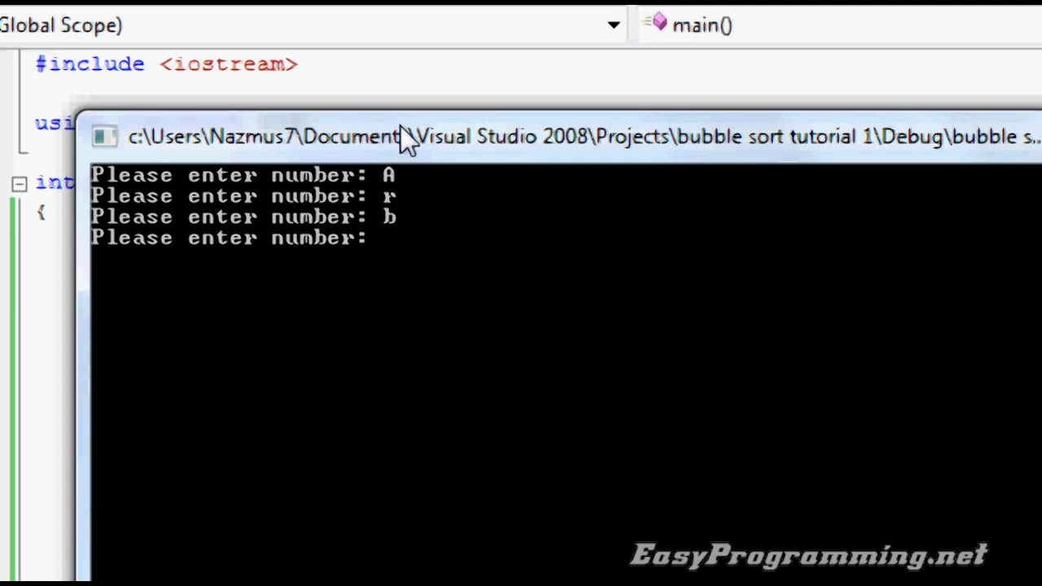
{"action": "type", "text": "kl"}
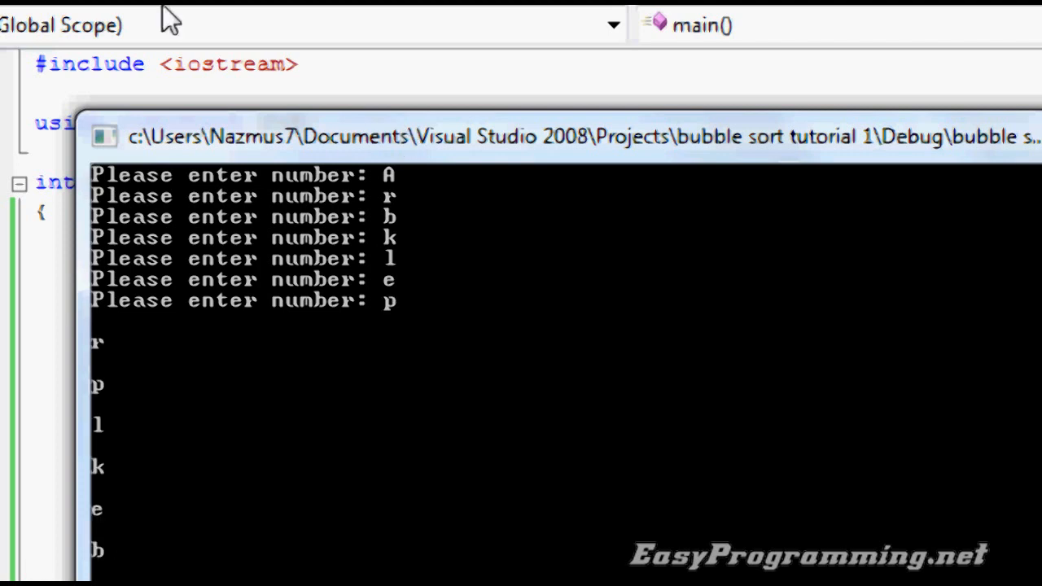
{"action": "mouse_move", "coordinate": [121, 530]}
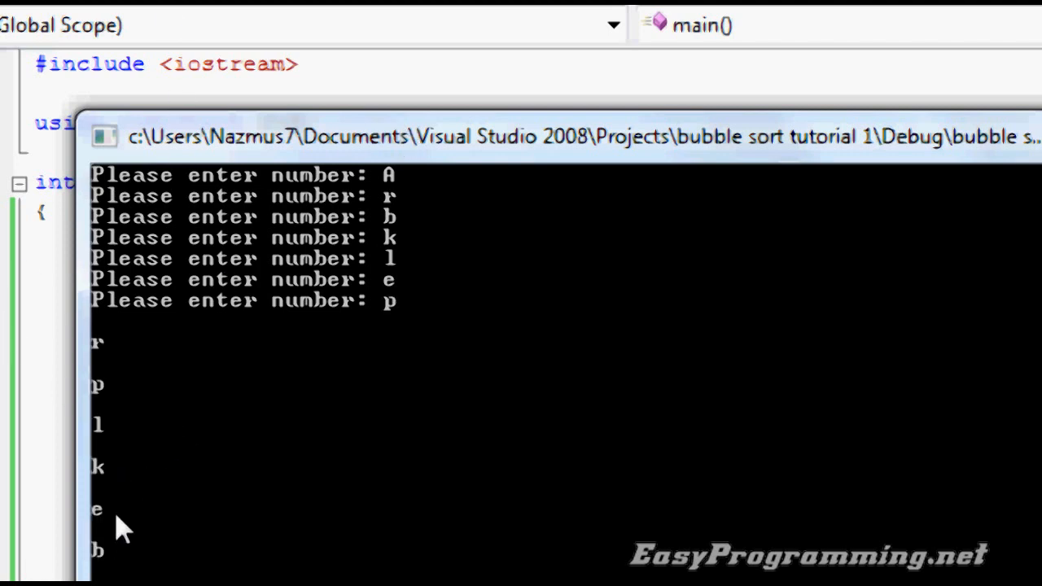
{"action": "mouse_move", "coordinate": [260, 562]}
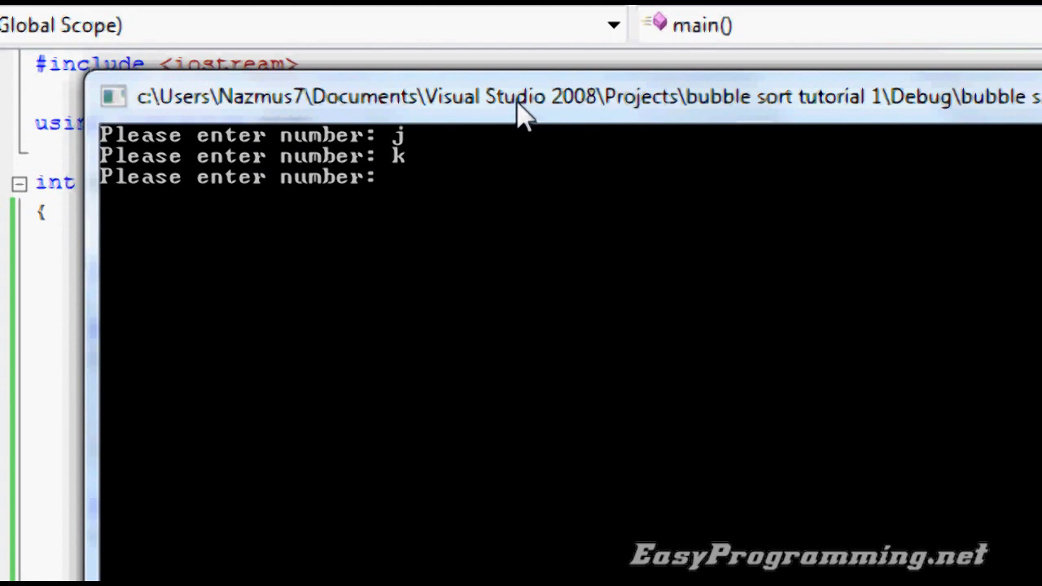
Enter the letters j, k, e, b, a, r, t and get them sorted ascending, a to t
{"action": "type", "text": "ber: b"}
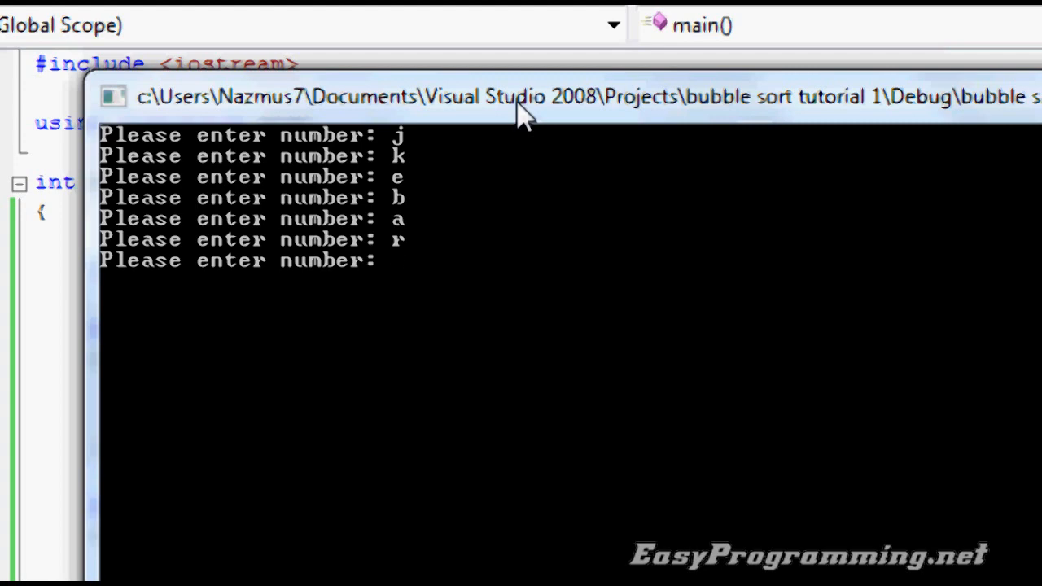
{"action": "type", "text": "t"}
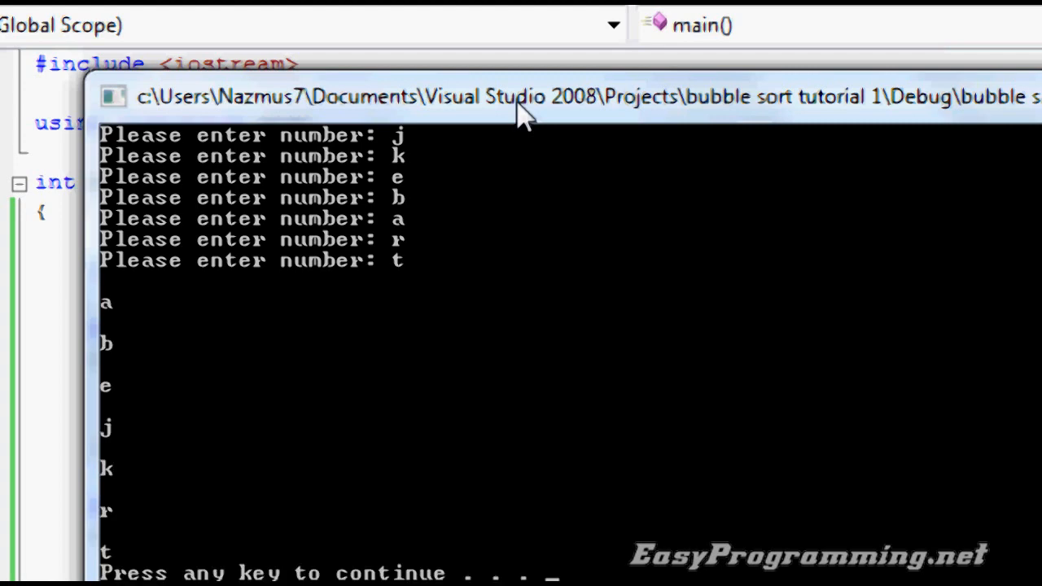
{"action": "mouse_move", "coordinate": [537, 106]}
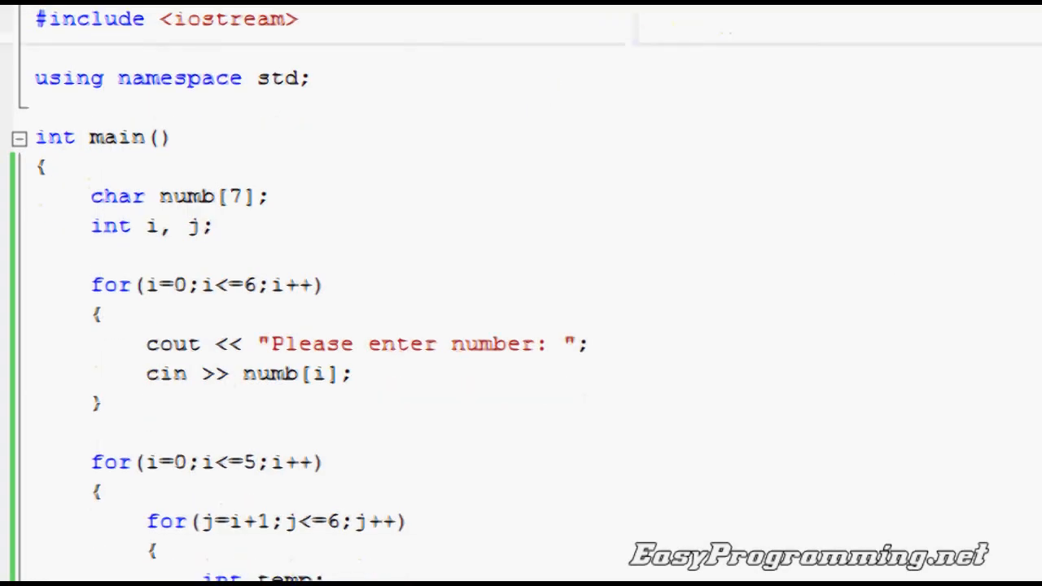
Add cin.ignore(); in place of the pause call and declare numb as int again
{"action": "scroll", "scroll_direction": "down", "scroll_amount": 3}
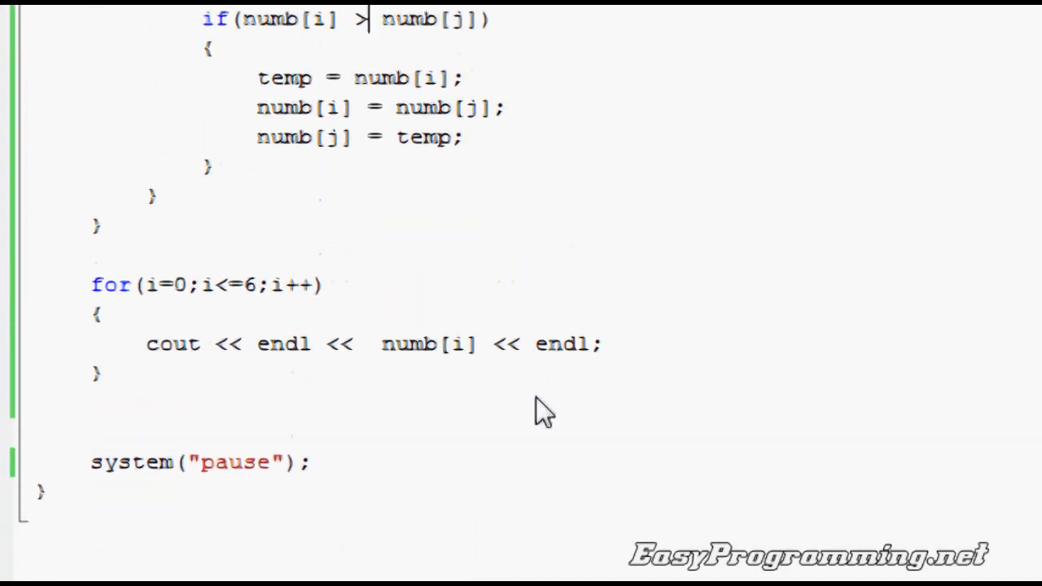
{"action": "mouse_move", "coordinate": [293, 472]}
{"action": "type", "text": "//"}
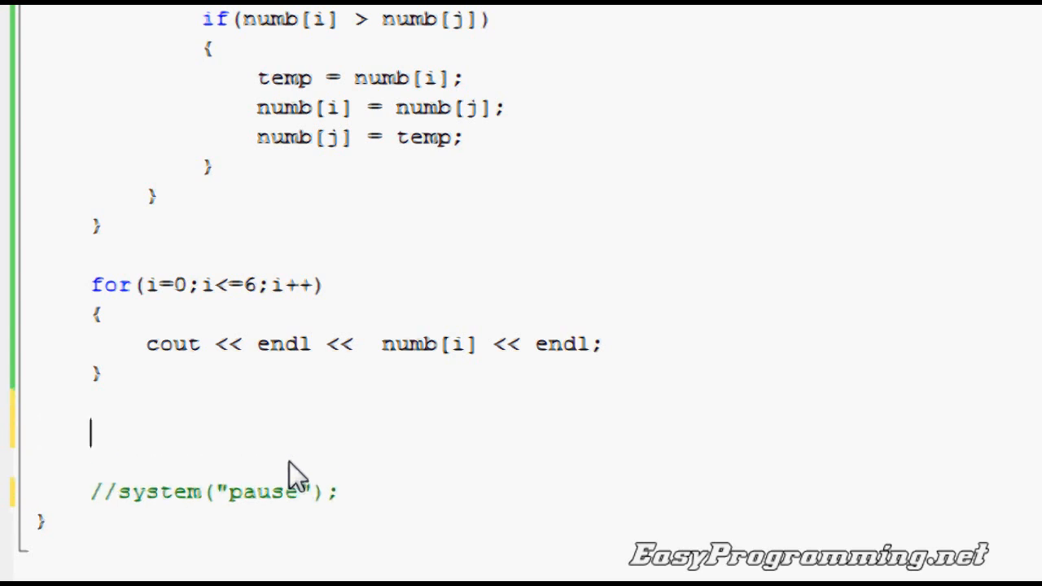
{"action": "type", "text": "cin.ignore"}
{"action": "type", "text": "cin.get"}
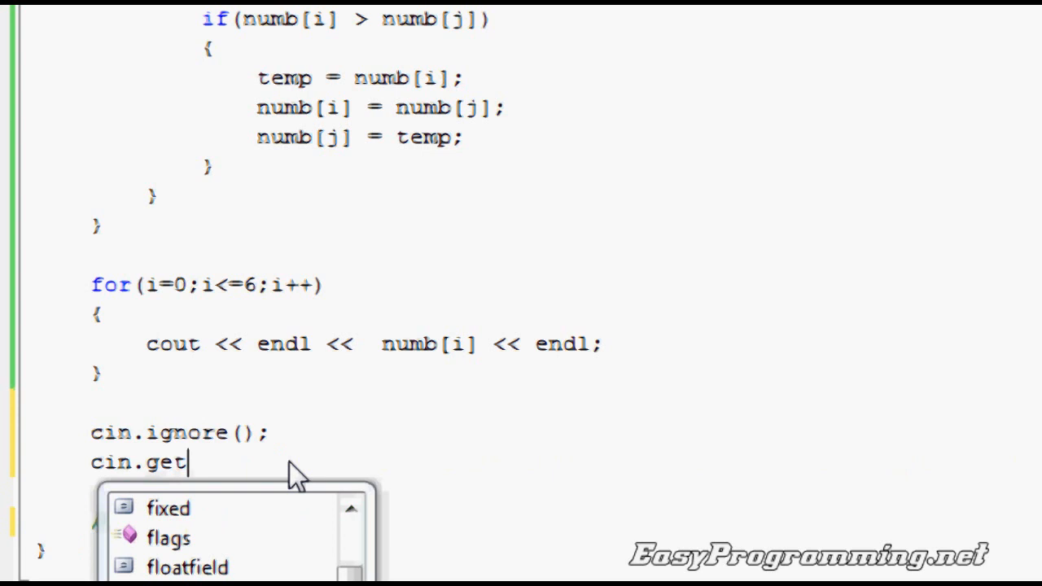
{"action": "type", "text": "();"}
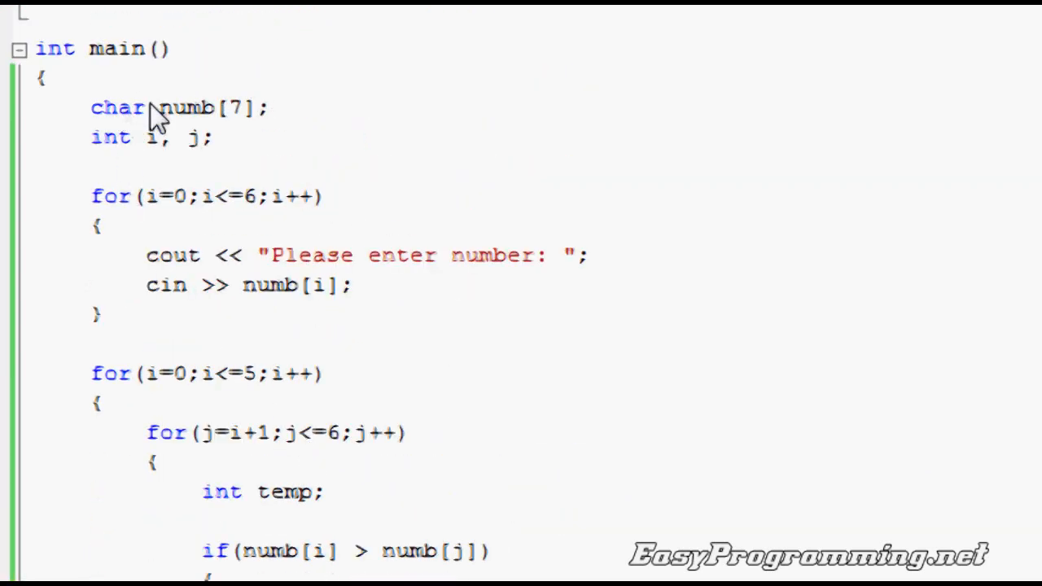
{"action": "type", "text": "int"}
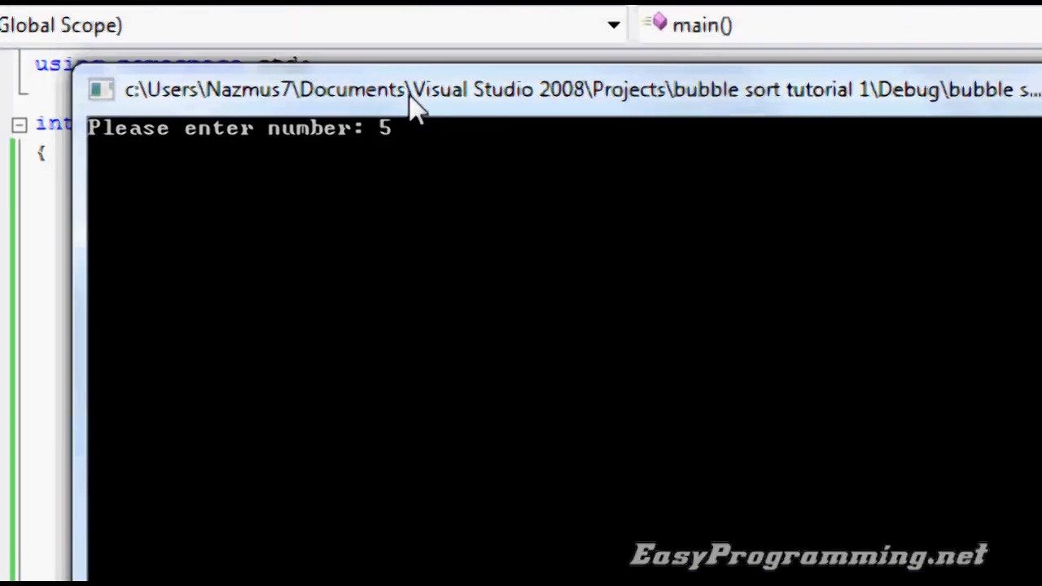
Enter whole numbers 5, 4, 8, 2, 3, 10 at the program's prompts
{"action": "type", "text": "4"}
{"action": "type", "text": "10"}
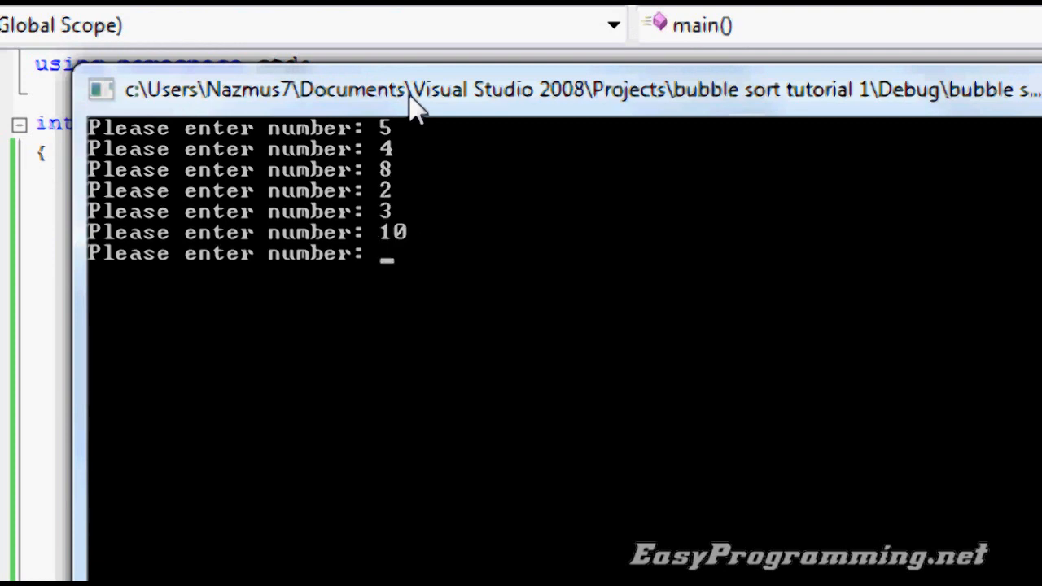
{"action": "type", "text": "9"}
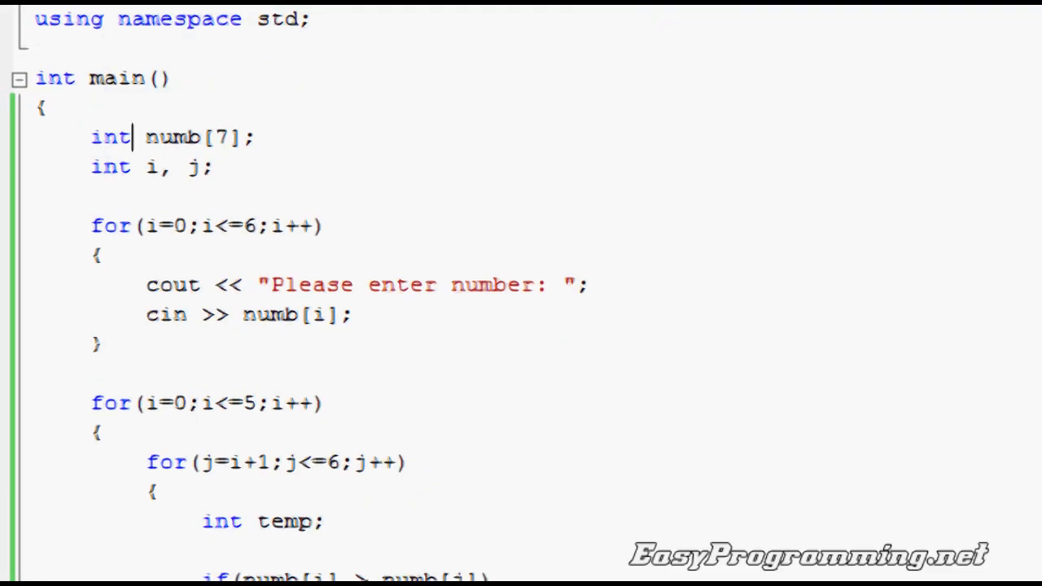
Scroll through the nested sorting loops and swap code to review them
{"action": "scroll", "scroll_direction": "down", "scroll_amount": 3}
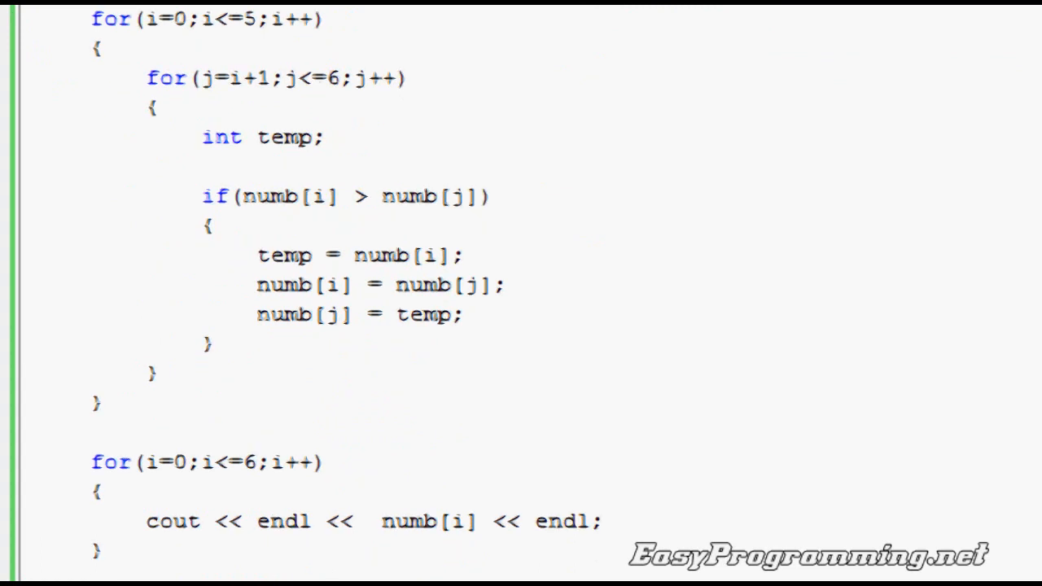
{"action": "scroll", "scroll_direction": "down", "scroll_amount": 3}
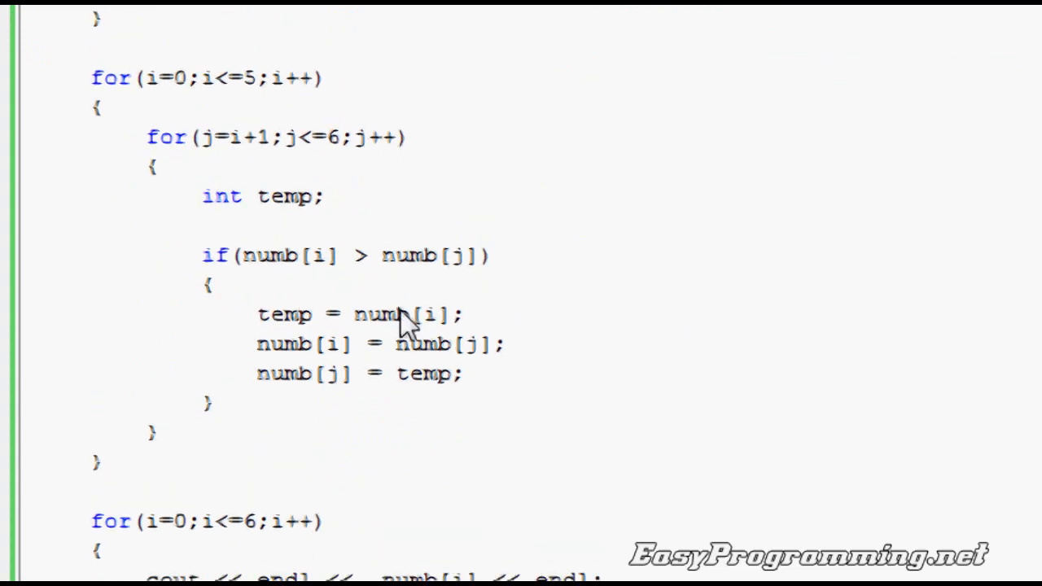
{"action": "mouse_move", "coordinate": [407, 316]}
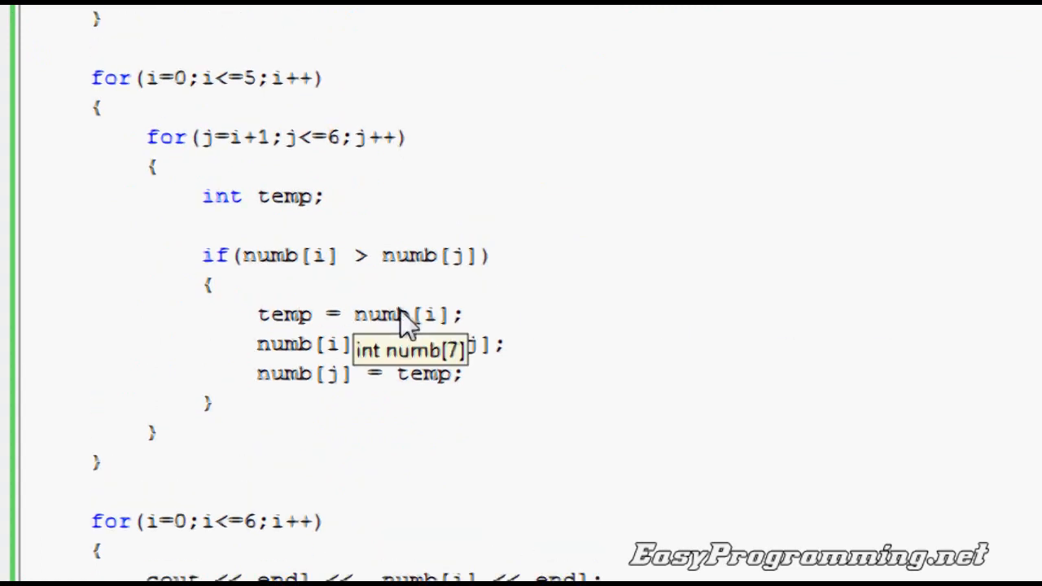